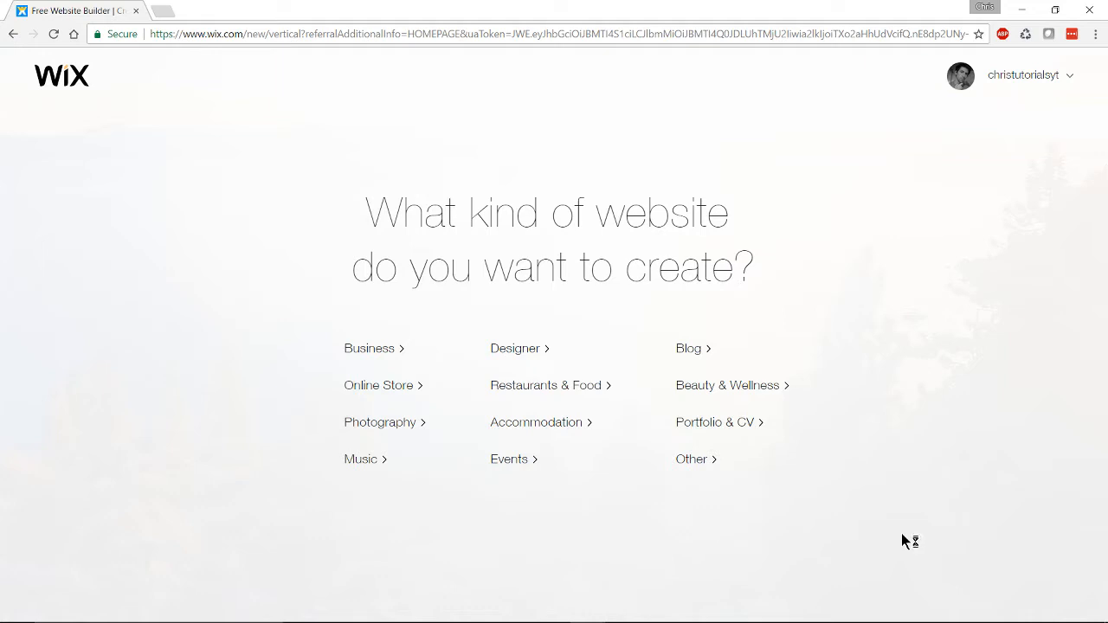
mouse_move(905, 541)
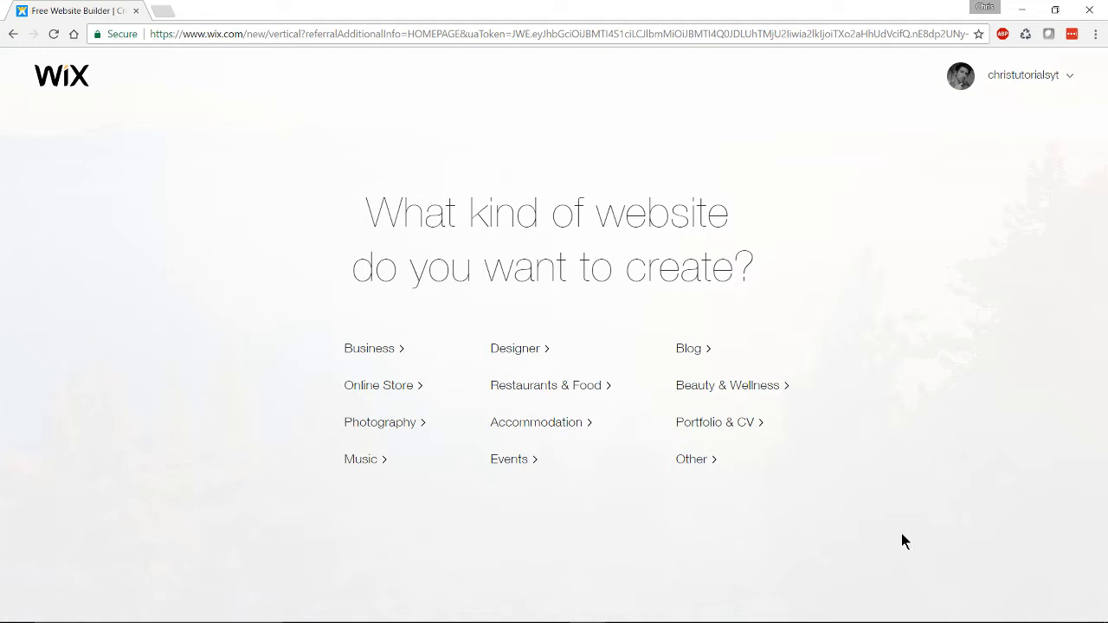
mouse_move(897, 489)
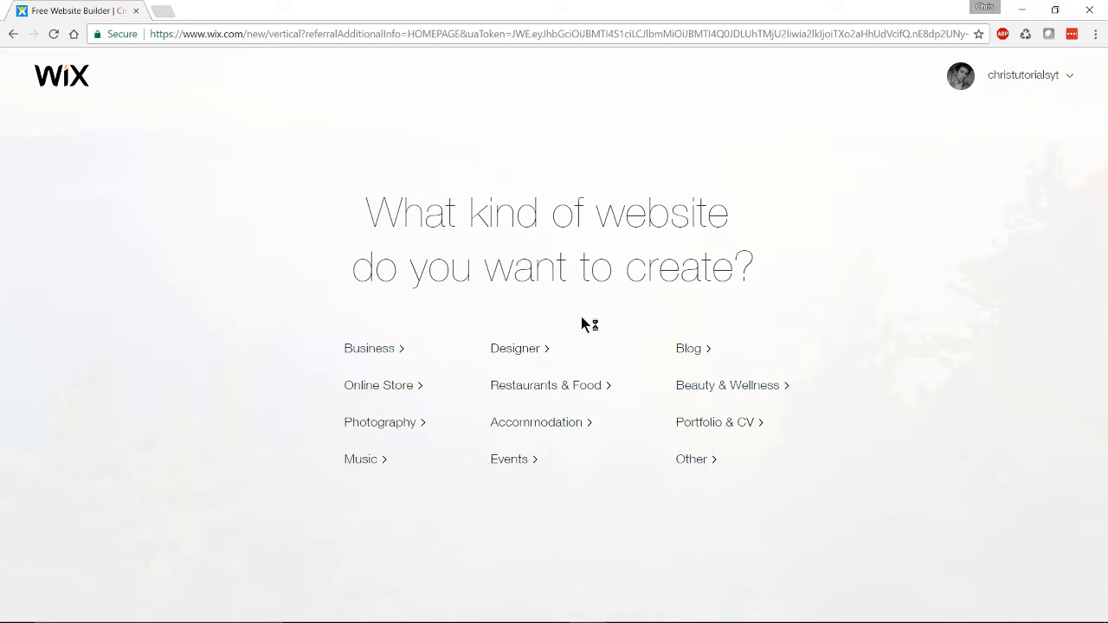
mouse_move(408, 450)
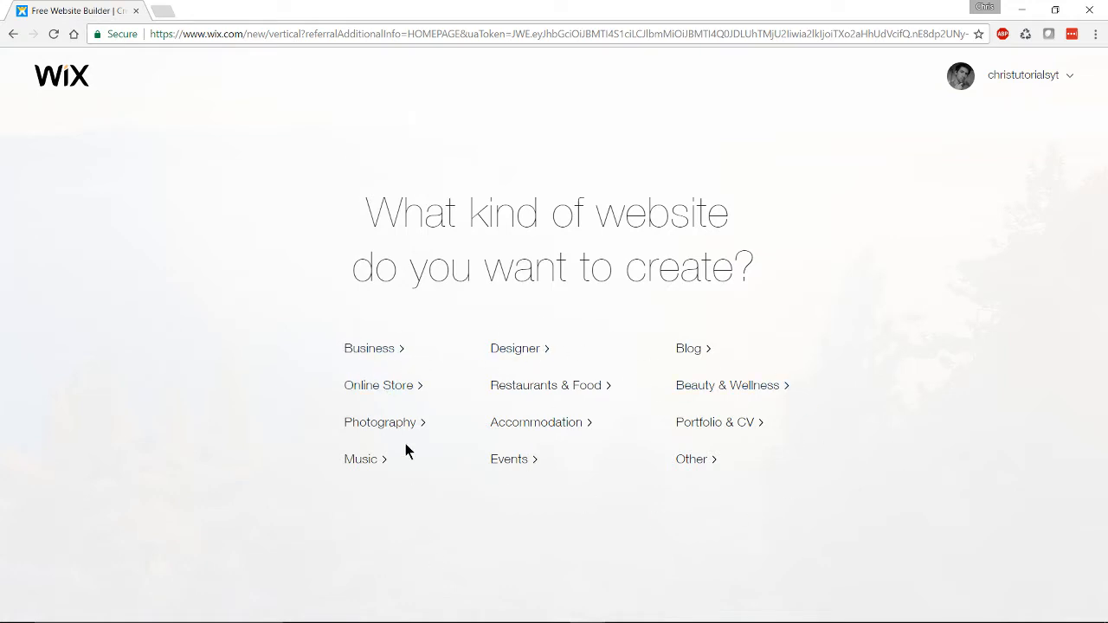
mouse_move(459, 376)
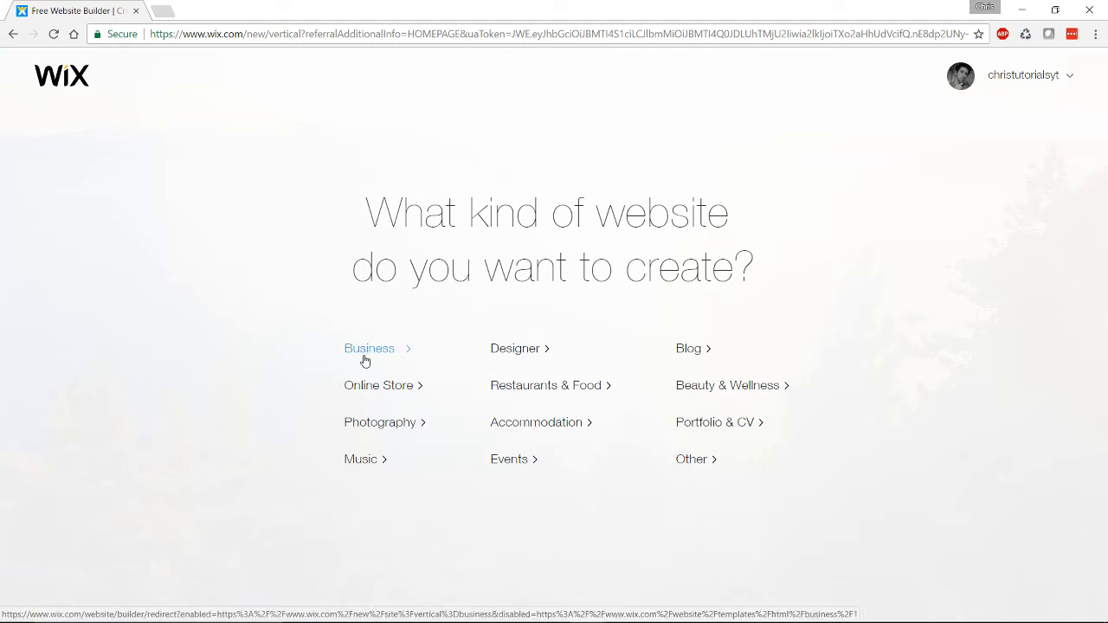
Step: Pick Business as the type of website to create
click(368, 348)
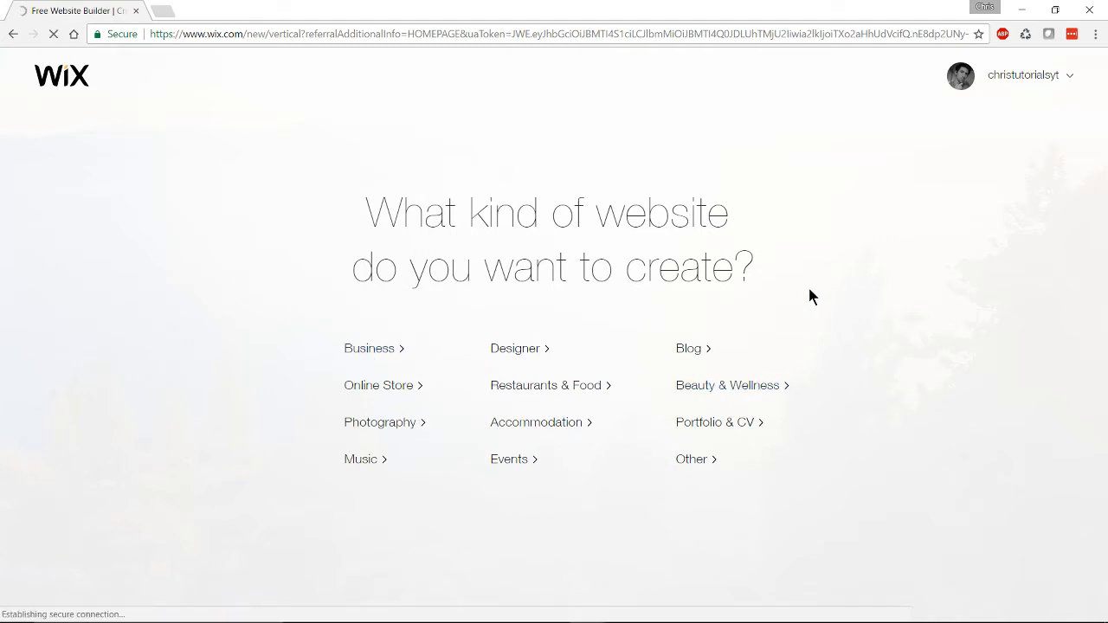
Step: Reach the page offering Start with Wix ADI or Start with Wix Editor
click(369, 348)
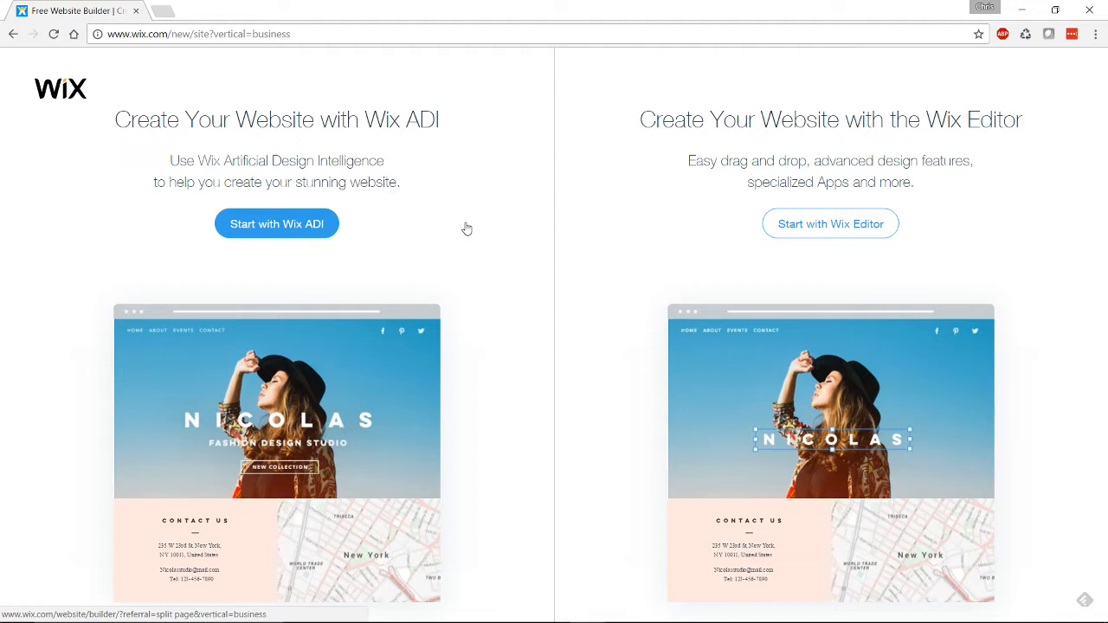
mouse_move(418, 249)
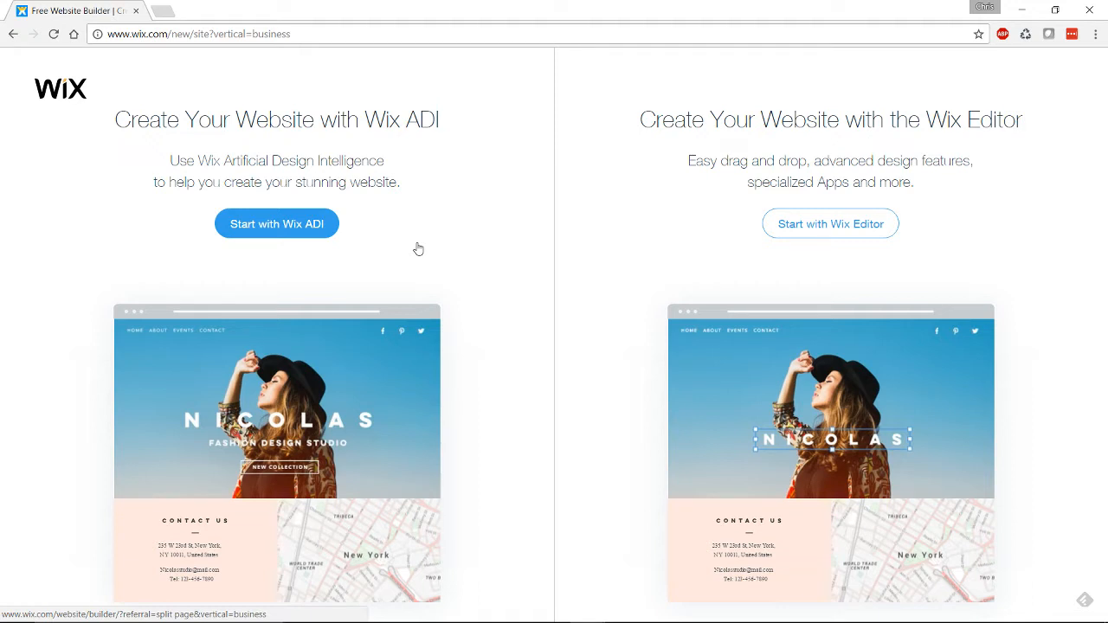
mouse_move(331, 227)
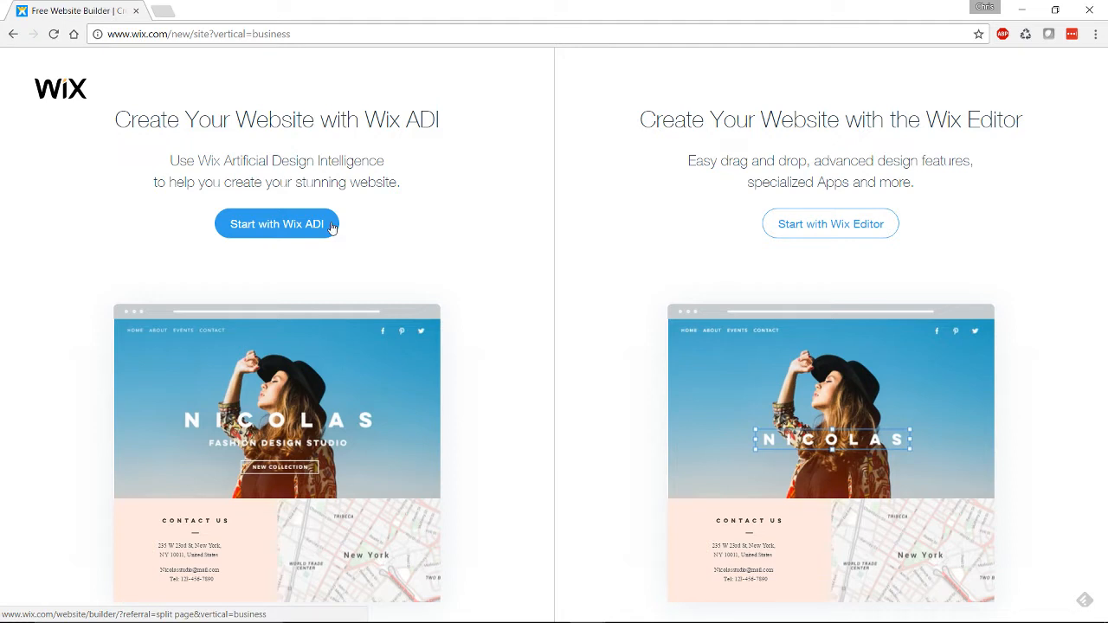
mouse_move(332, 242)
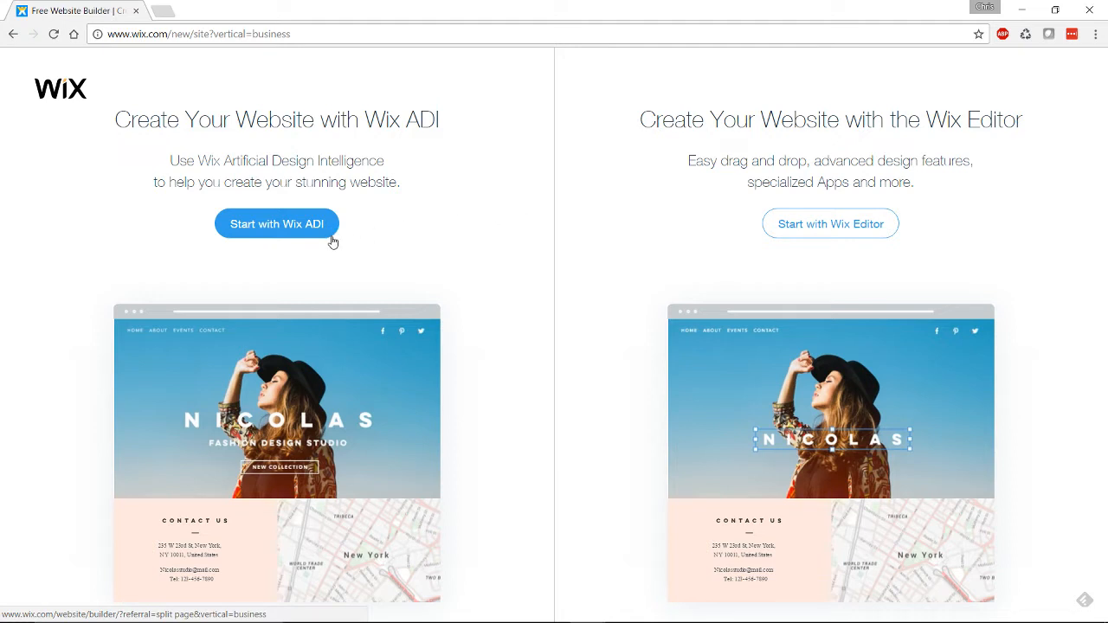
Step: Start with Wix ADI, search 'flower', and pick Flower Shop as the business type
click(276, 223)
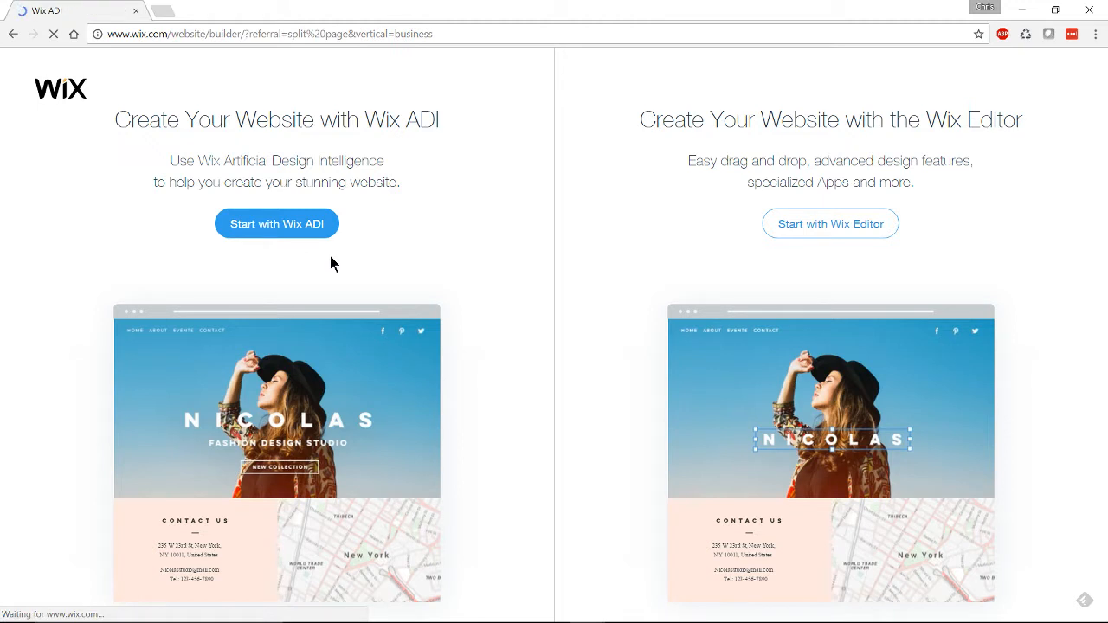
mouse_move(411, 248)
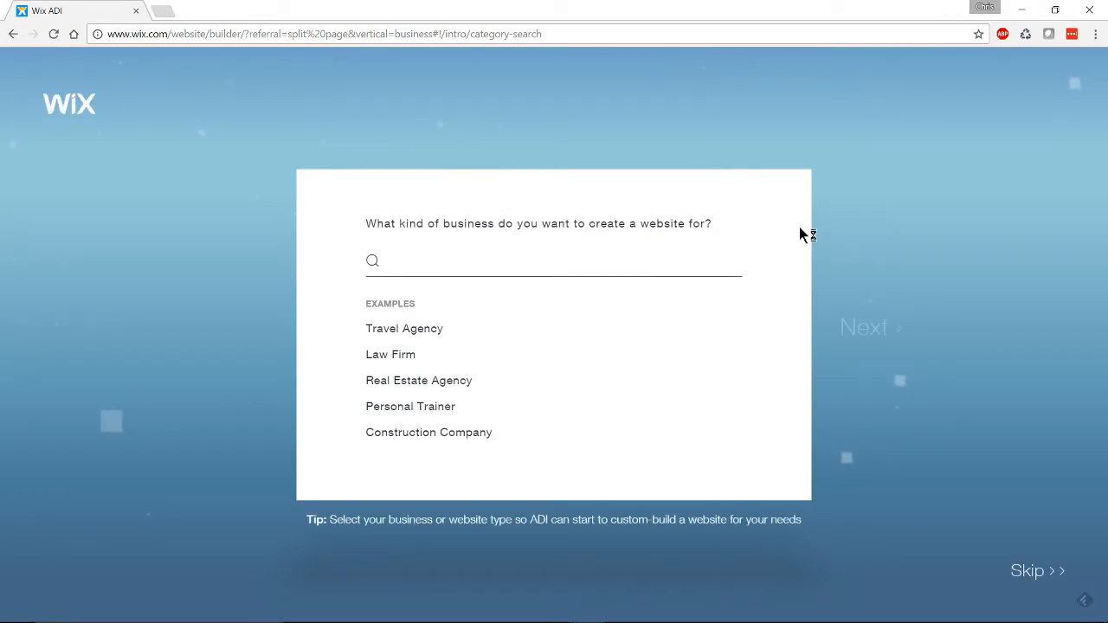
click(554, 260)
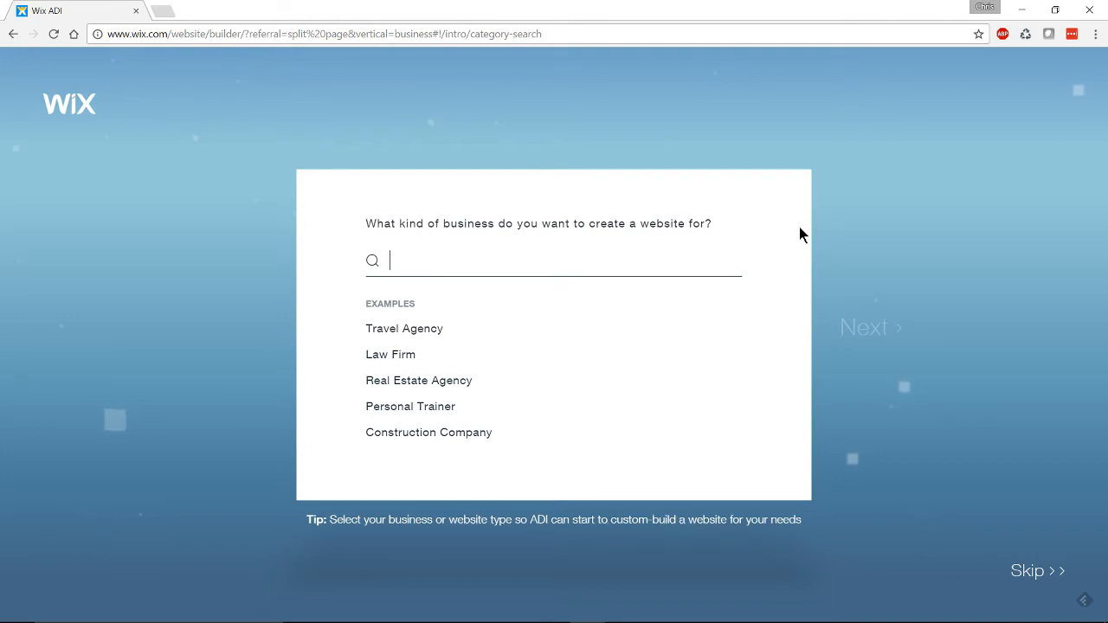
text(flower sales)
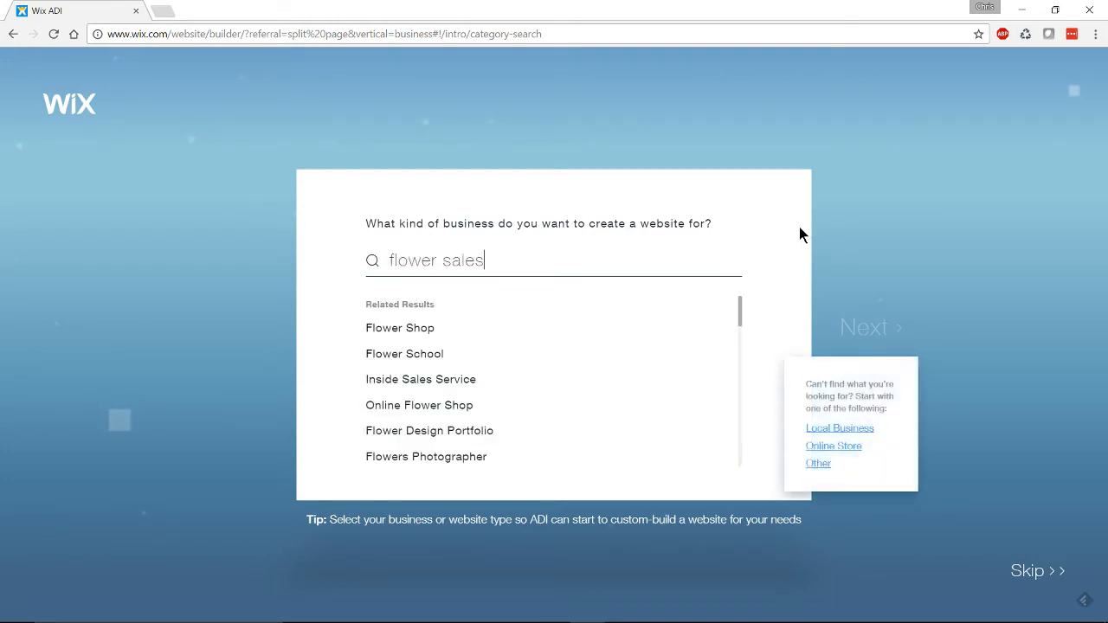
mouse_move(400, 327)
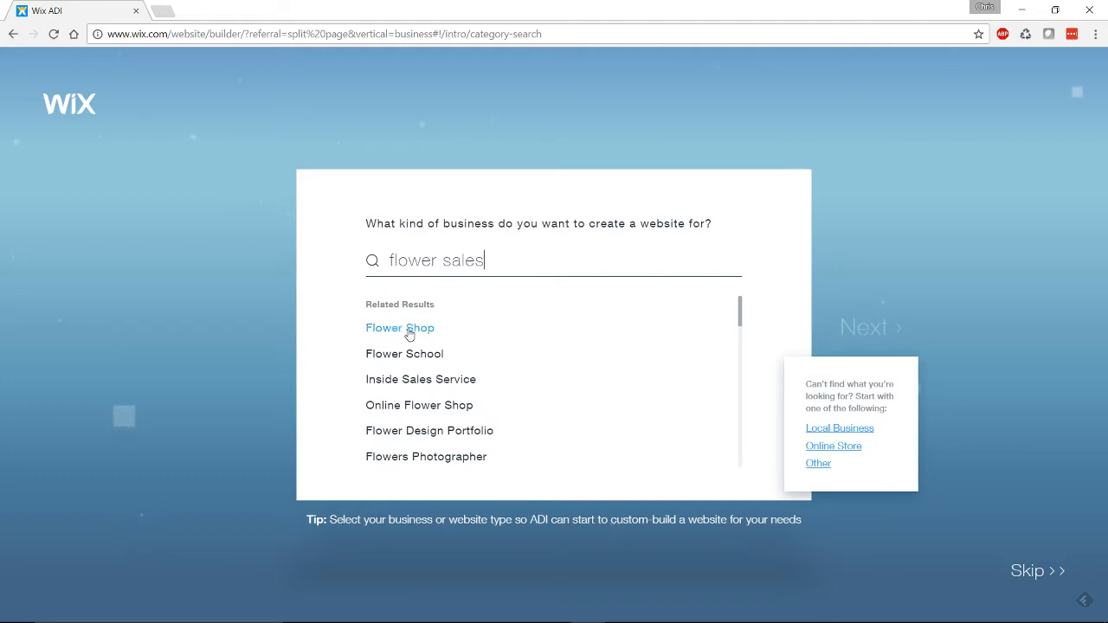
click(400, 327)
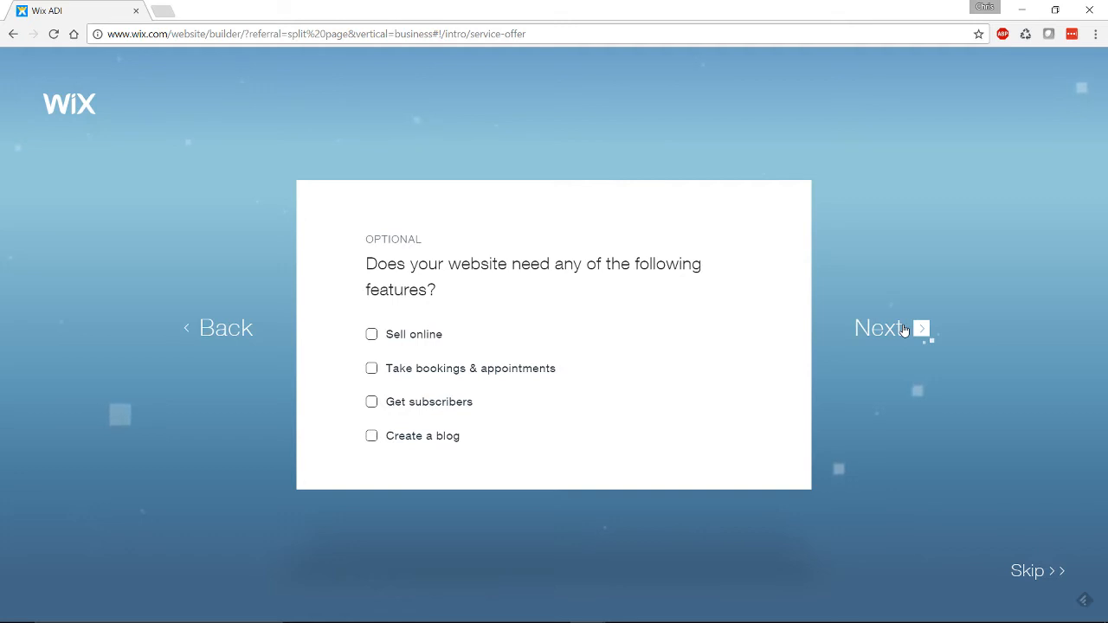
mouse_move(413, 334)
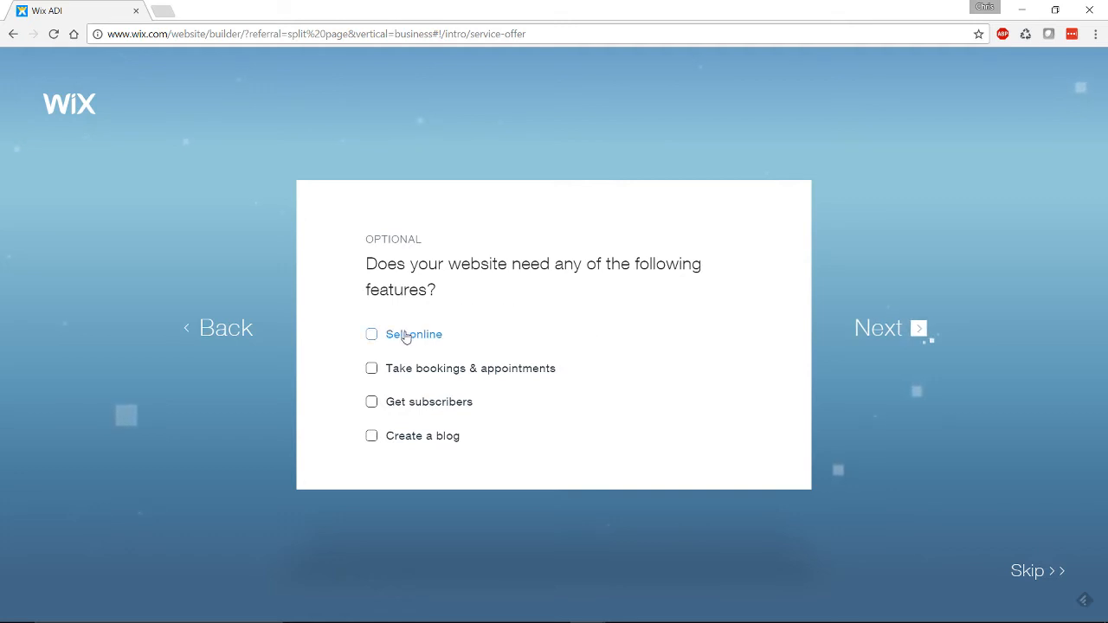
Step: Add the Sell online, Get subscribers and Create a blog features, then continue
click(371, 334)
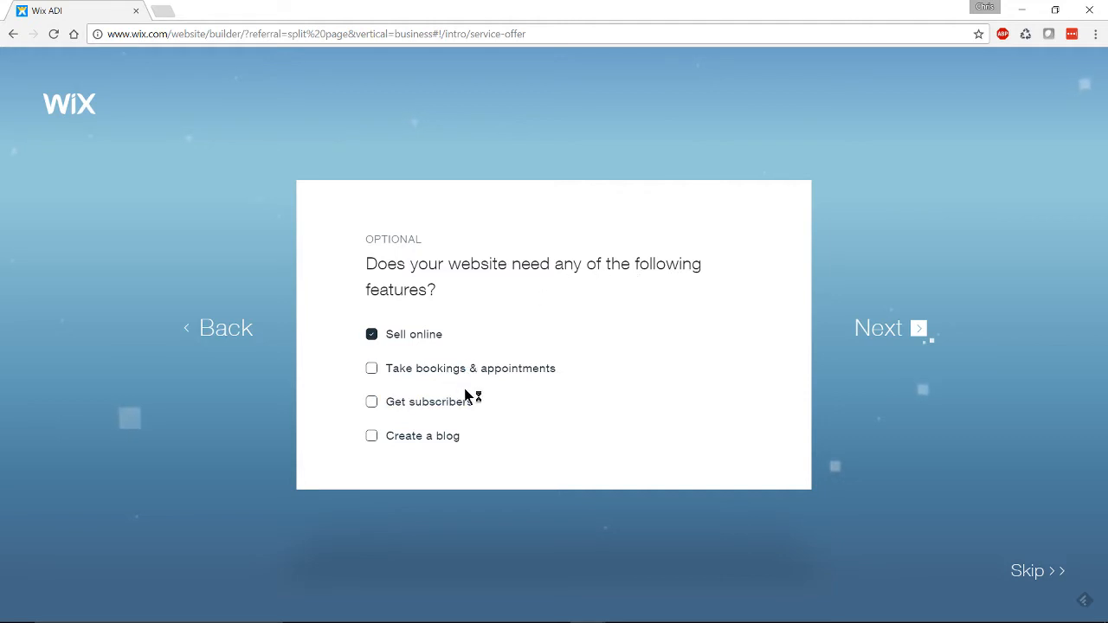
click(371, 402)
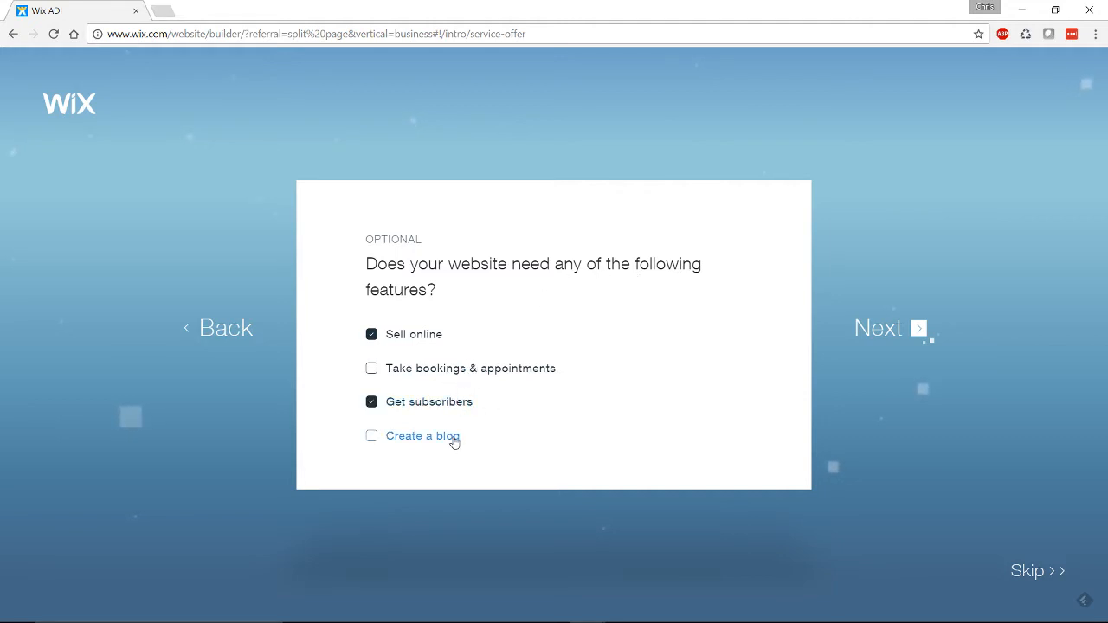
click(371, 435)
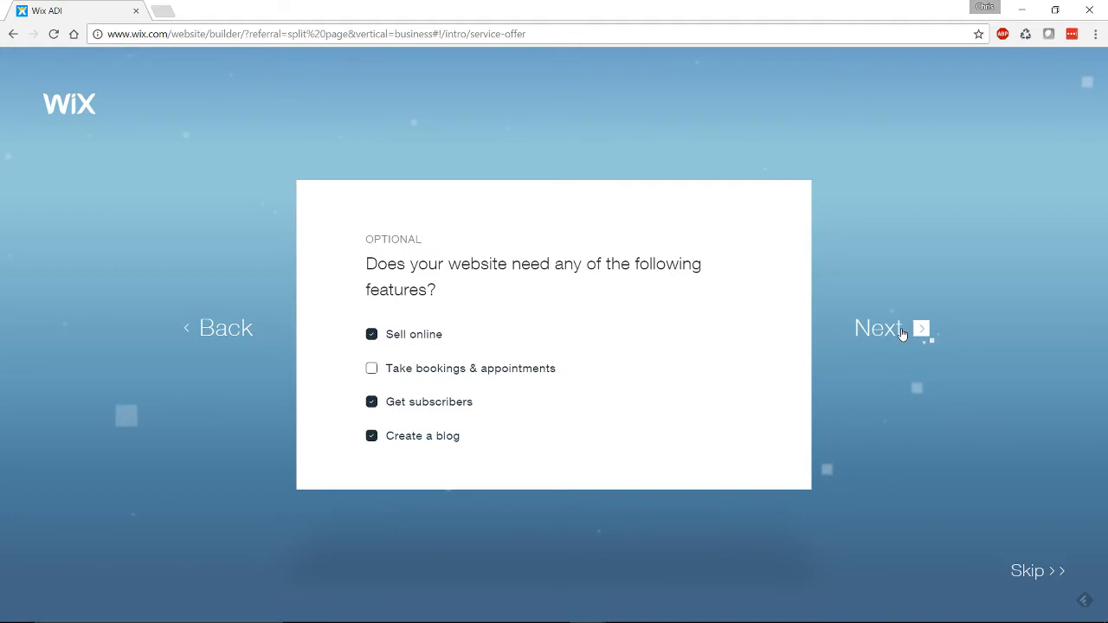
click(879, 328)
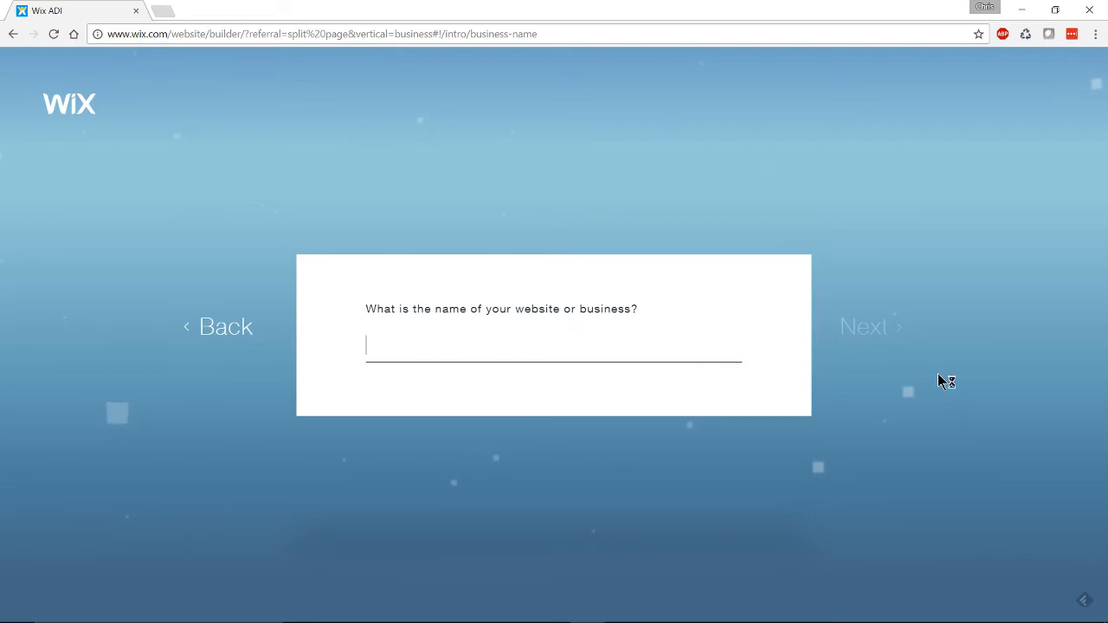
Step: Name the business 'Chris Tutorials Test #1337' and skip the business address question
text(Chris)
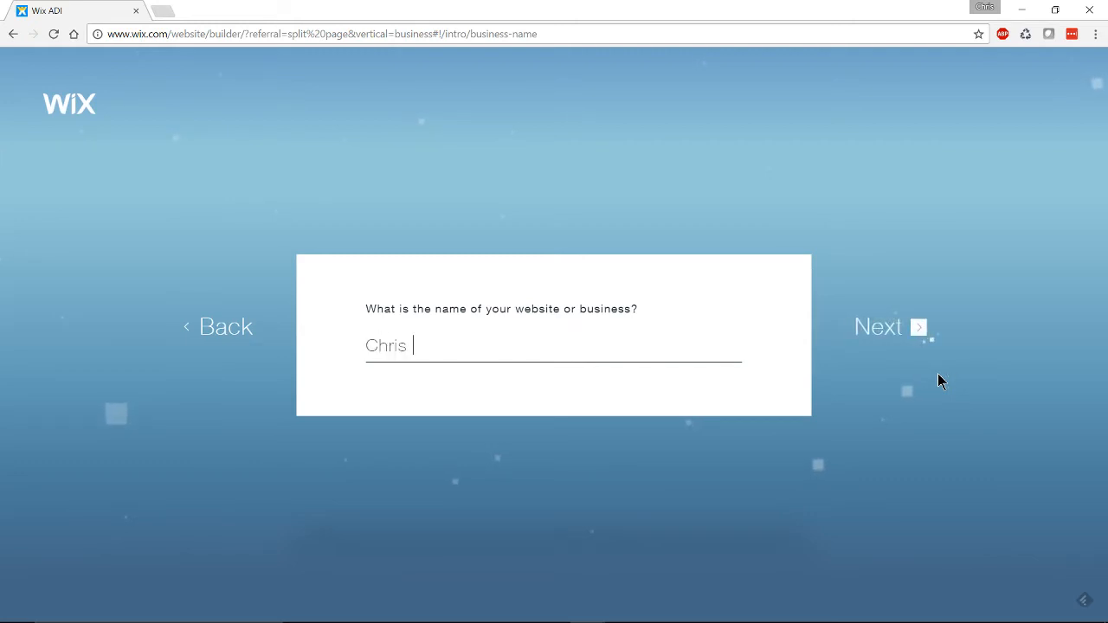
text(Tutorials Test)
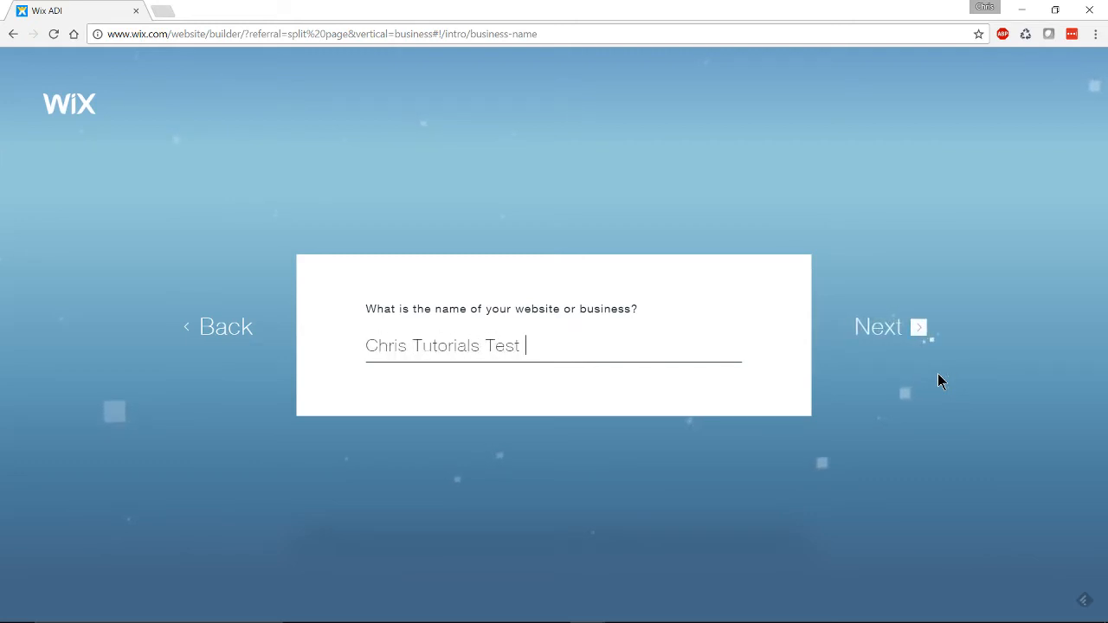
text(#1337)
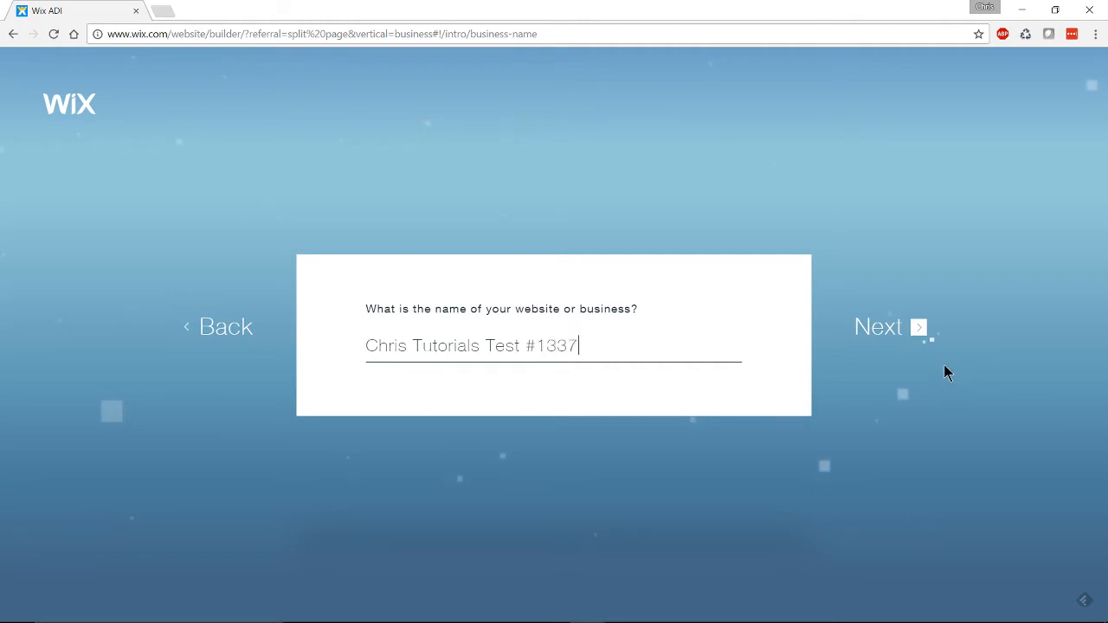
click(879, 326)
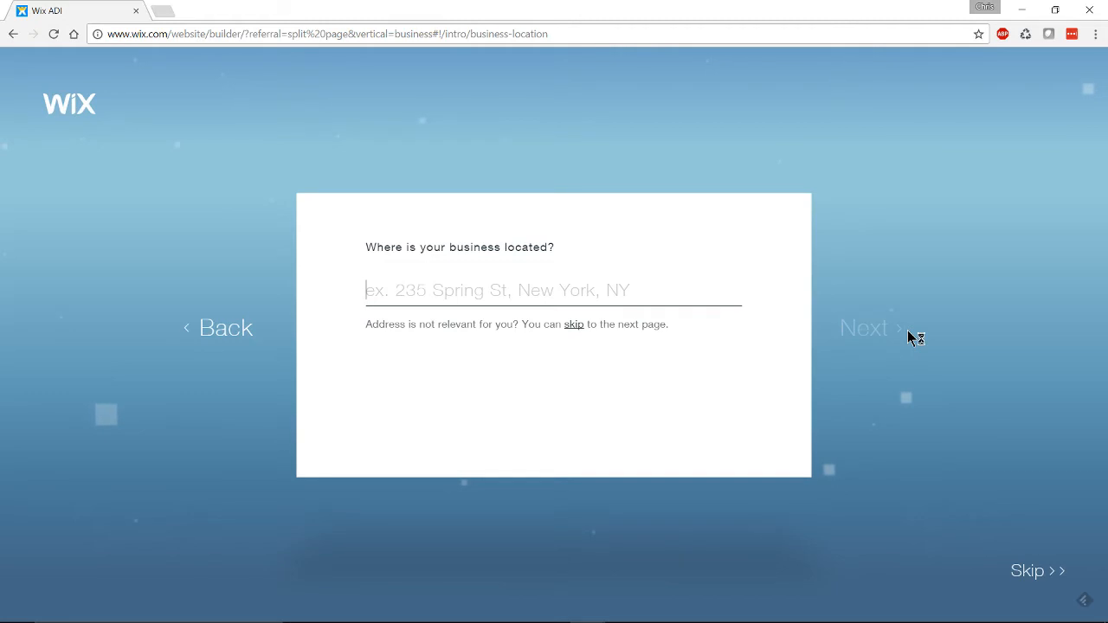
mouse_move(574, 329)
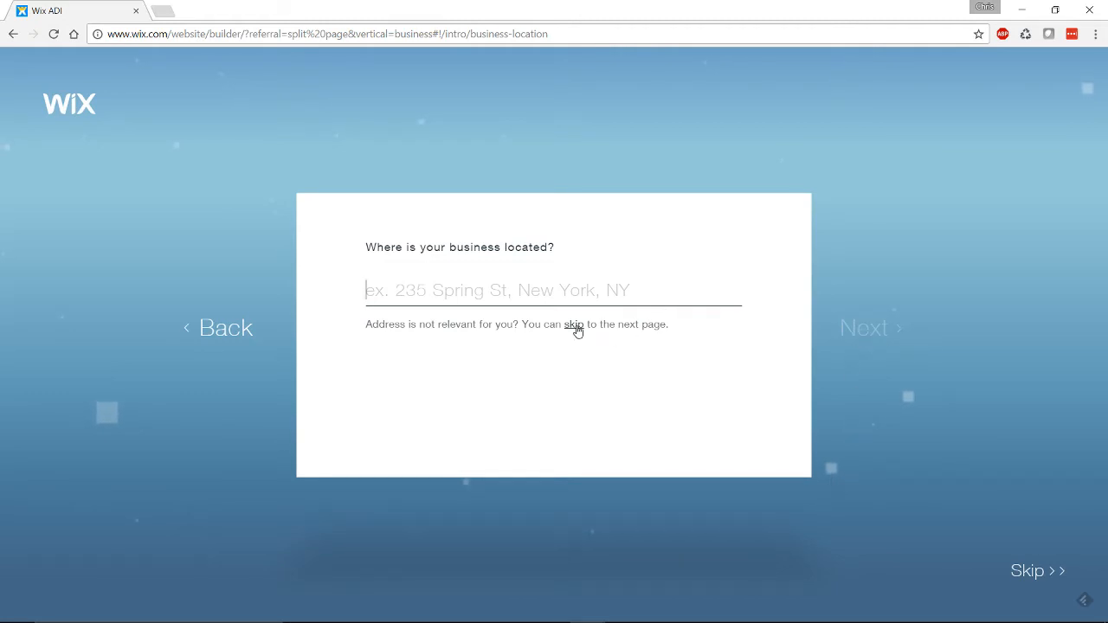
click(573, 324)
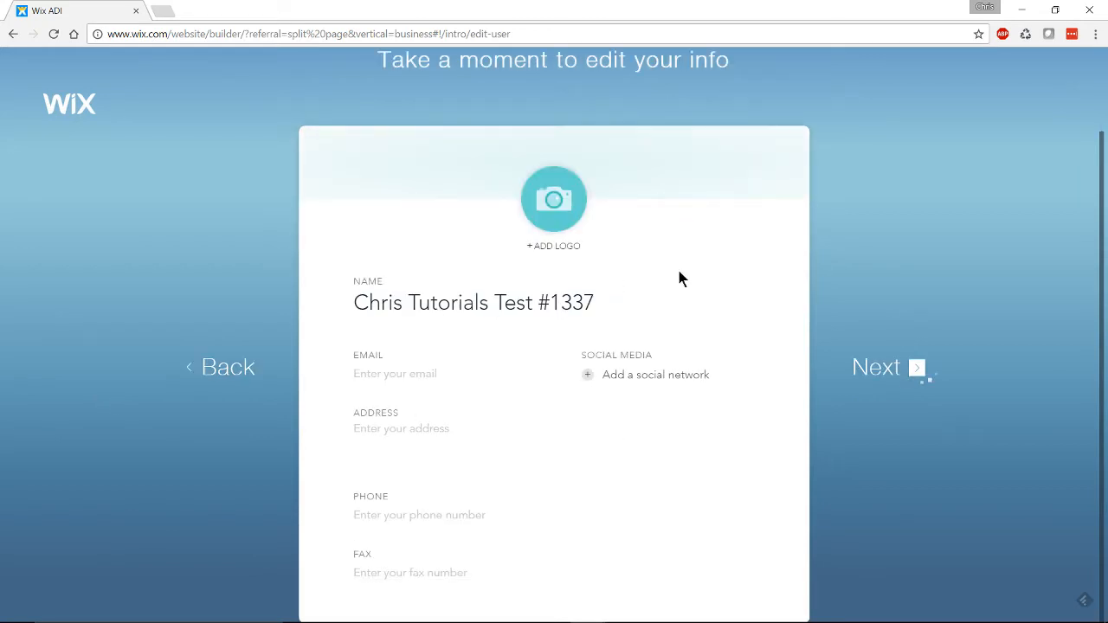
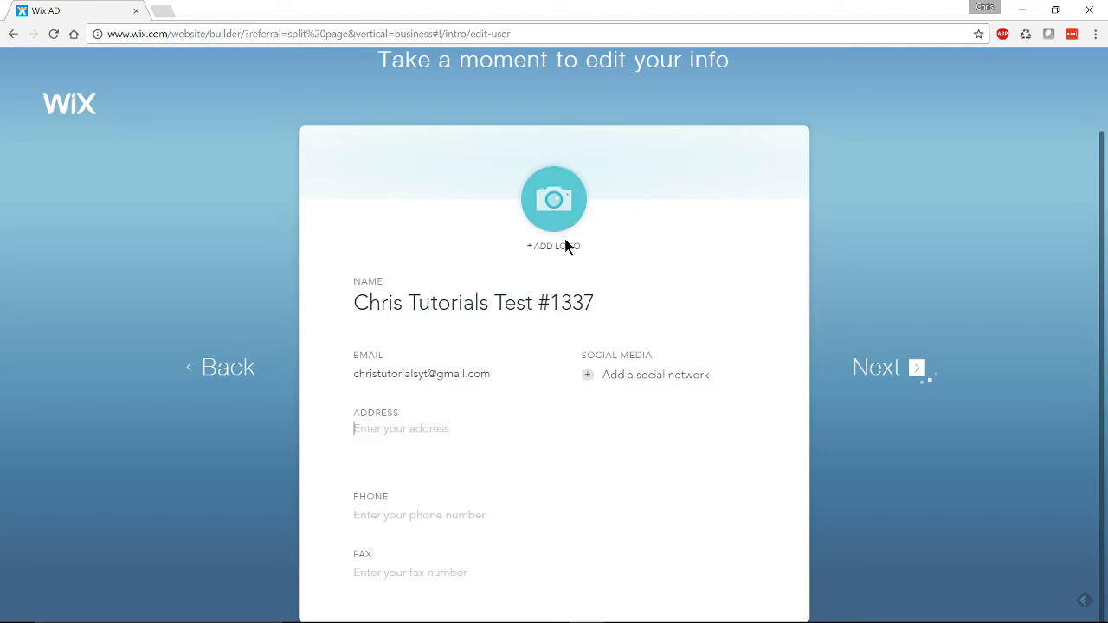
Step: Enter 'christutorialsyt' and a YouTube ChrisT channel link in the business info, then continue
mouse_move(606, 284)
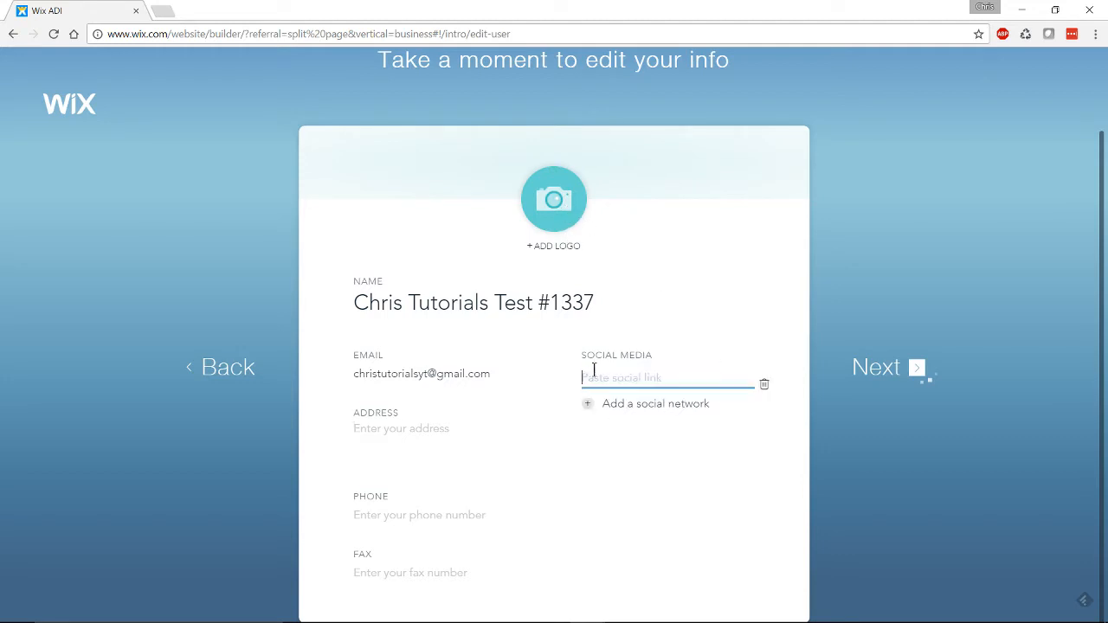
text(youtube.com/C/)
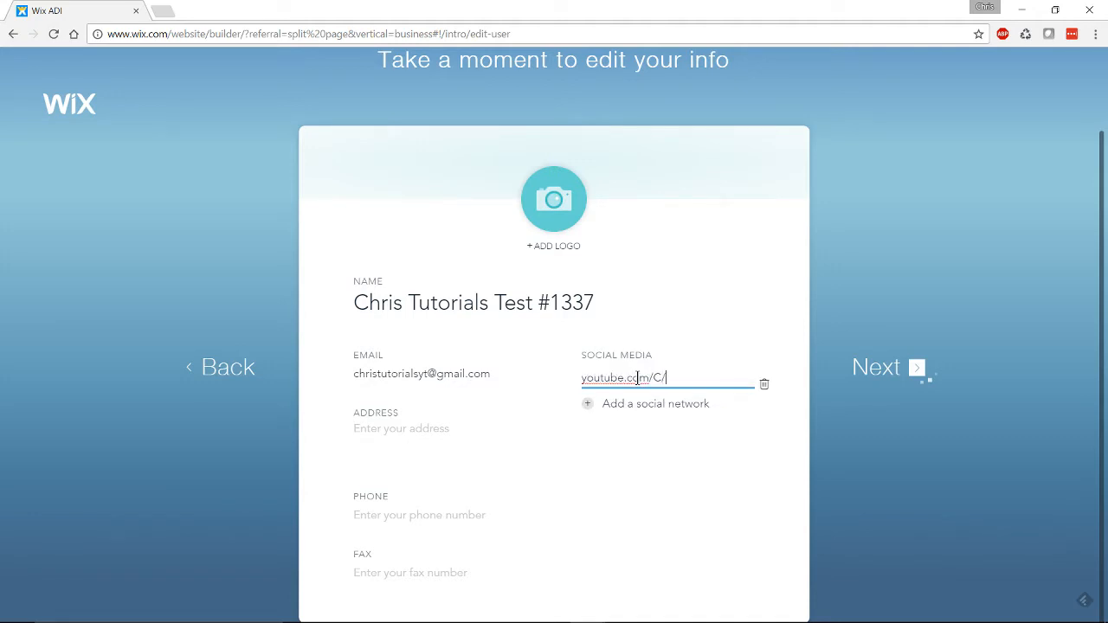
text(ChrisTutorialsO...)
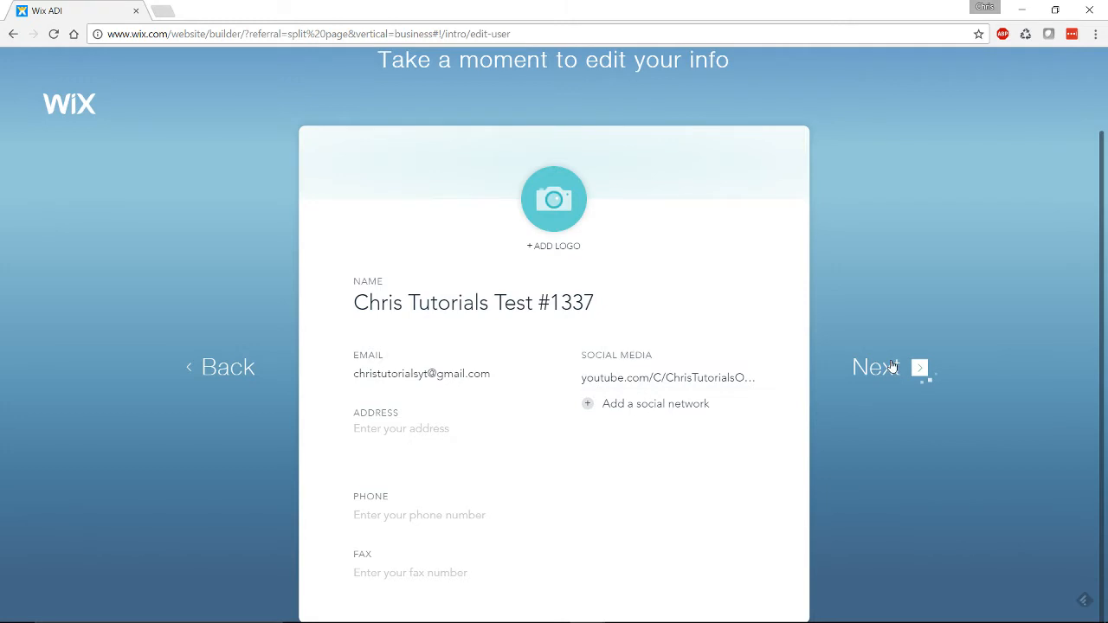
click(919, 368)
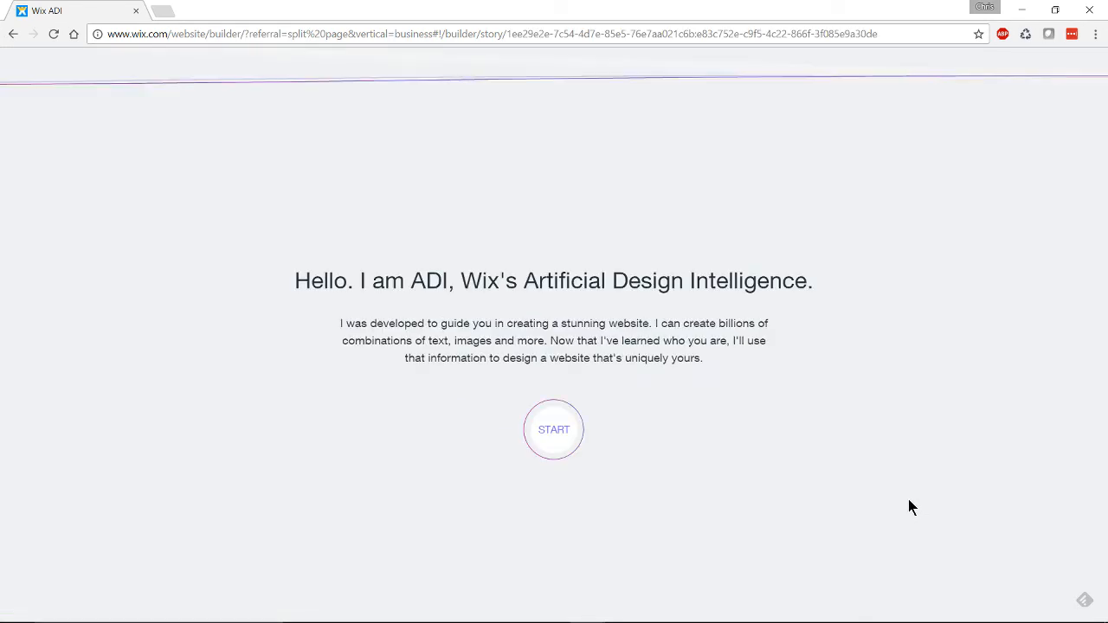
mouse_move(869, 507)
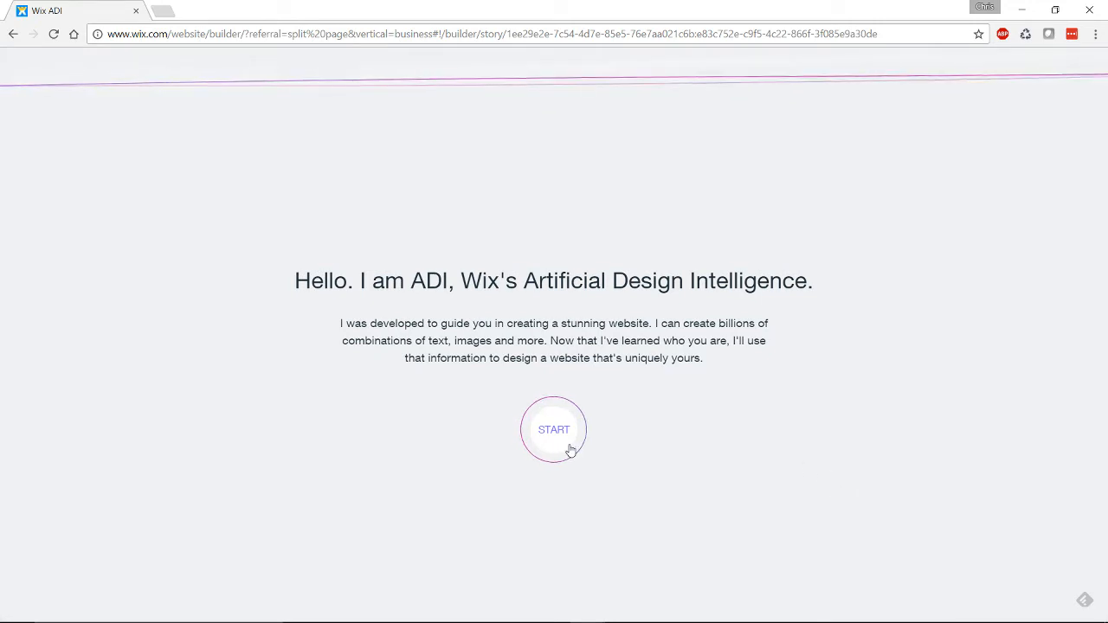
Step: Begin ADI's guided design and confirm Fresh as the design style
click(553, 429)
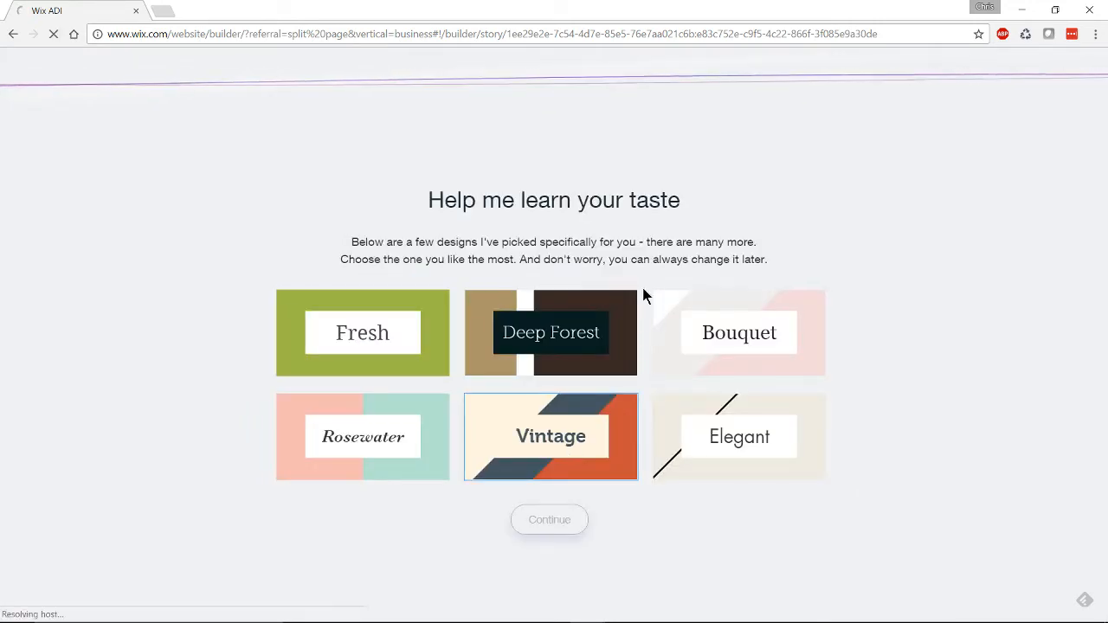
click(551, 333)
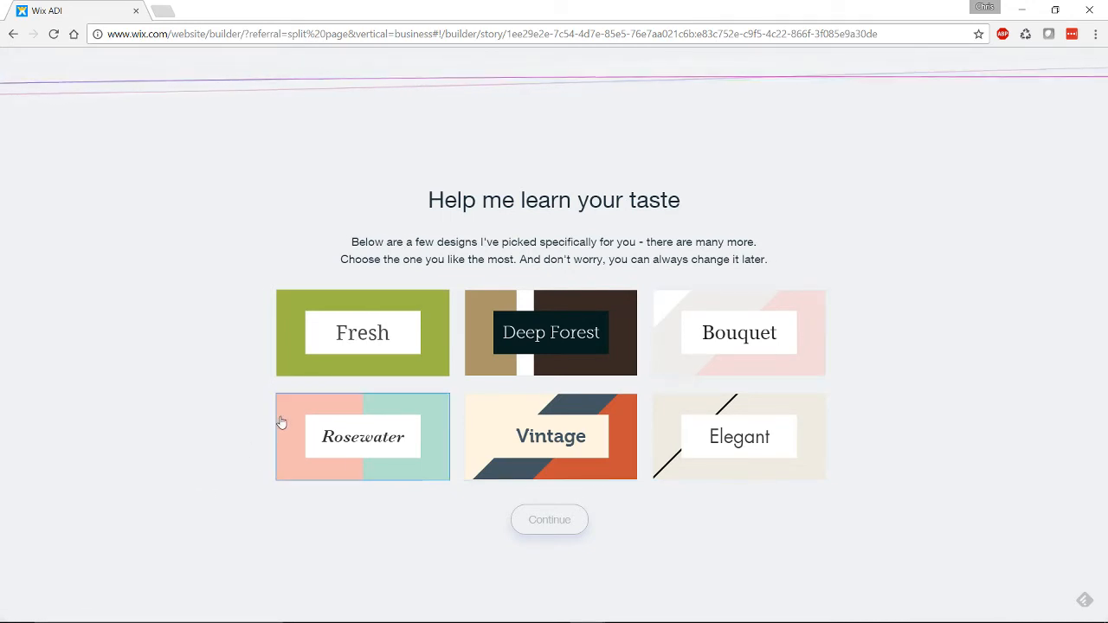
click(362, 332)
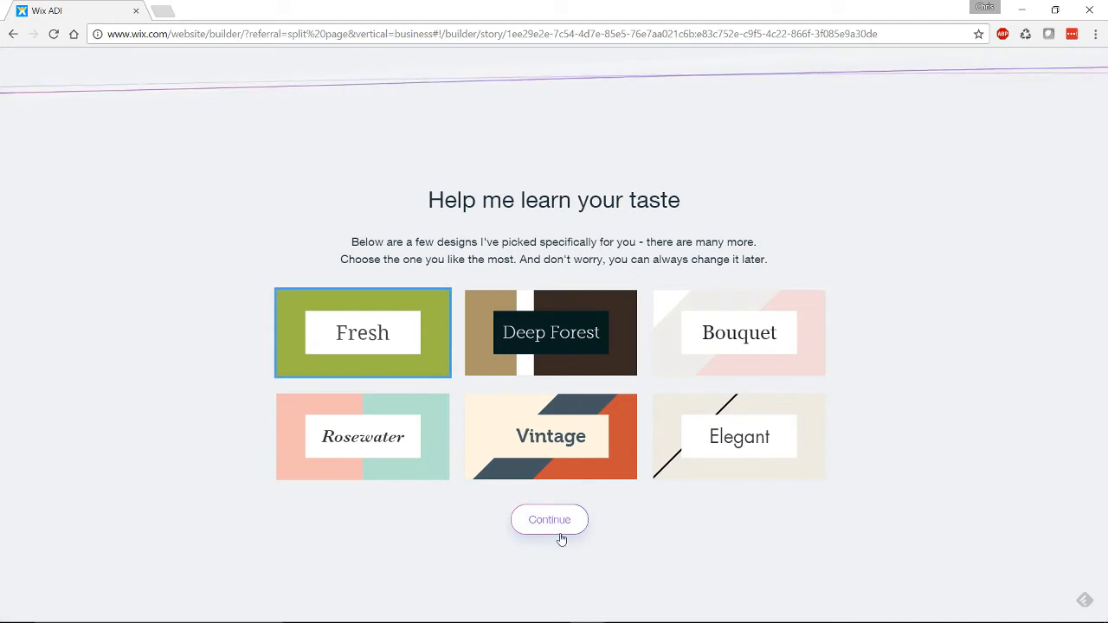
click(549, 520)
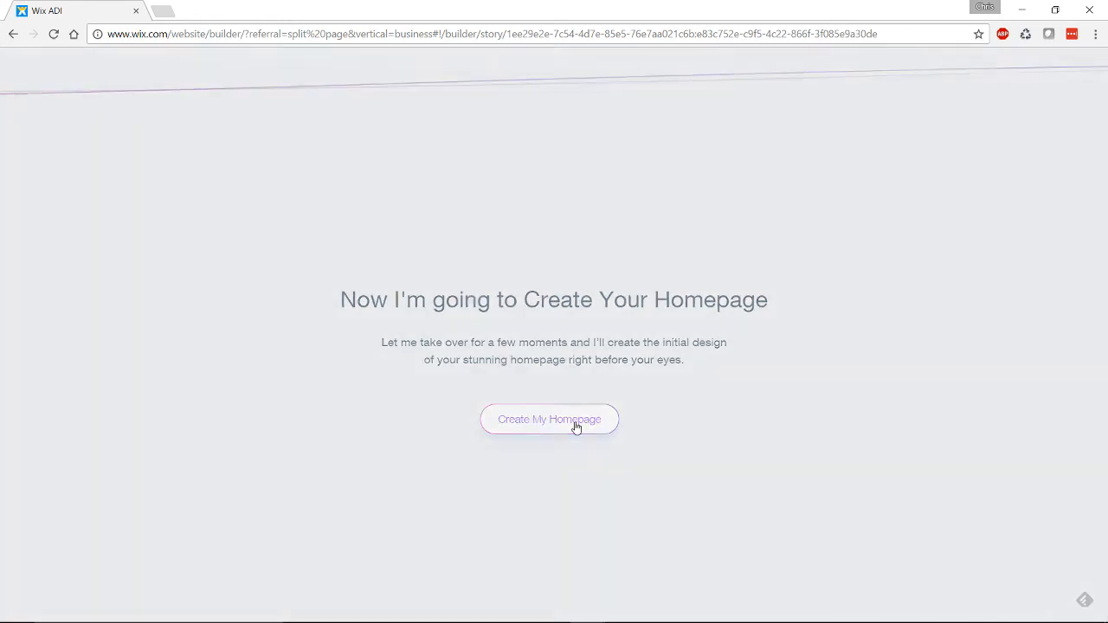
Step: Have ADI build the homepage welcoming visitors to Chris Tutorials Test #1337
click(549, 419)
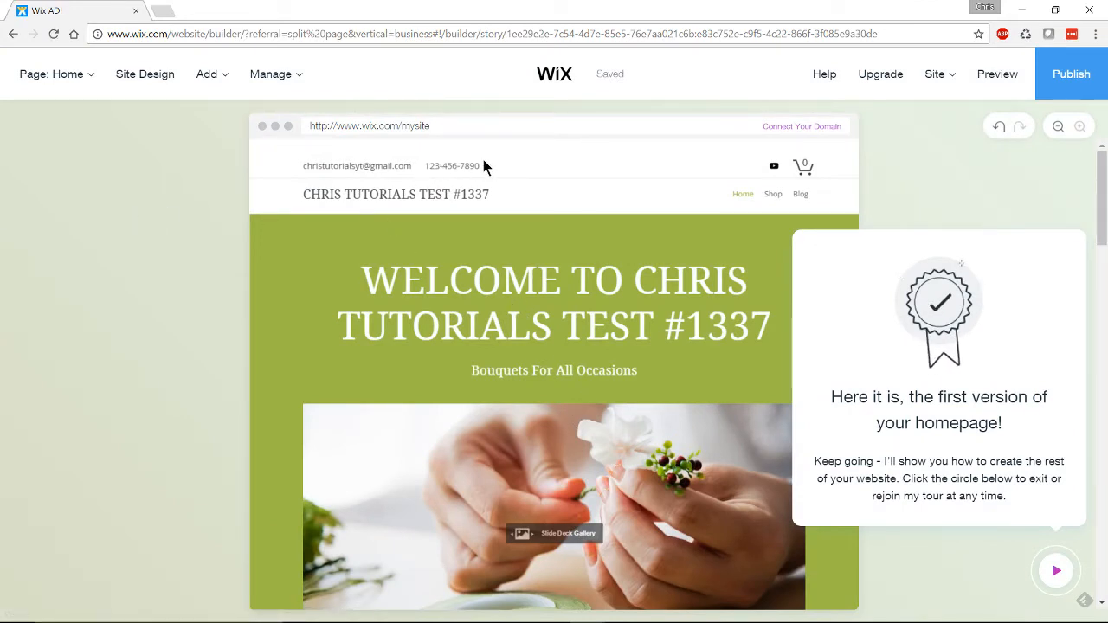
mouse_move(426, 170)
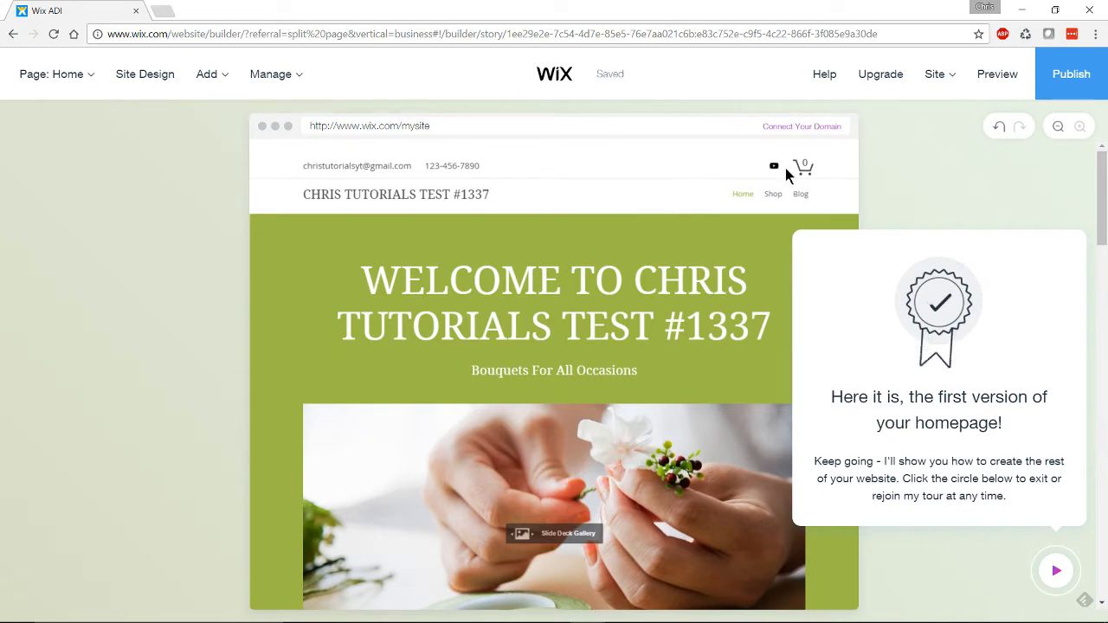
mouse_move(768, 197)
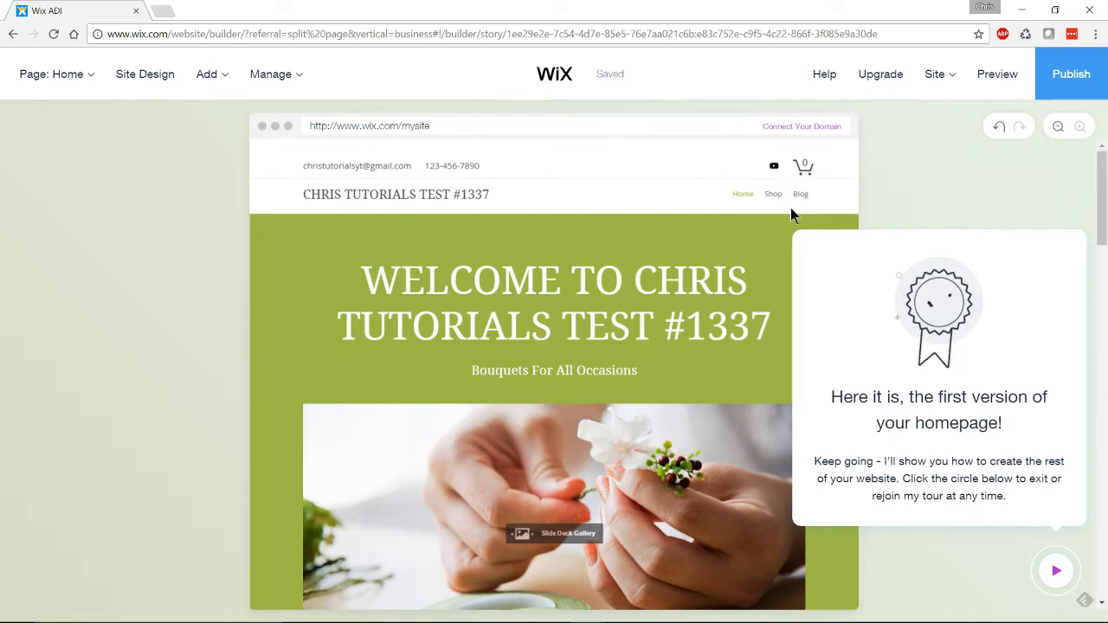
scroll(down, 3)
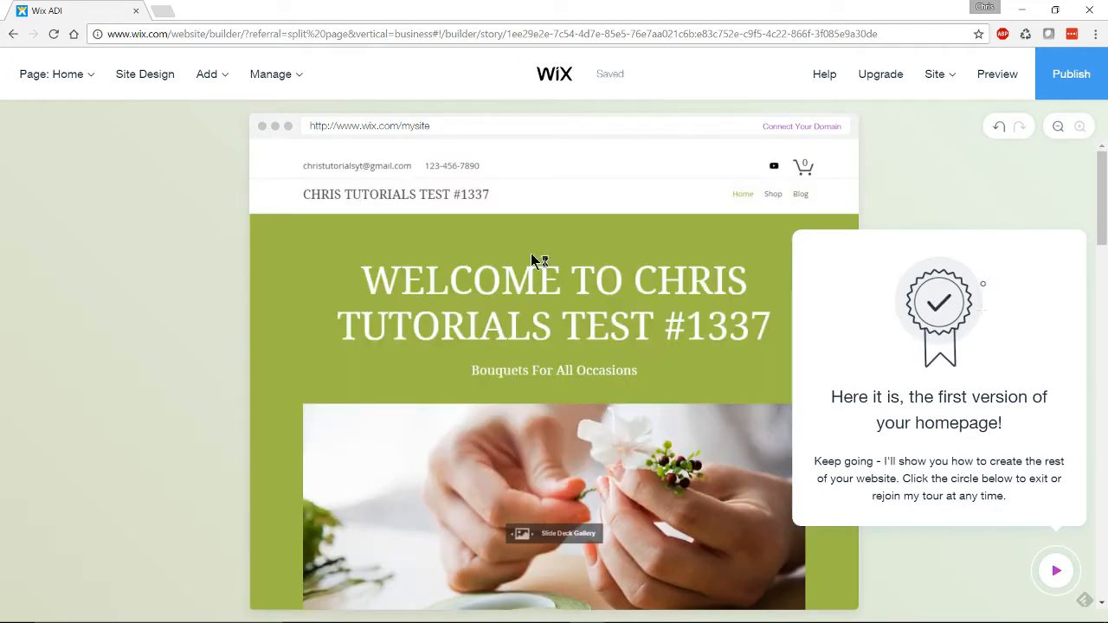
scroll(down, 3)
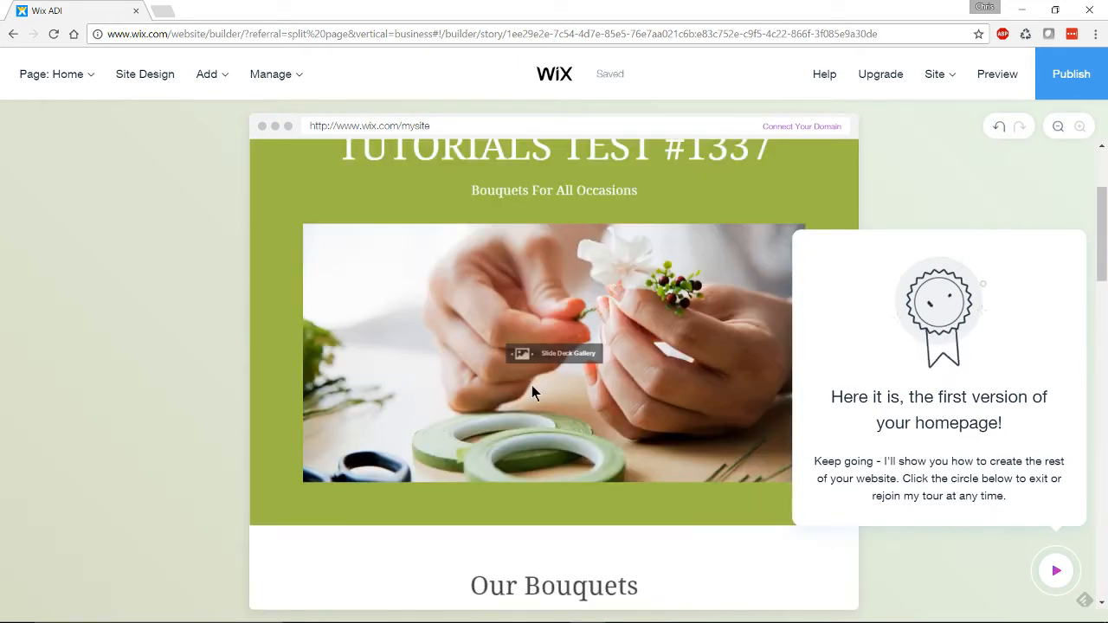
scroll(down, 3)
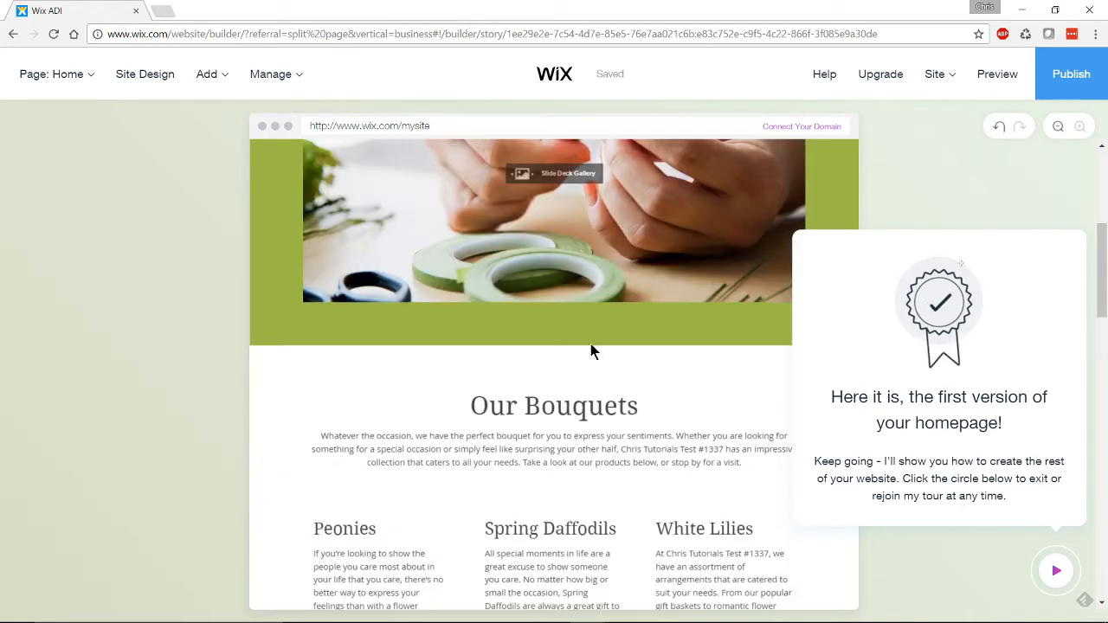
scroll(down, 3)
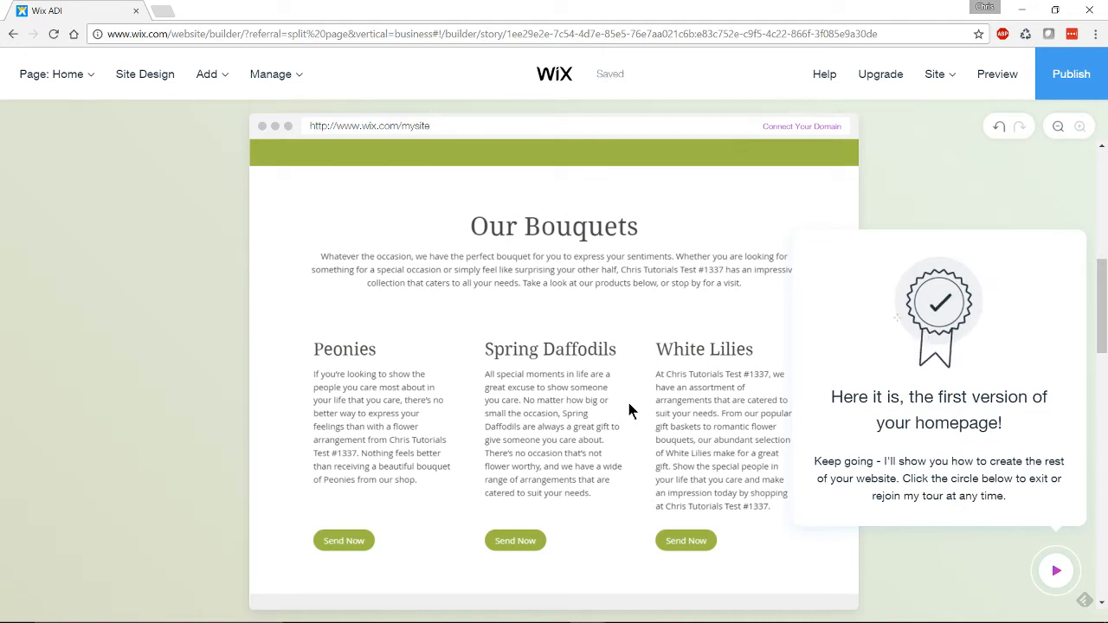
scroll(down, 3)
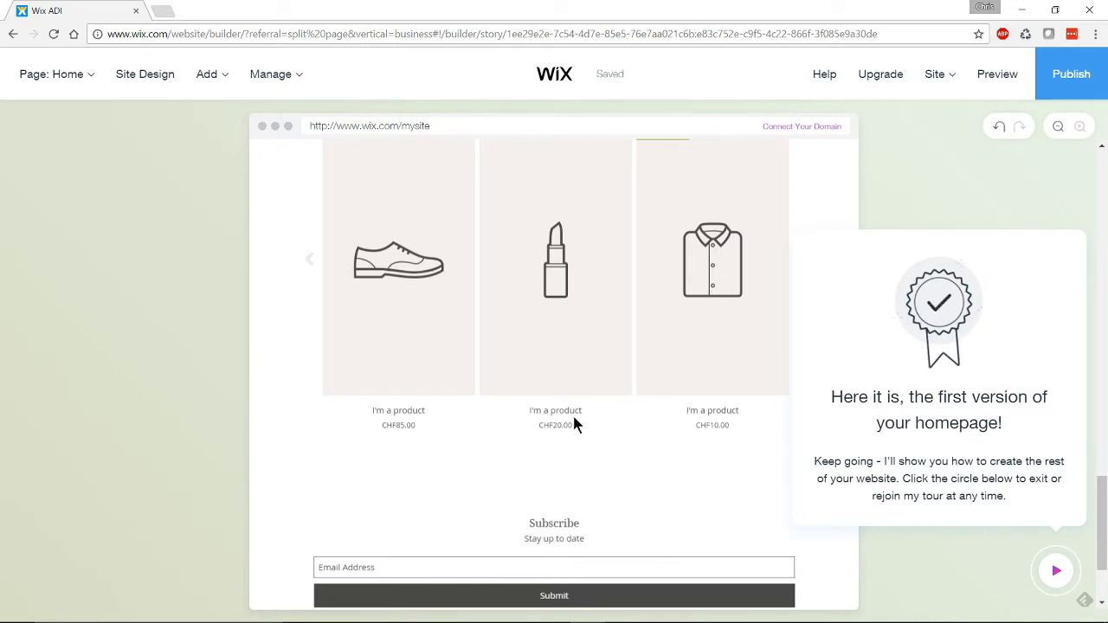
mouse_move(591, 421)
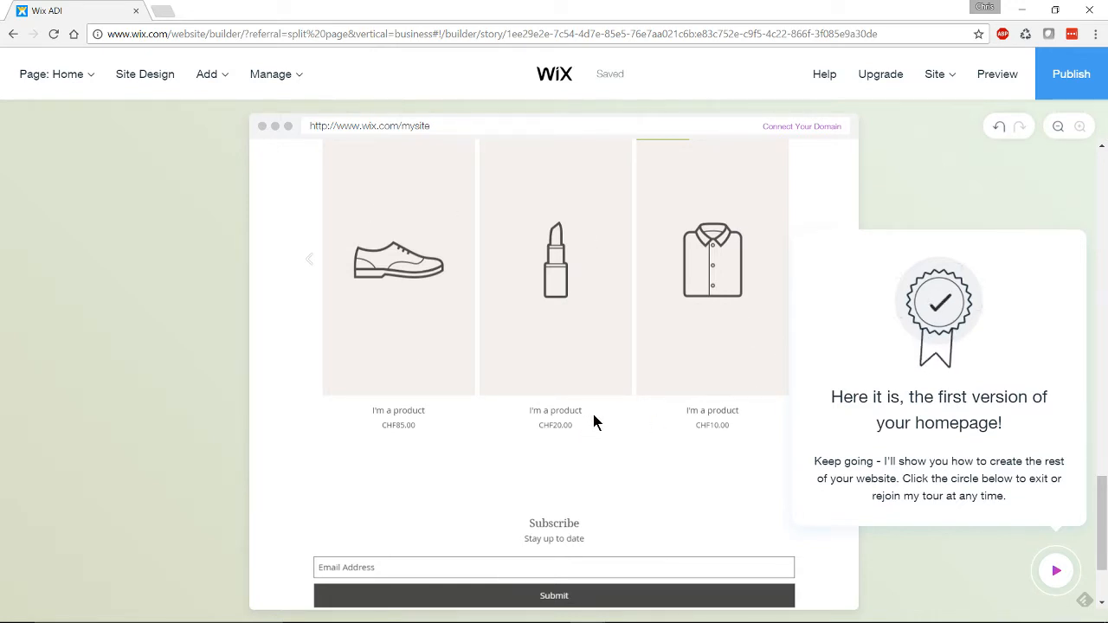
scroll(down, 3)
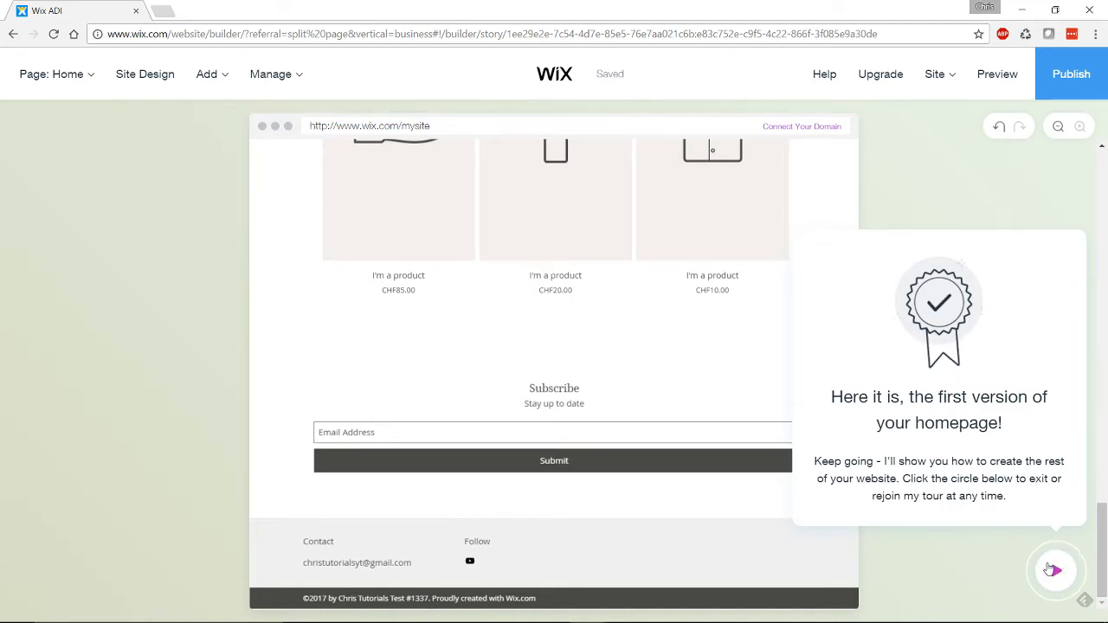
Step: Apply the Bouquet theme through the guided Change Website Design, then keep it
click(1055, 570)
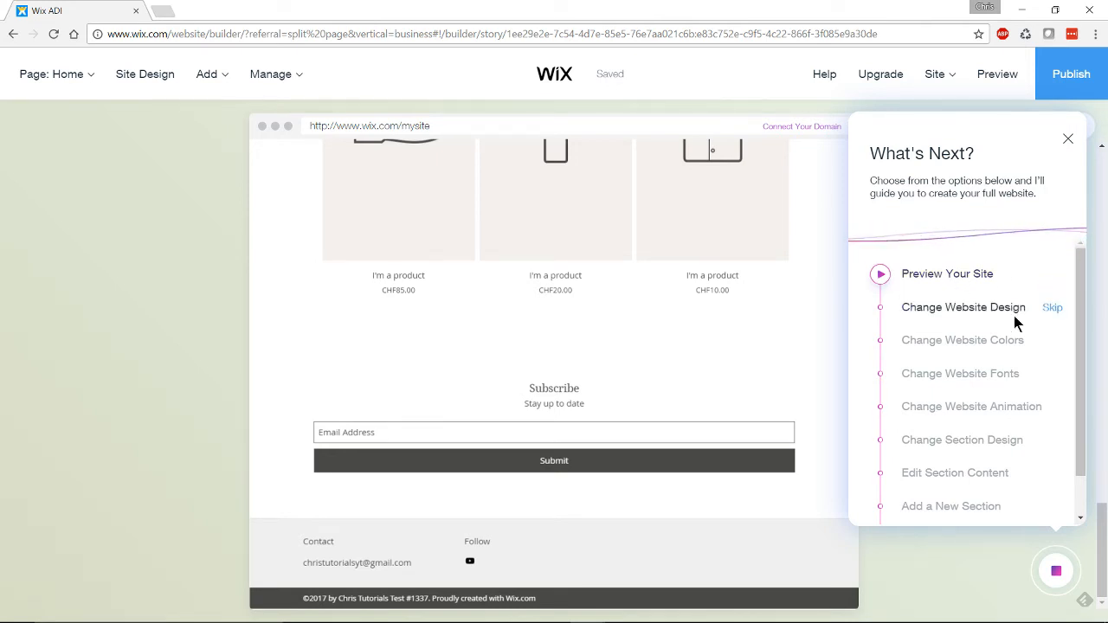
click(963, 307)
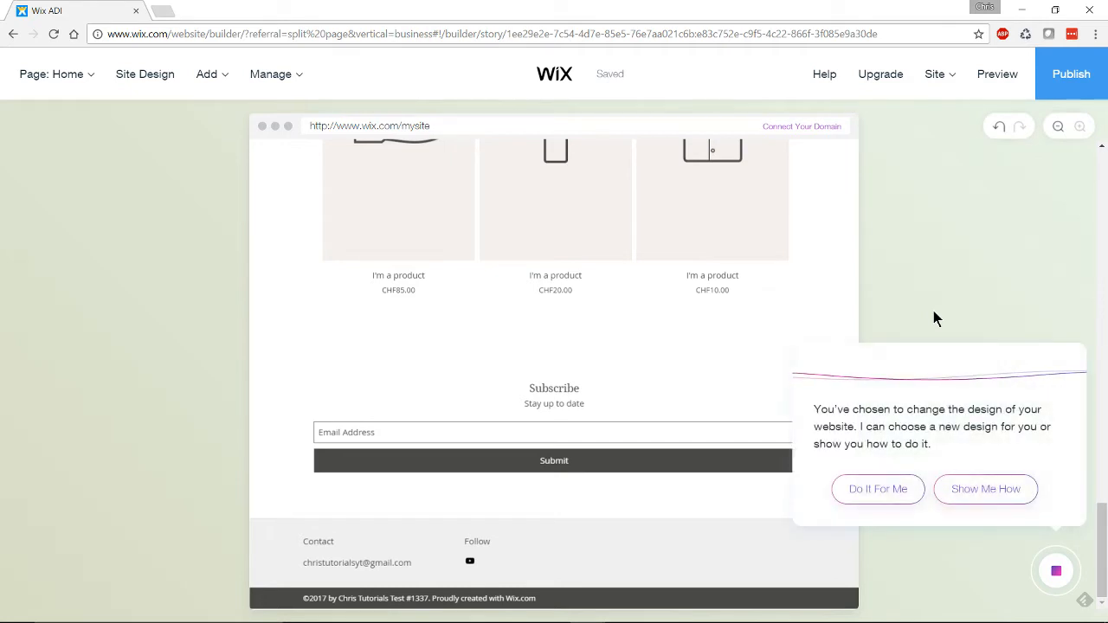
mouse_move(986, 488)
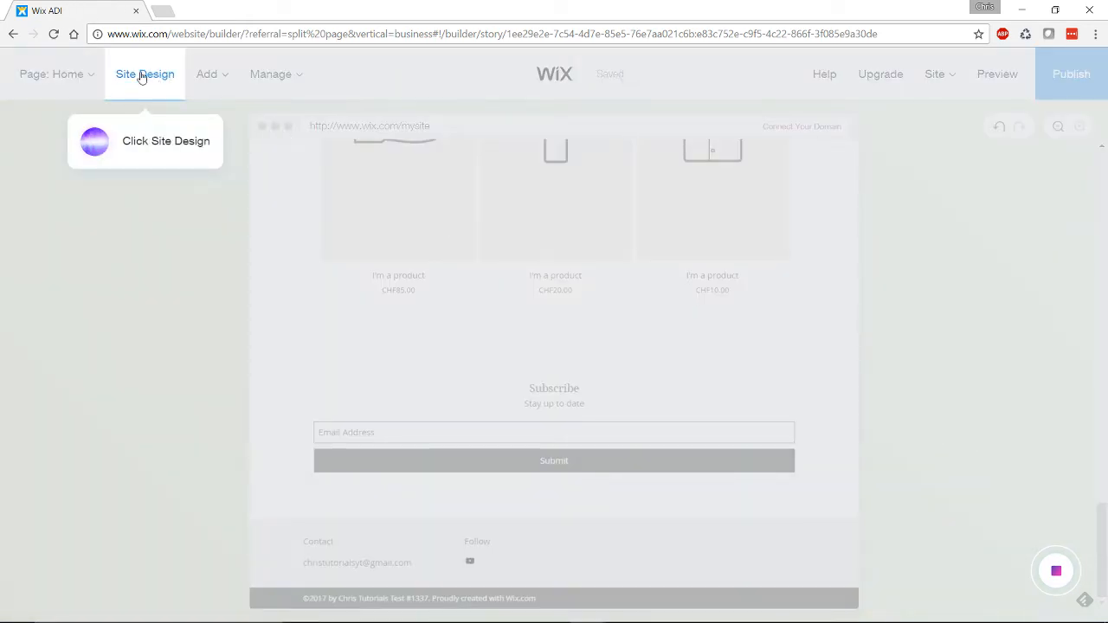
click(144, 73)
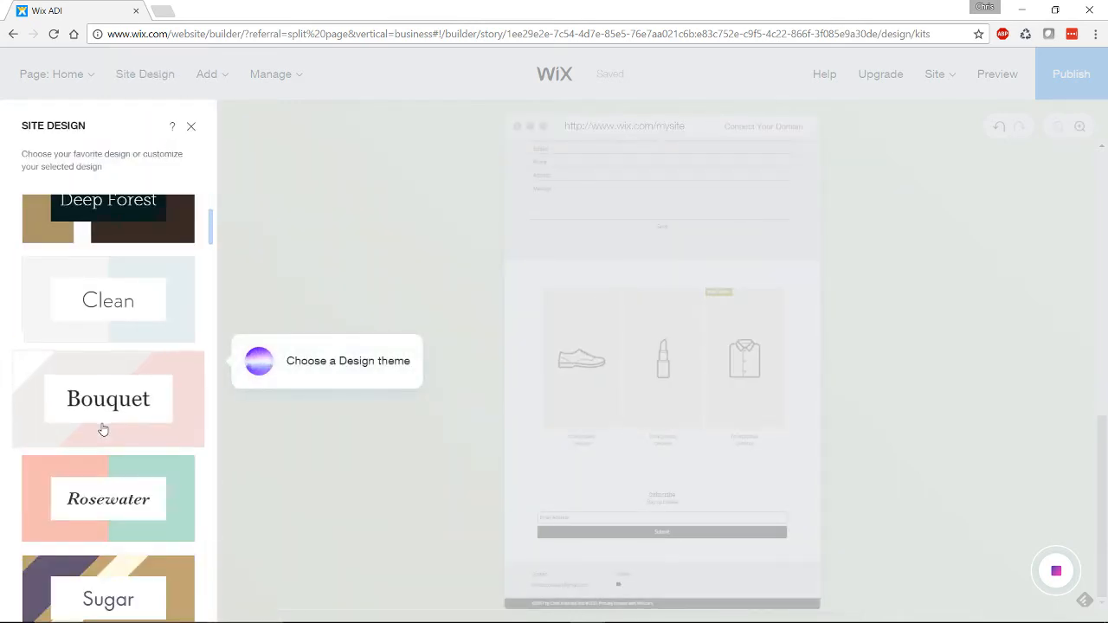
scroll(down, 3)
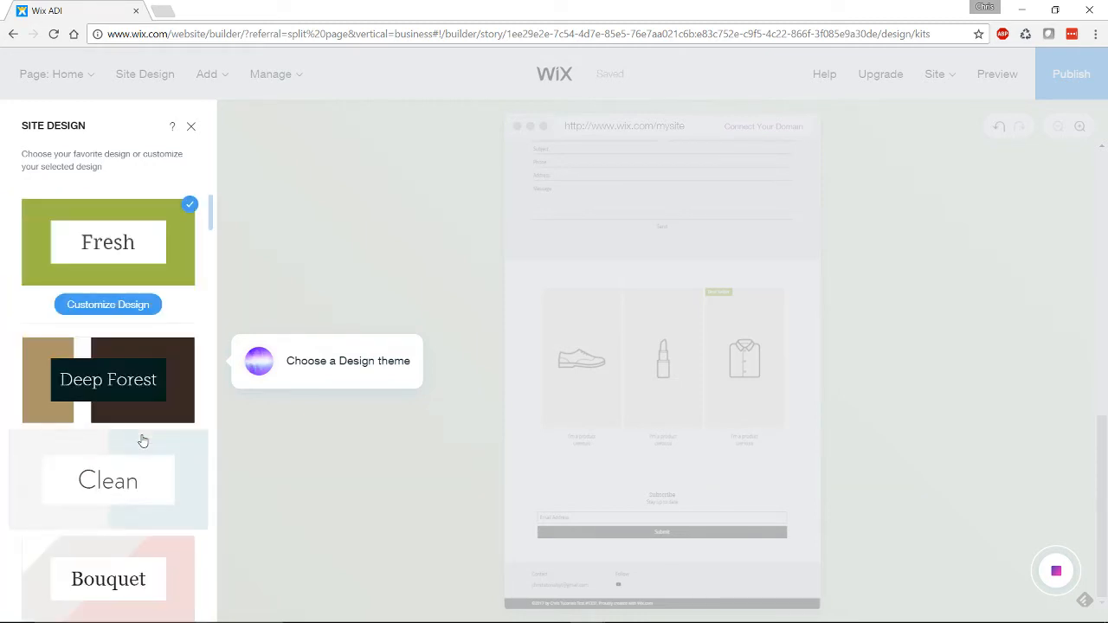
scroll(down, 3)
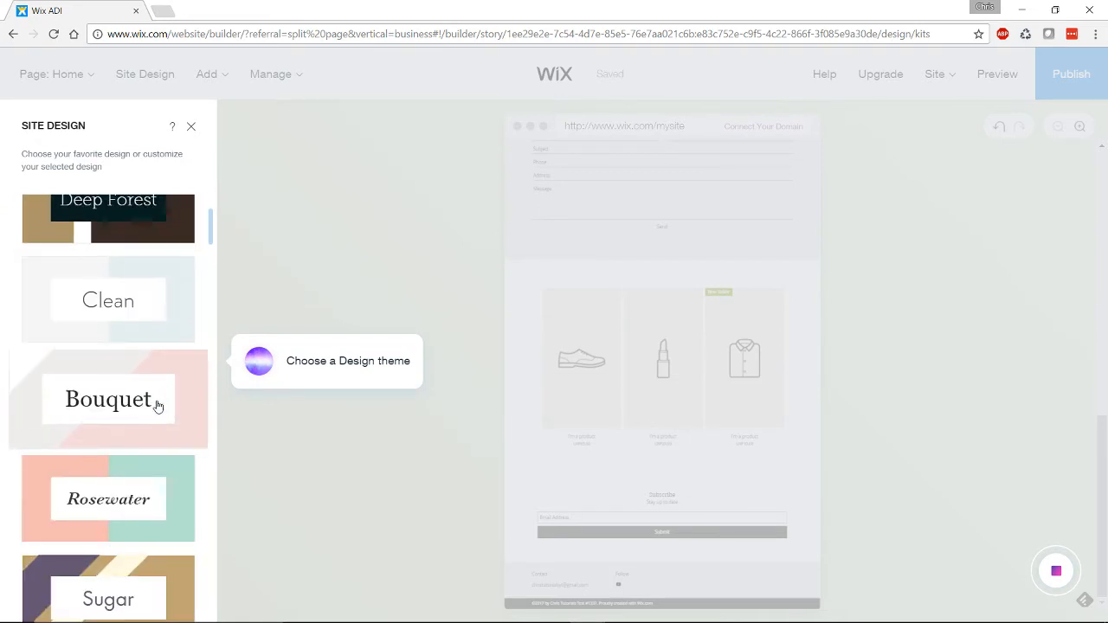
click(108, 399)
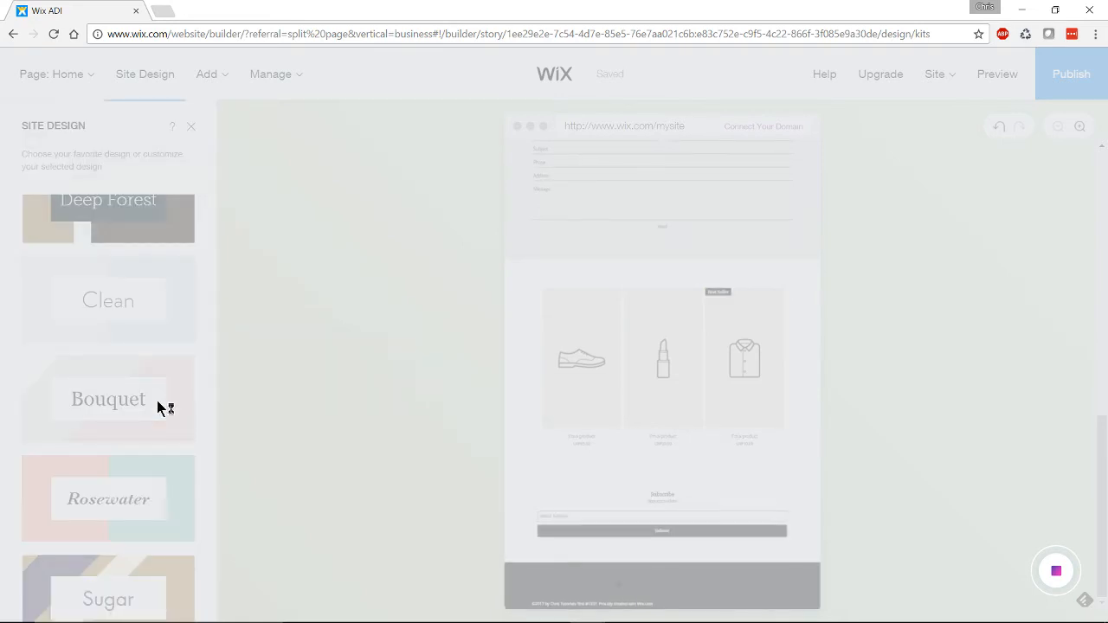
mouse_move(166, 407)
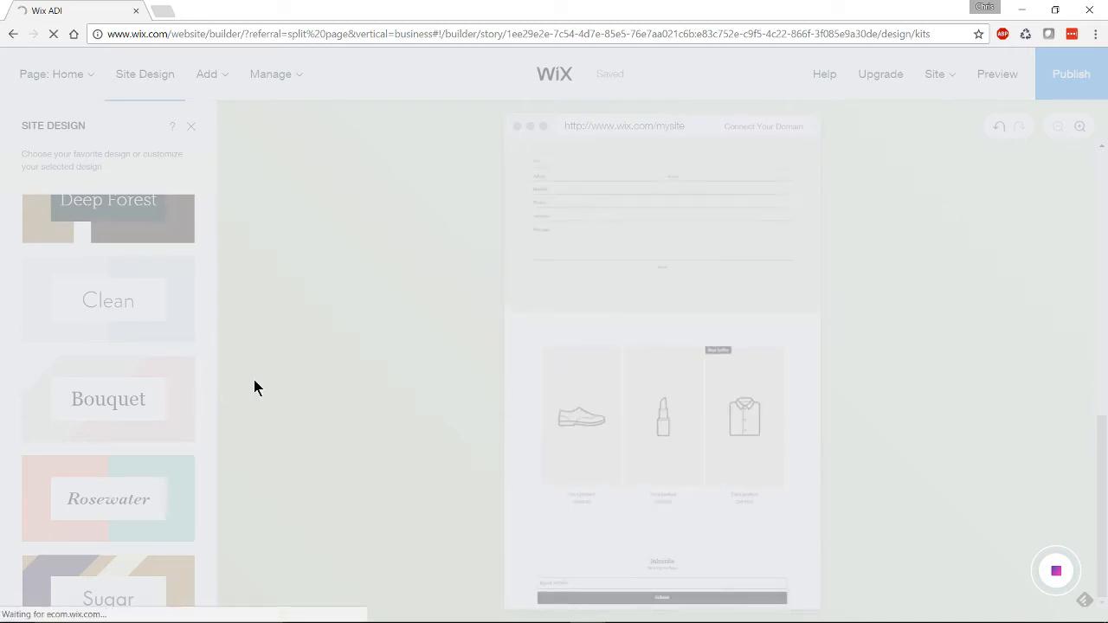
click(108, 399)
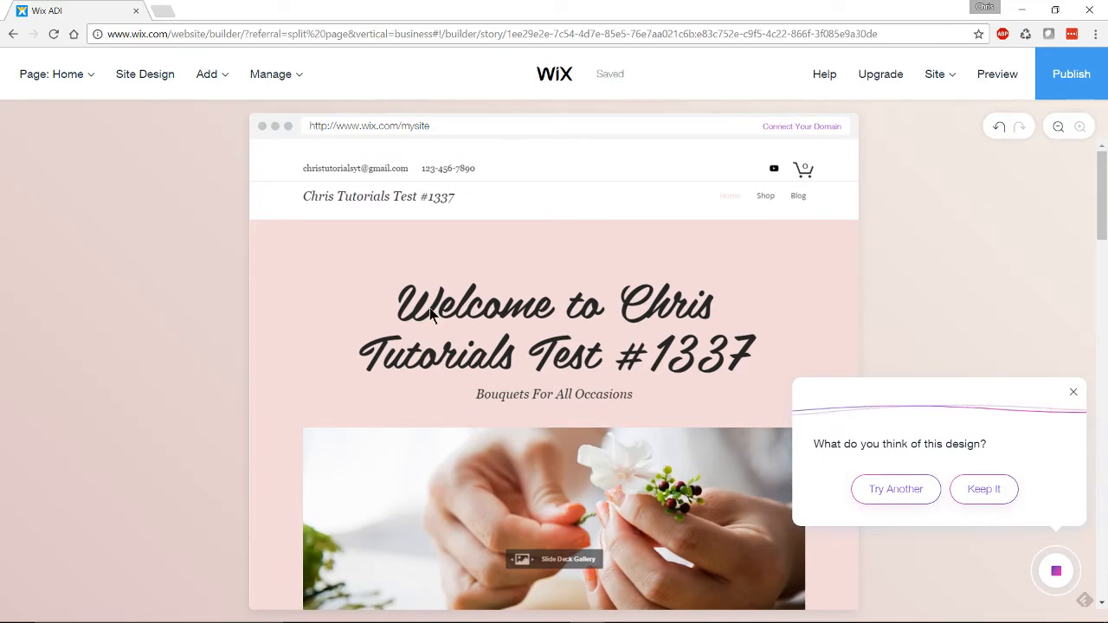
scroll(down, 3)
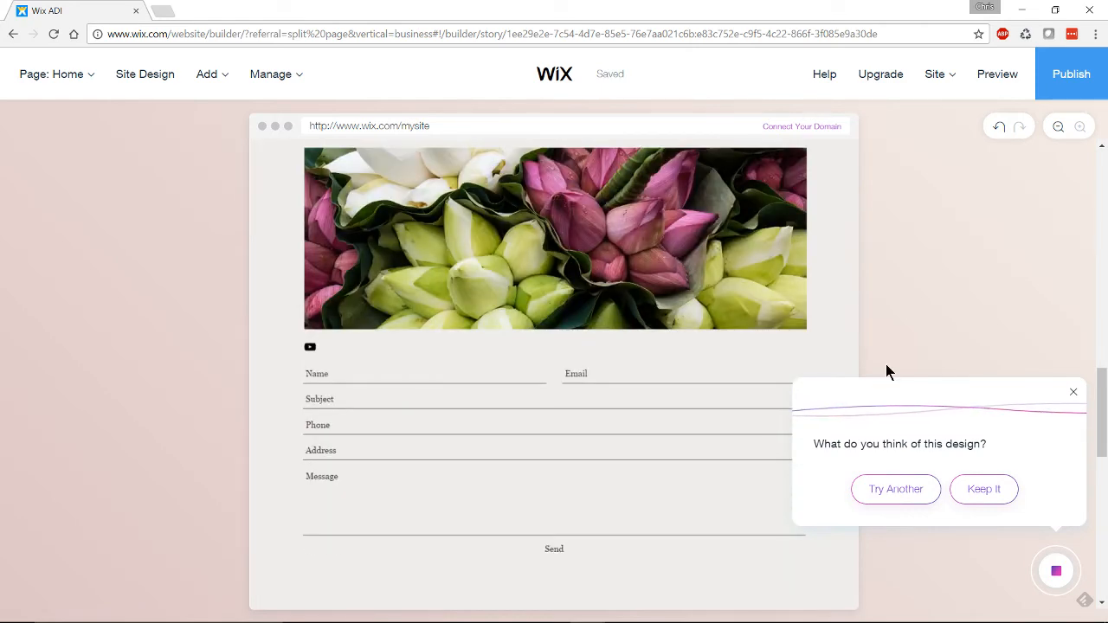
click(983, 489)
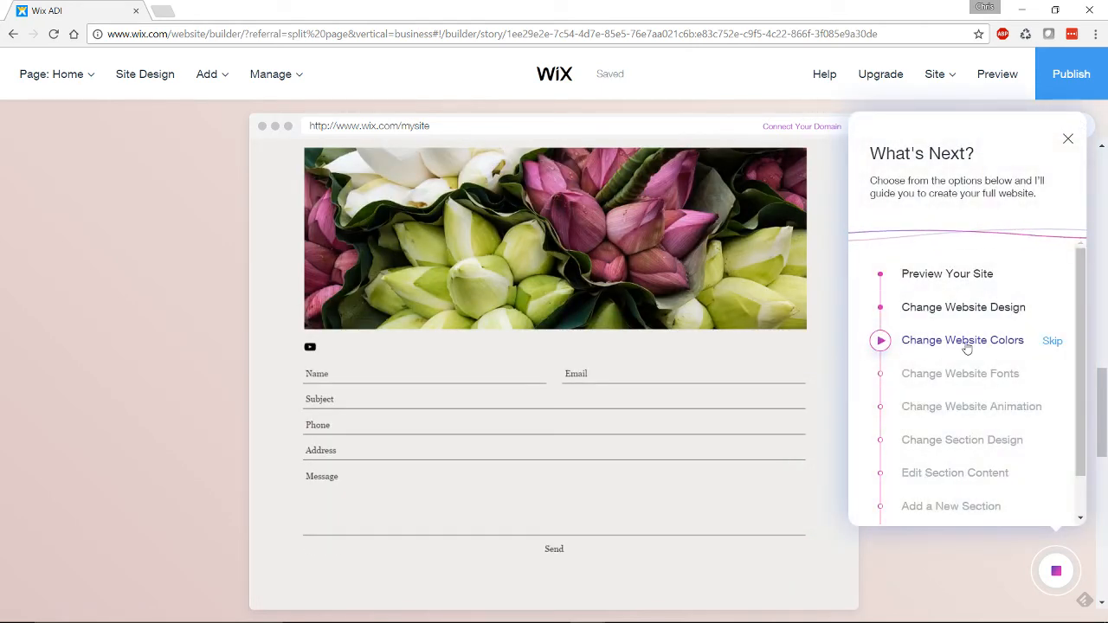
Step: Apply the third recommended palette with the red accent and accept the colours
click(145, 74)
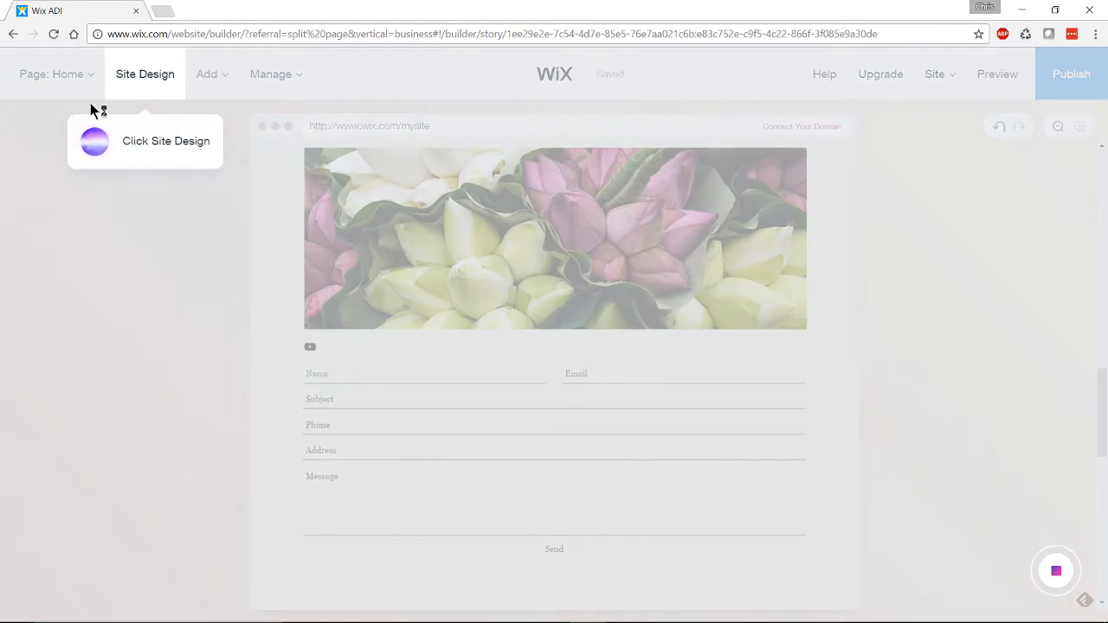
click(145, 73)
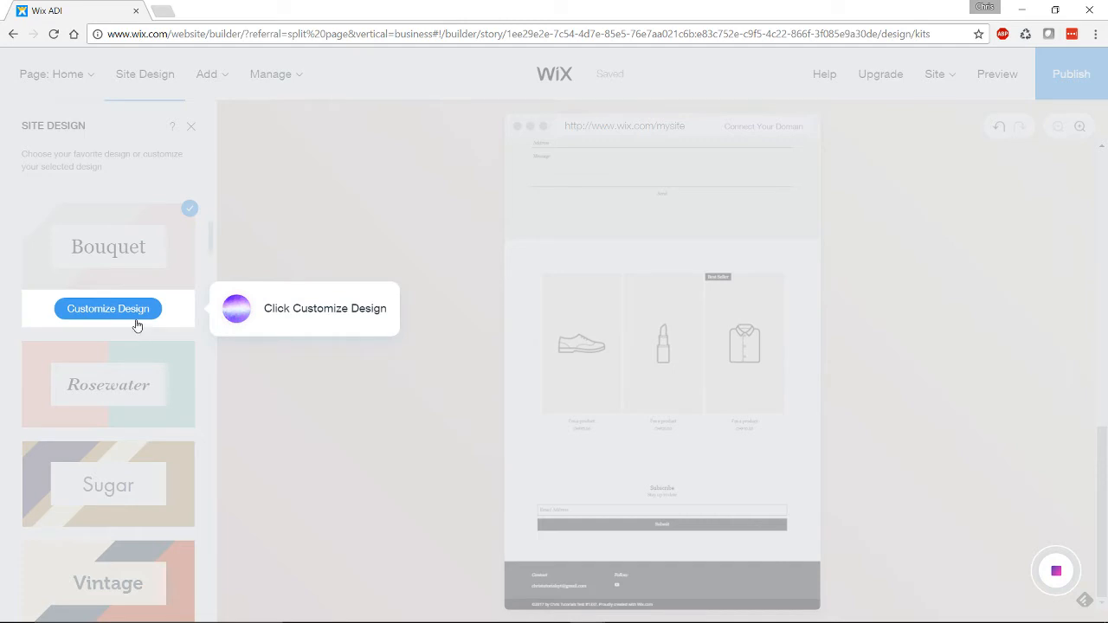
click(108, 308)
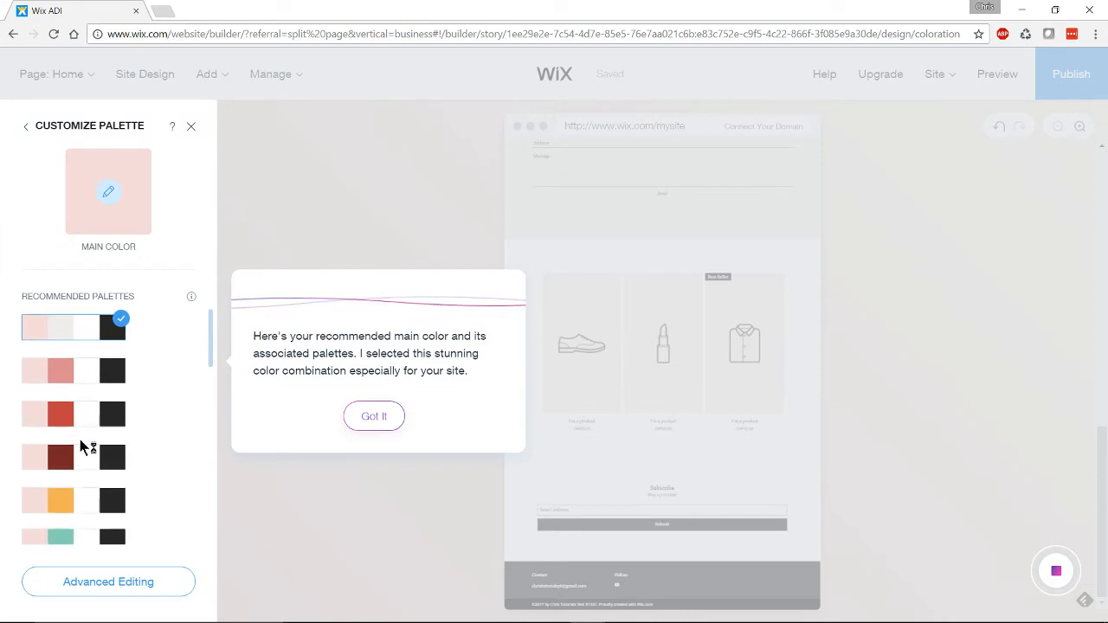
click(373, 416)
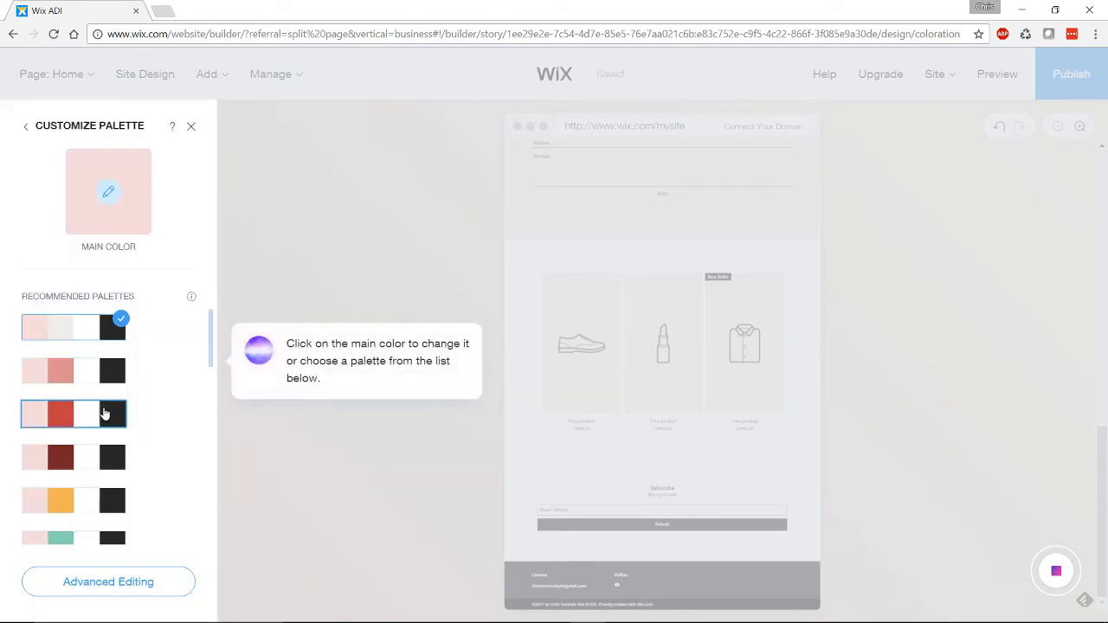
click(60, 414)
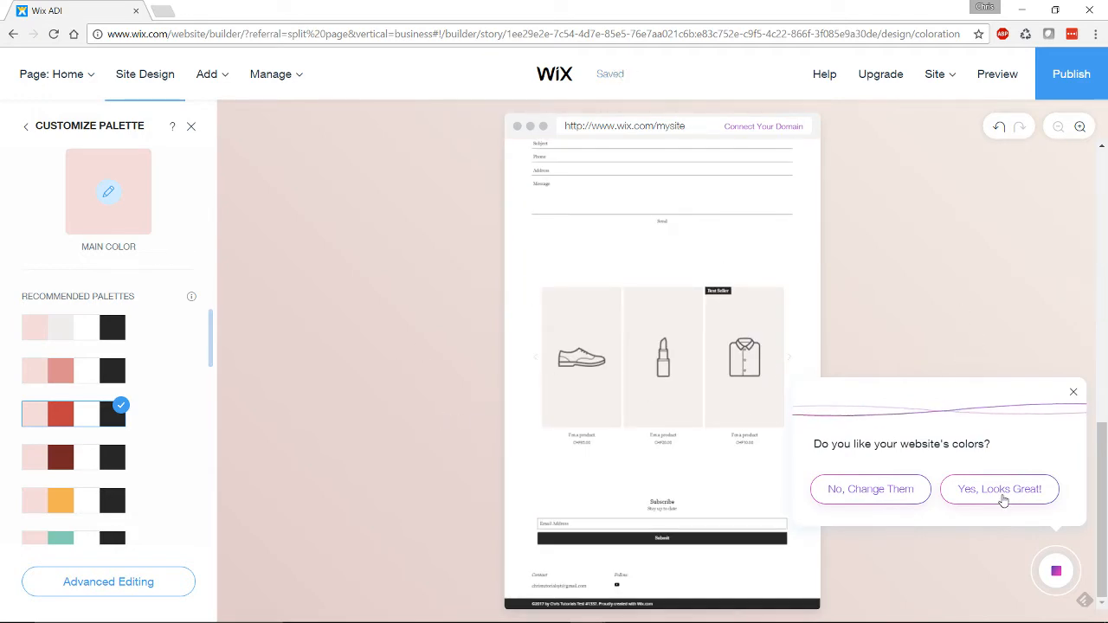
click(999, 489)
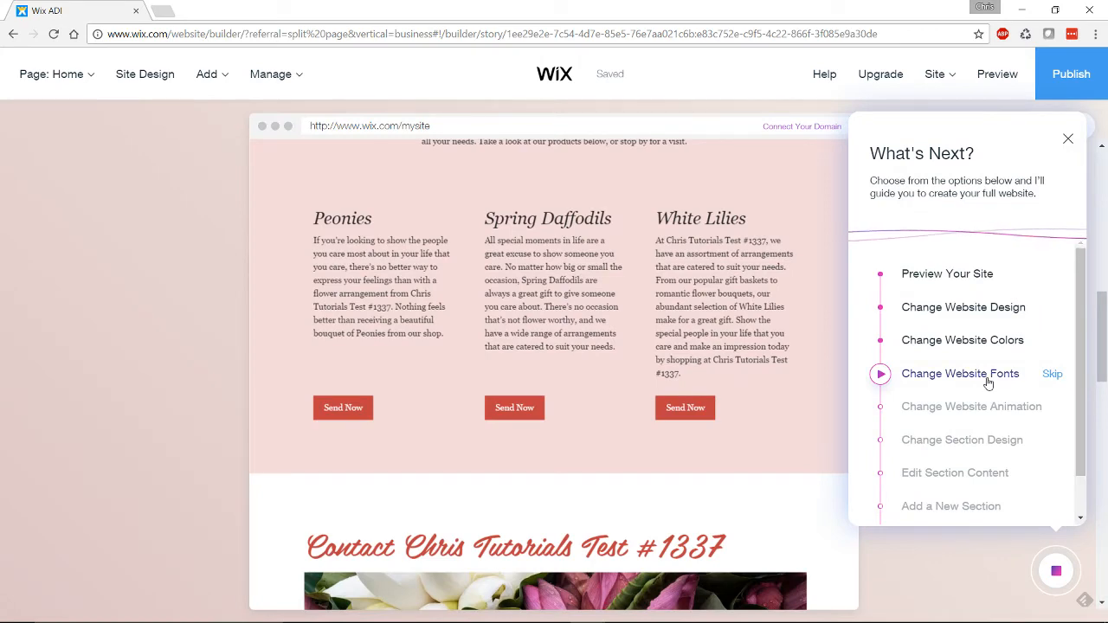
Step: Have ADI swap the script fonts for a new serif font set, then review the homepage
click(1067, 139)
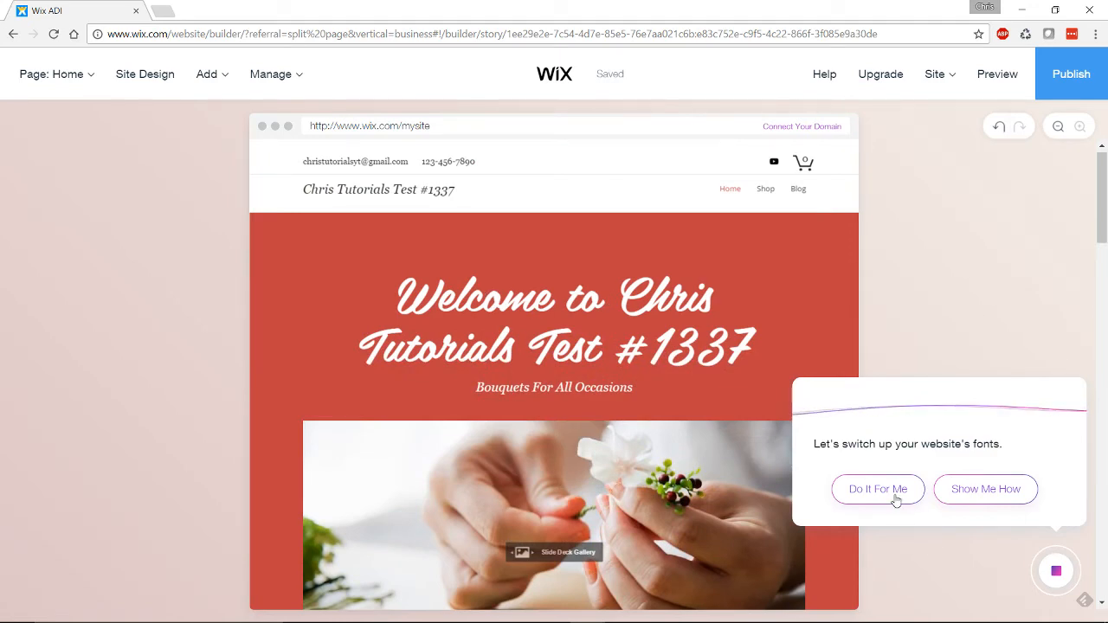
click(145, 74)
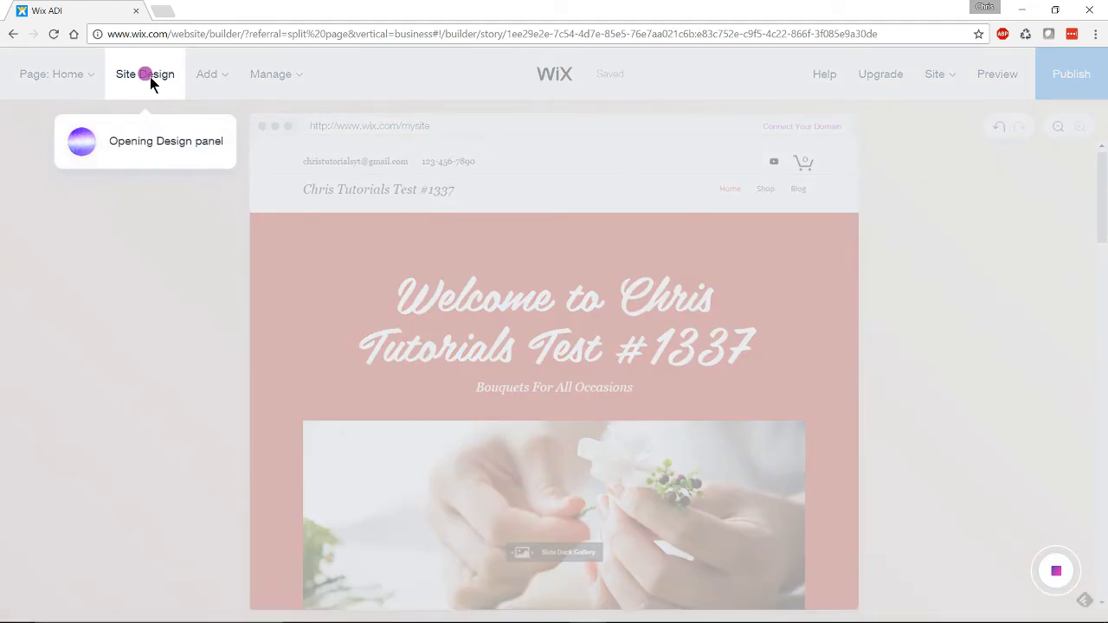
click(144, 74)
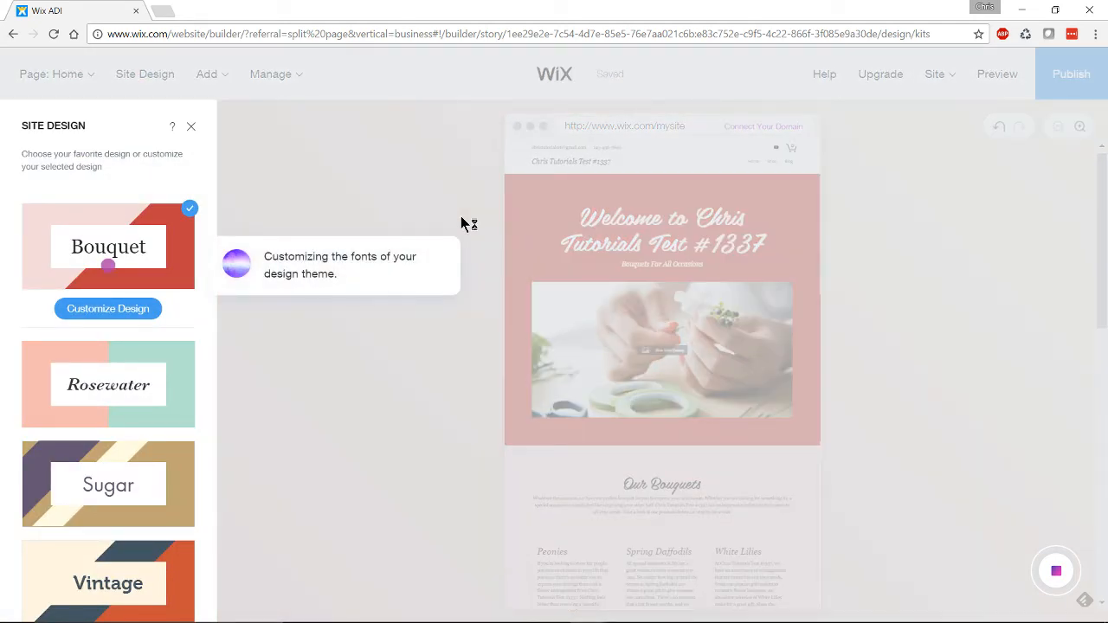
click(108, 308)
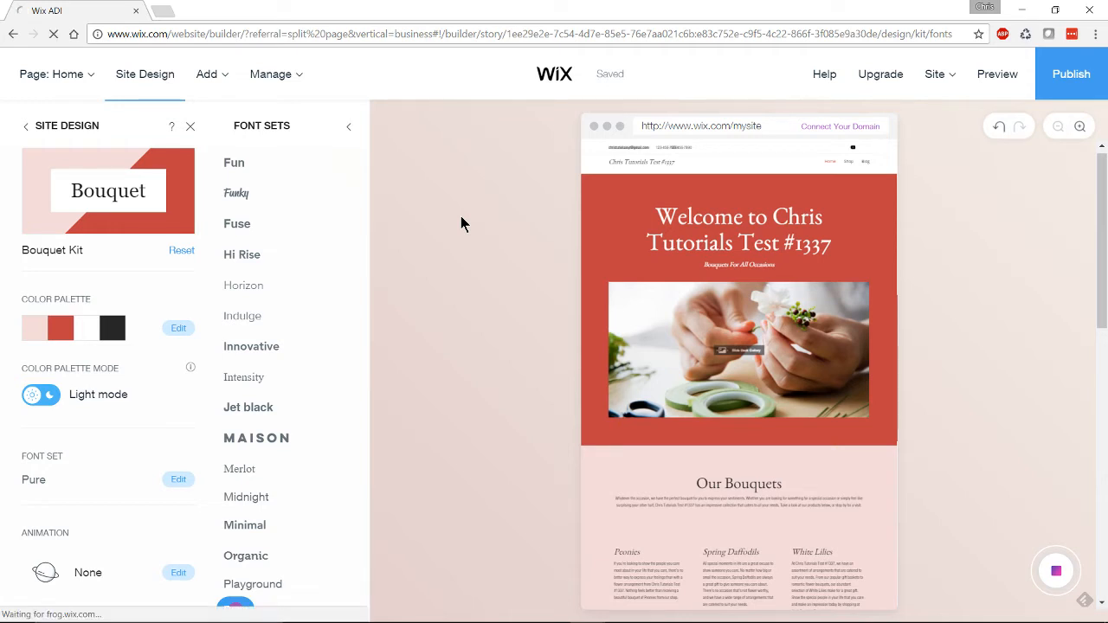
click(190, 125)
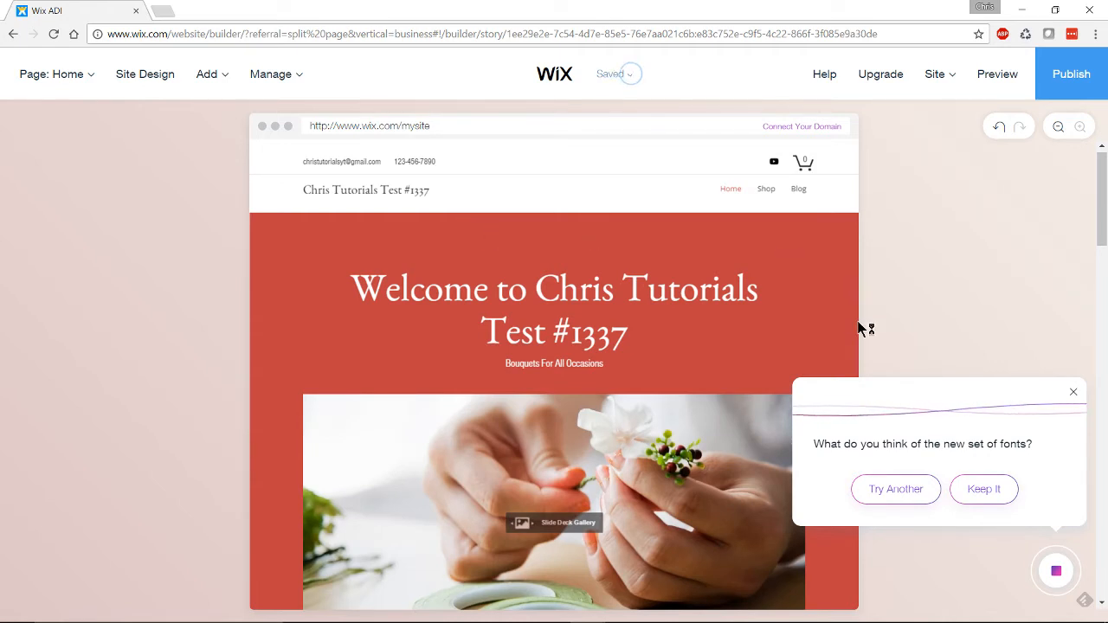
scroll(down, 3)
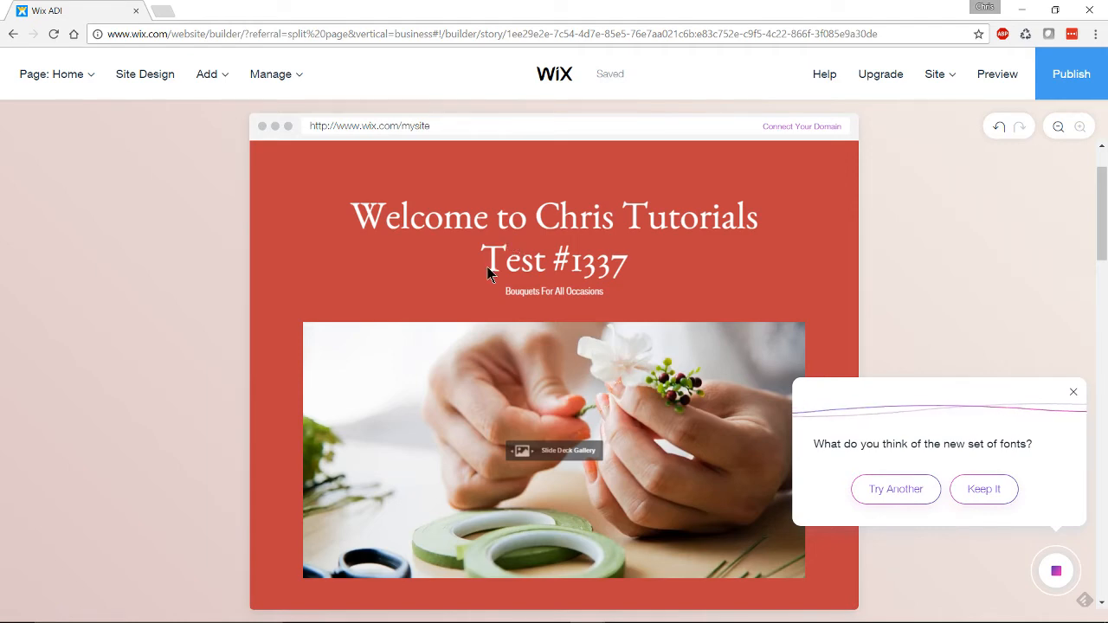
scroll(down, 3)
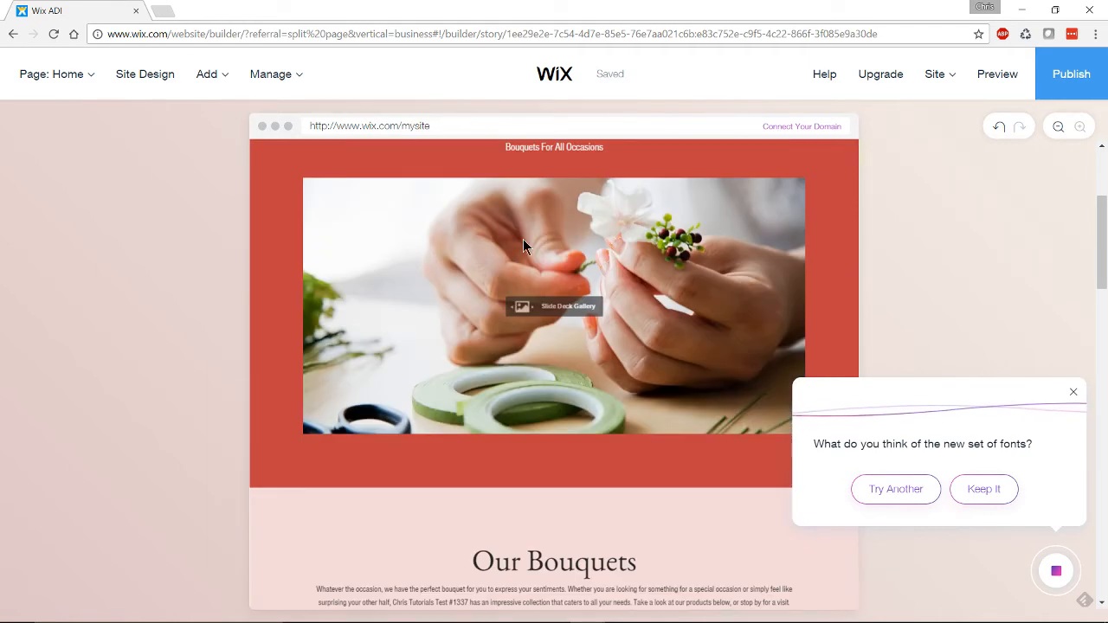
scroll(down, 3)
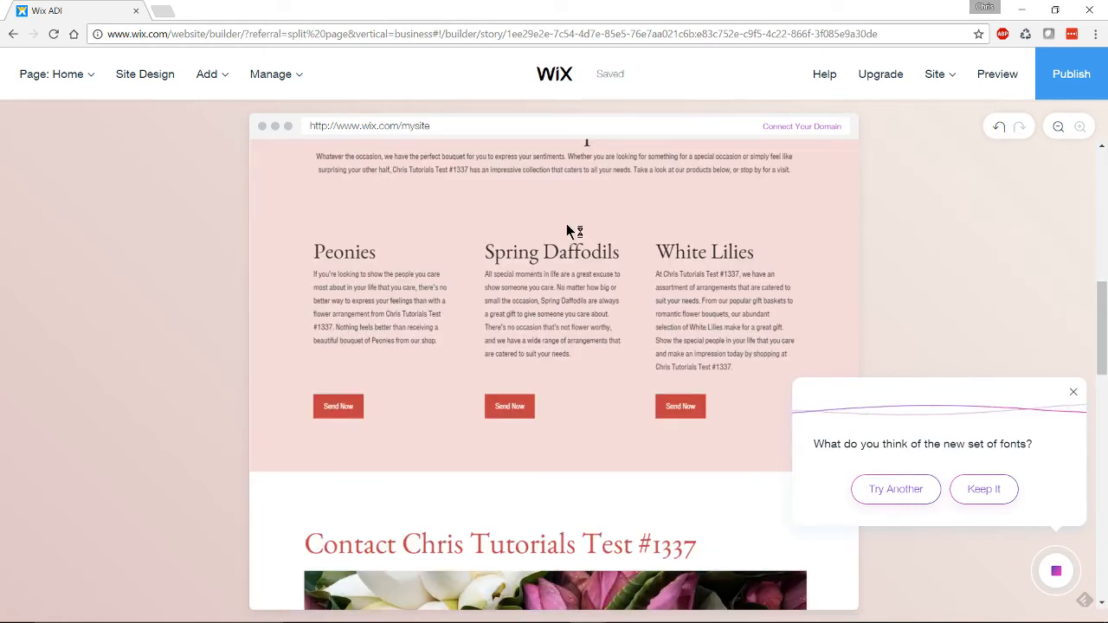
scroll(down, 3)
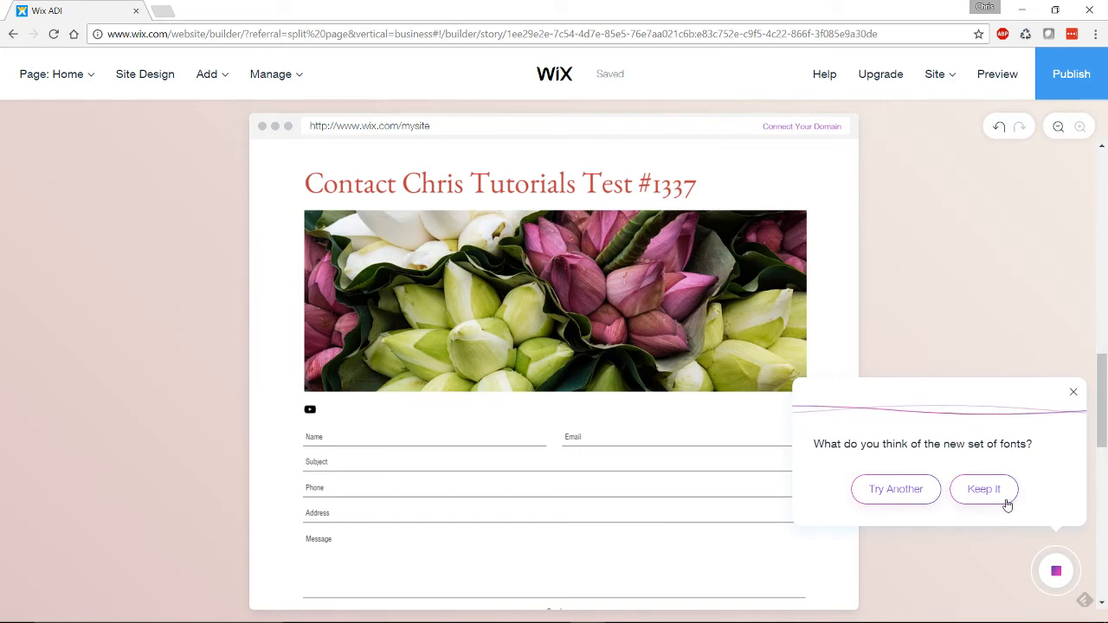
Step: Keep the serif fonts, then apply and keep the Fold animation on the Bouquet design
click(984, 489)
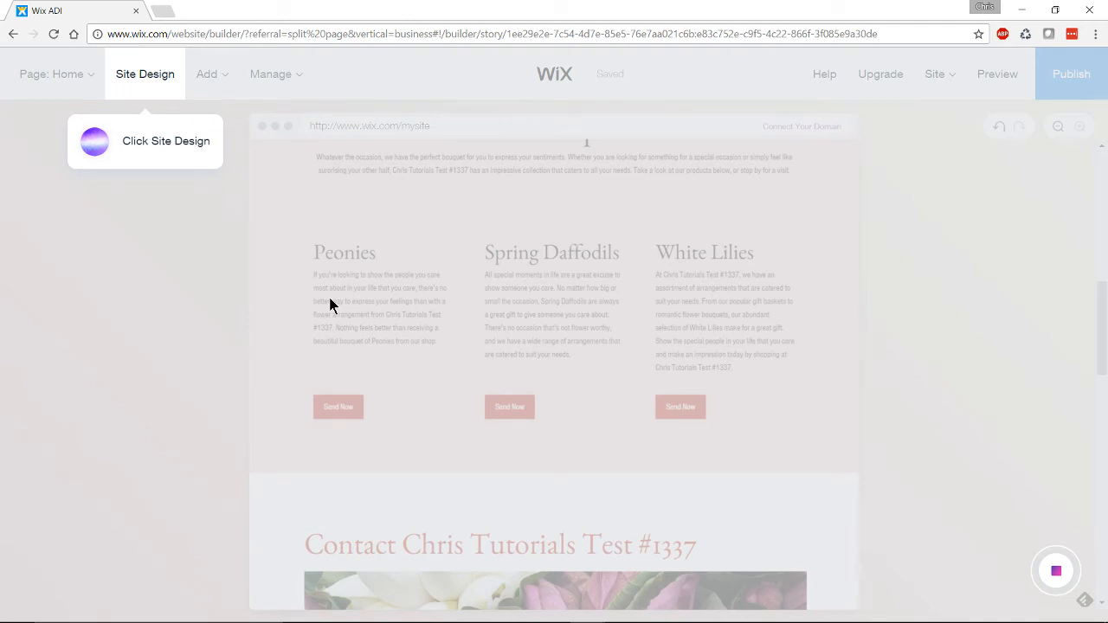
mouse_move(222, 173)
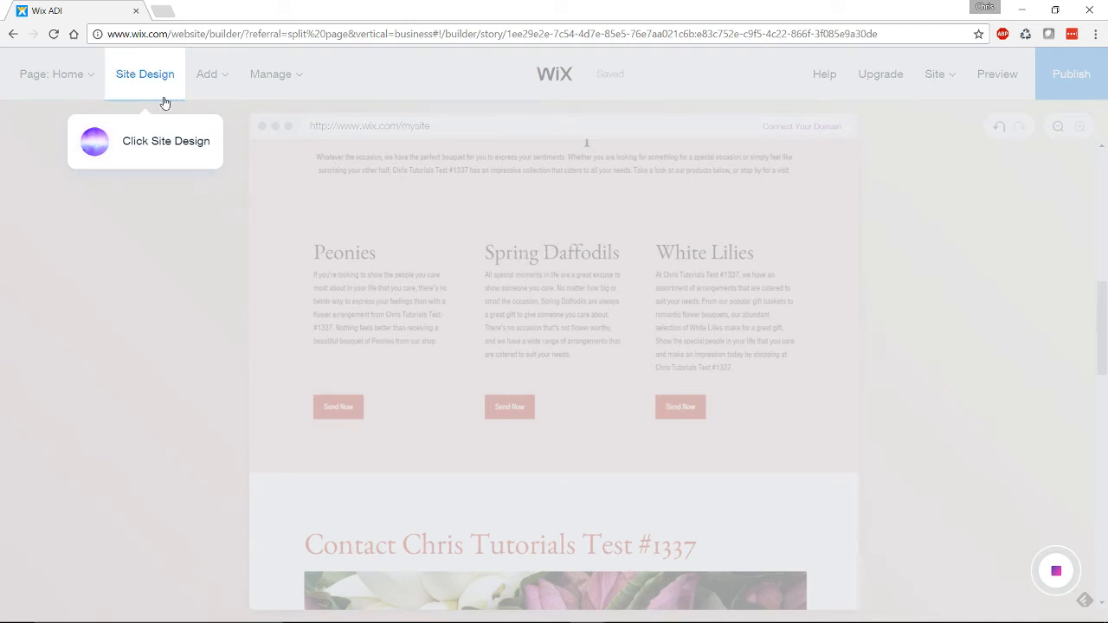
click(144, 73)
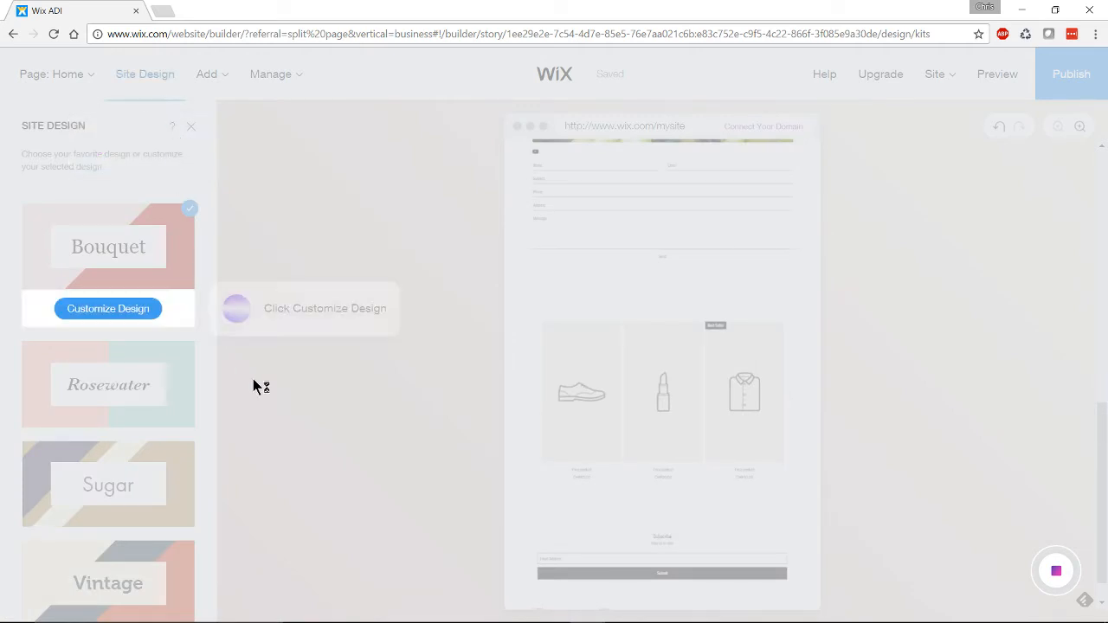
click(107, 308)
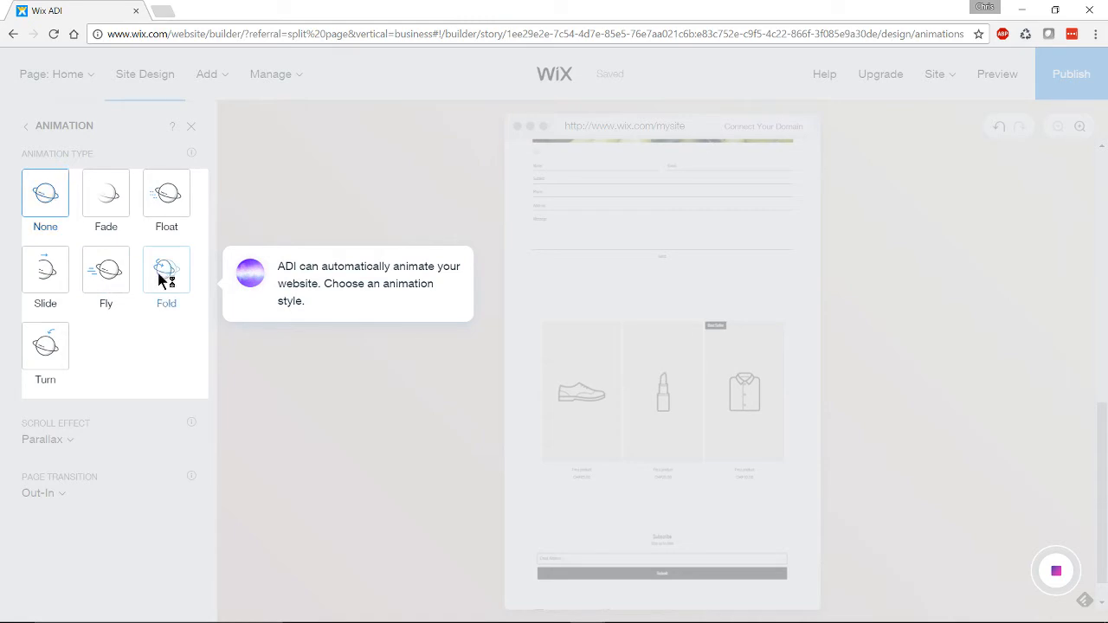
click(166, 268)
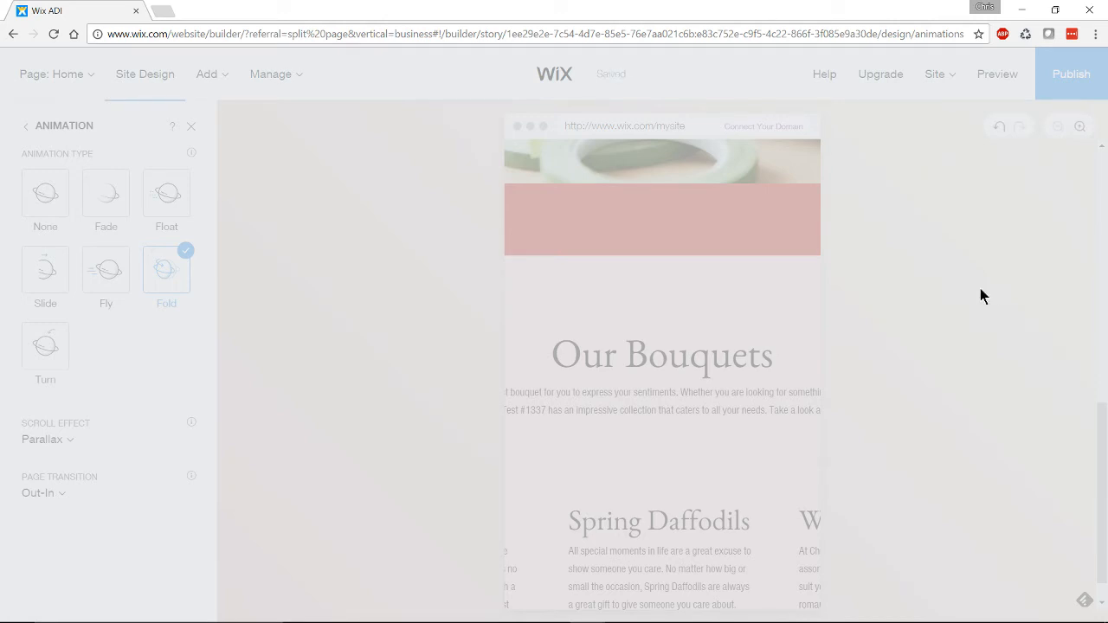
click(996, 74)
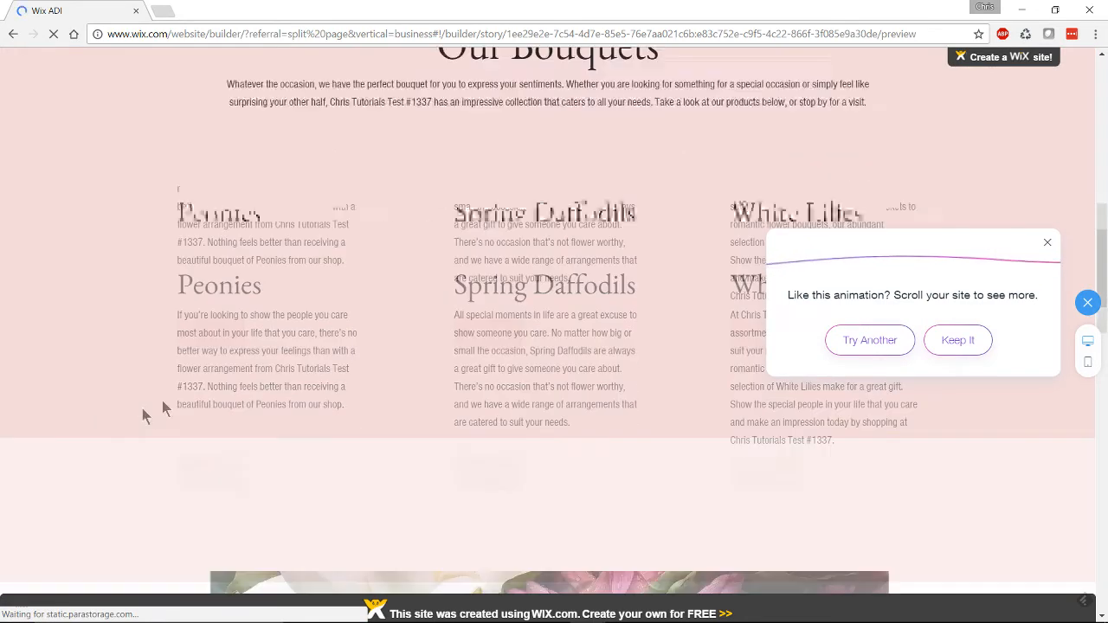
scroll(down, 3)
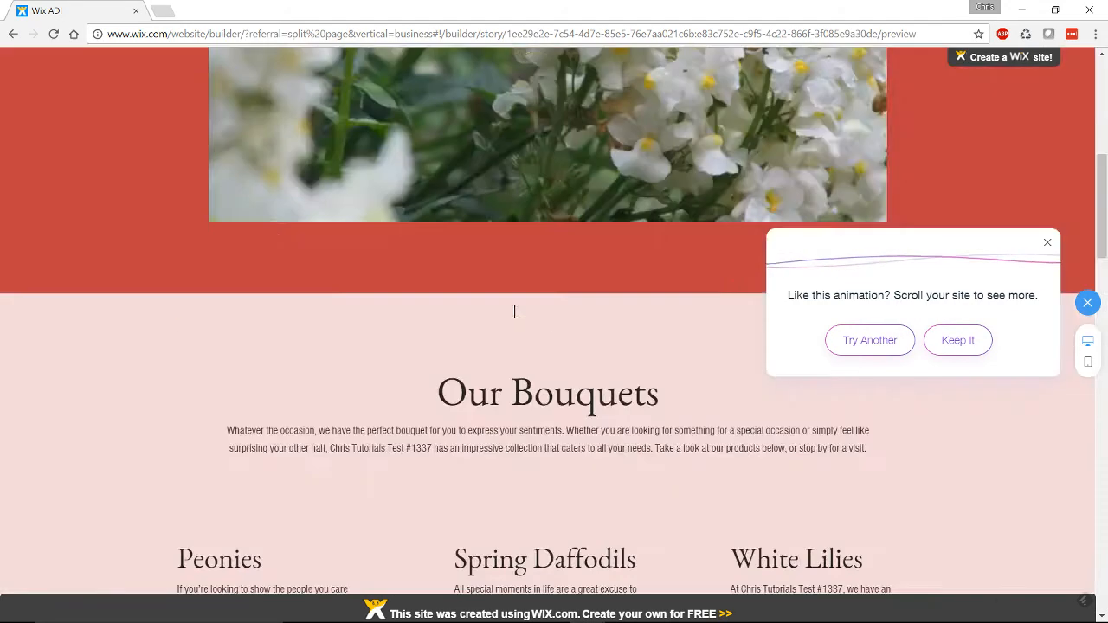
scroll(up, 3)
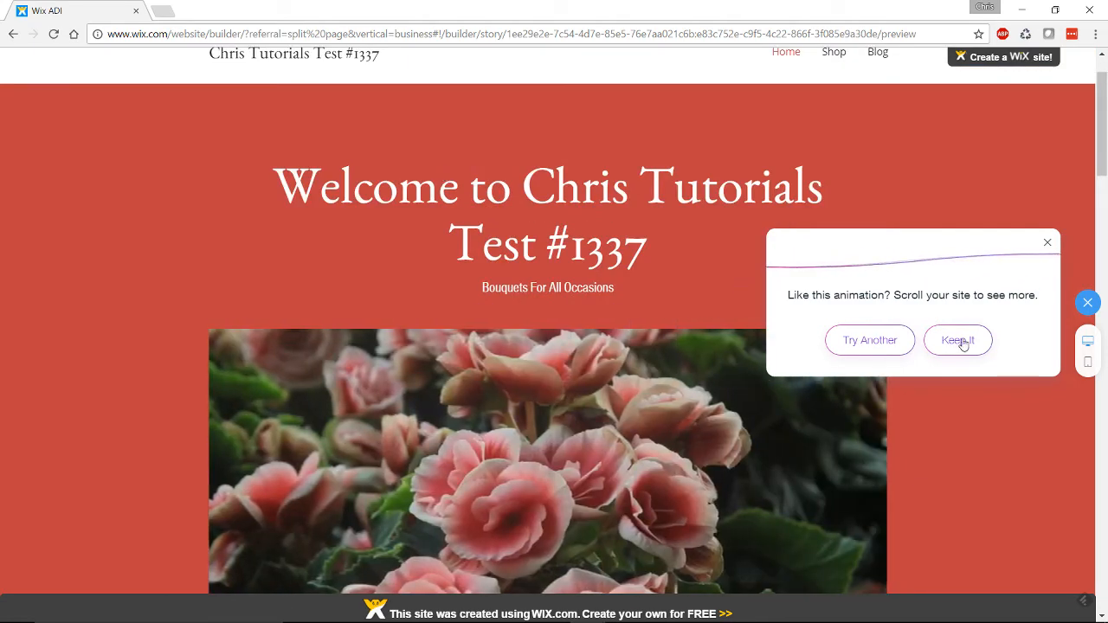
click(957, 339)
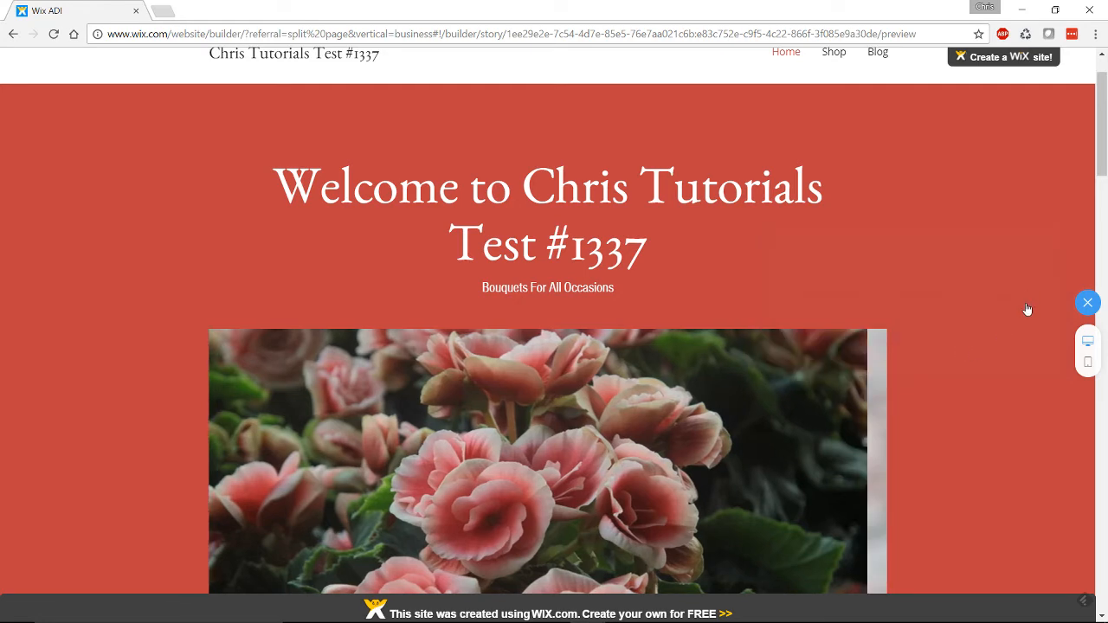
Step: Exit preview and have the assistant redesign the Our Bouquets section
click(1087, 302)
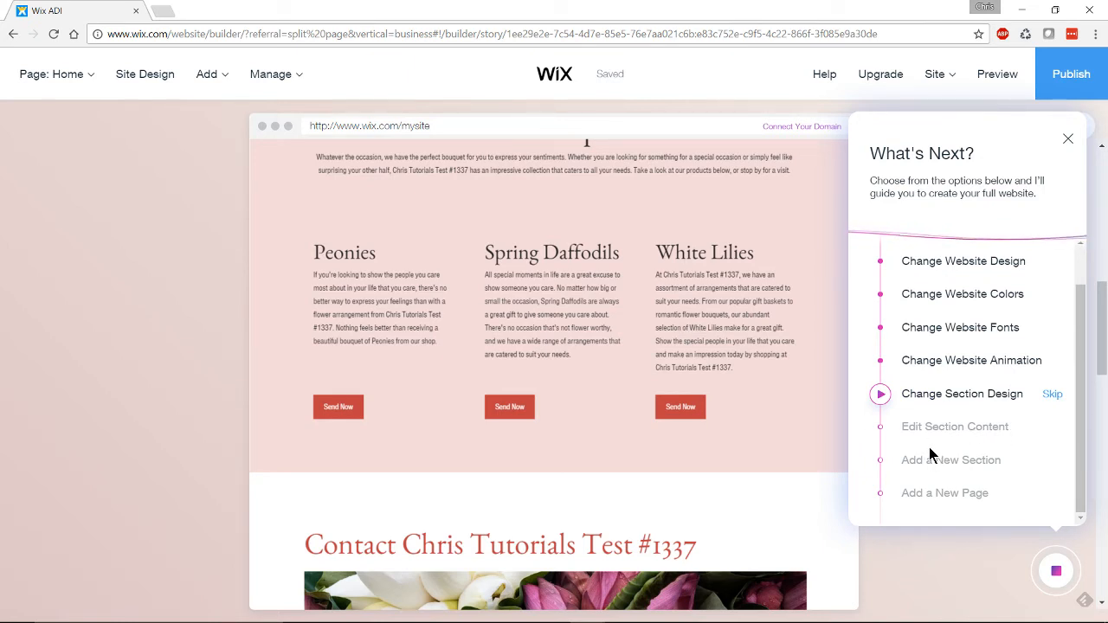
mouse_move(906, 477)
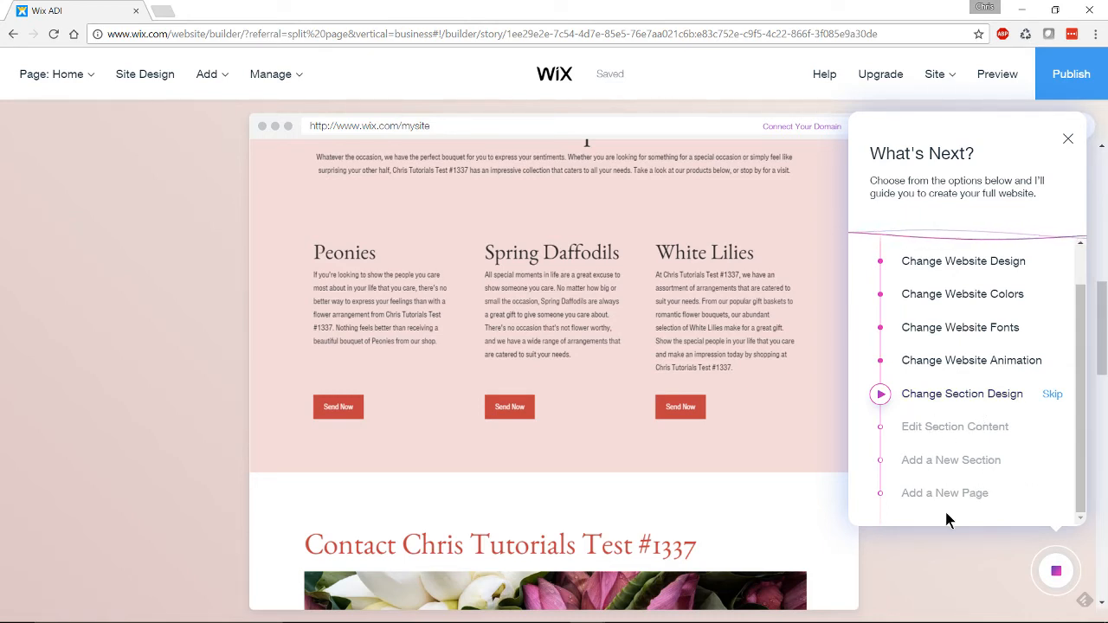
mouse_move(947, 495)
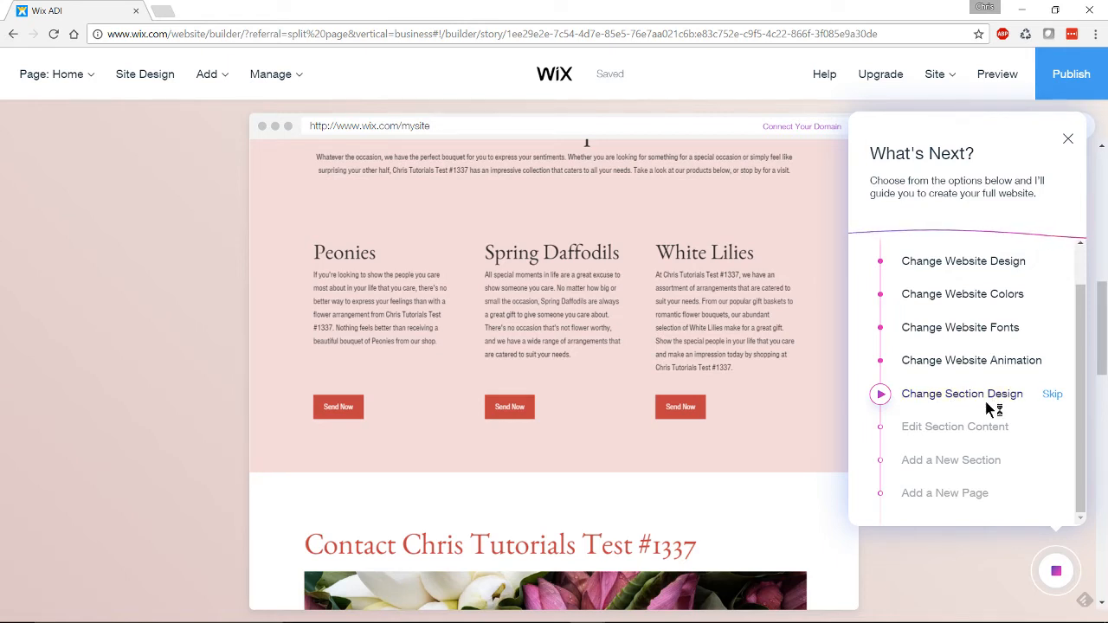
click(962, 393)
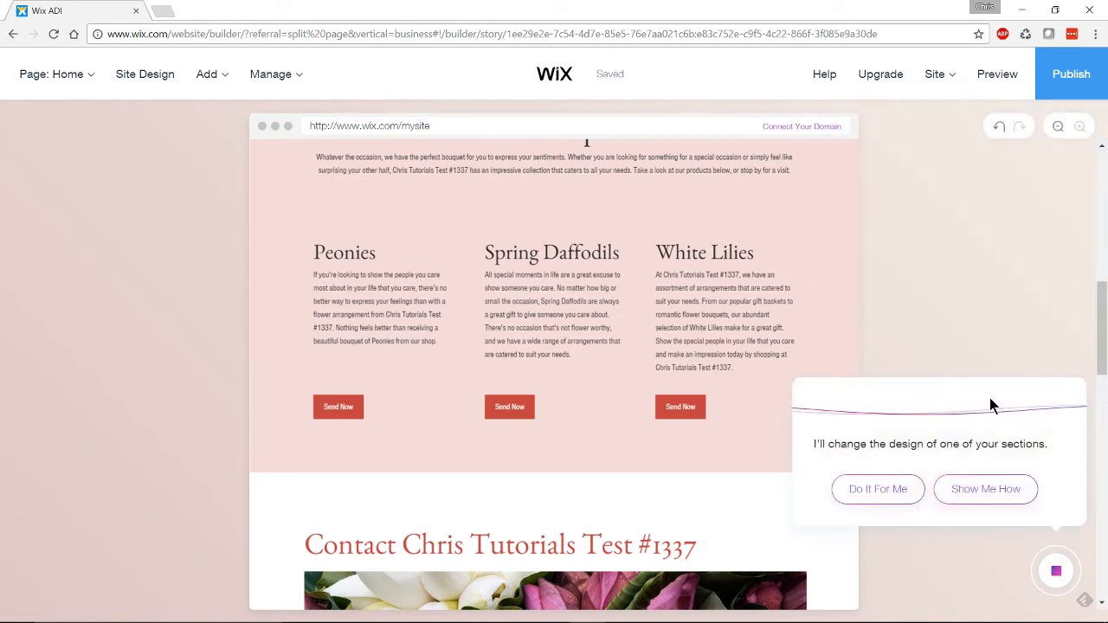
click(985, 488)
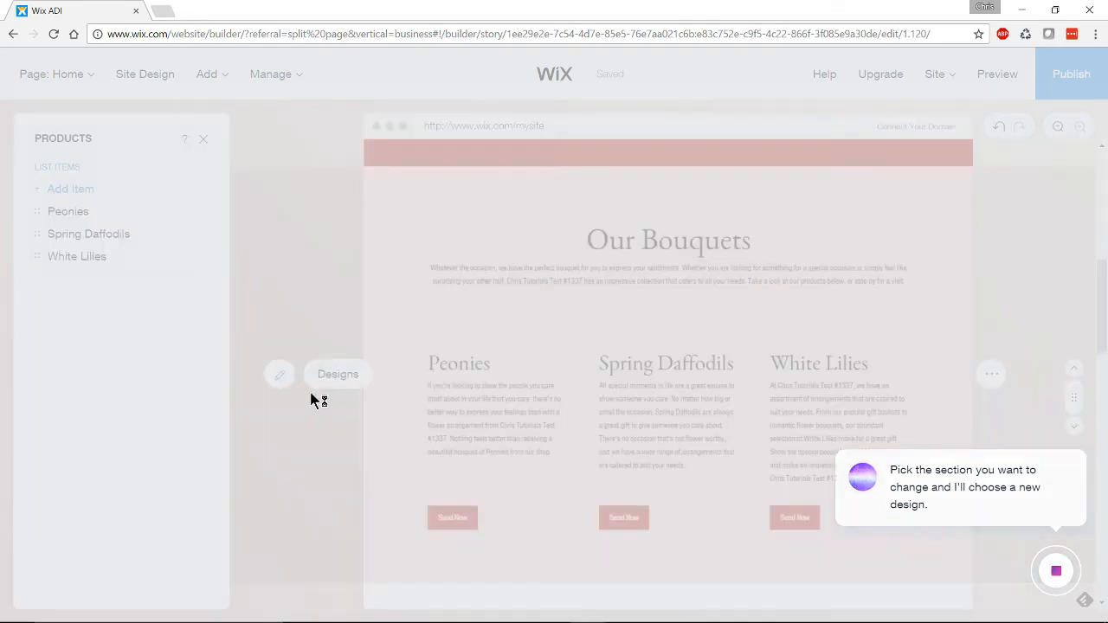
click(337, 374)
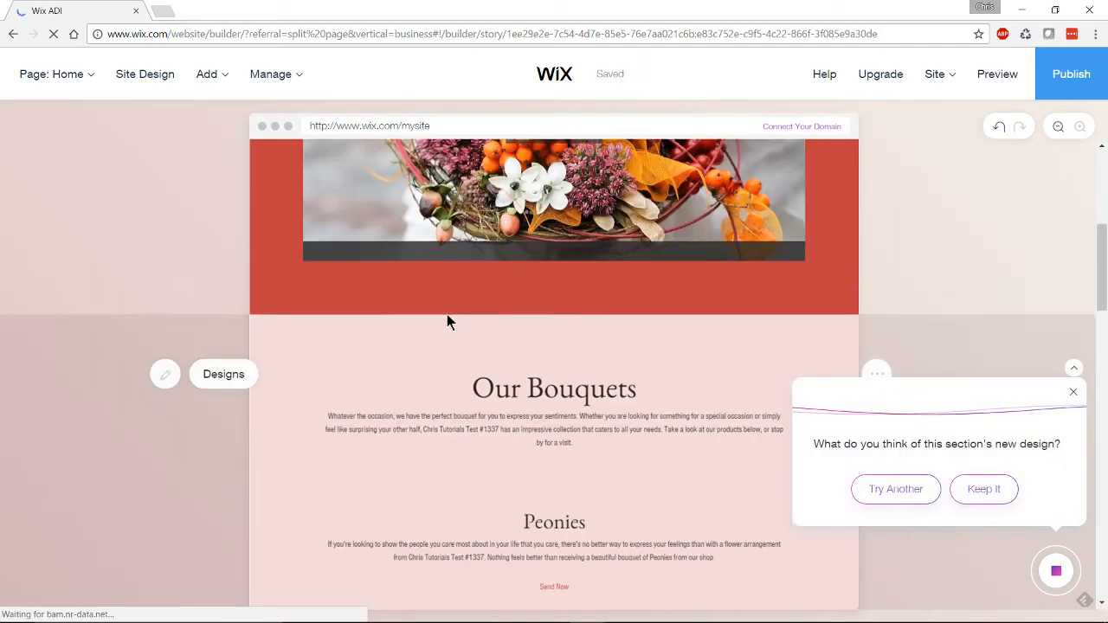
scroll(down, 3)
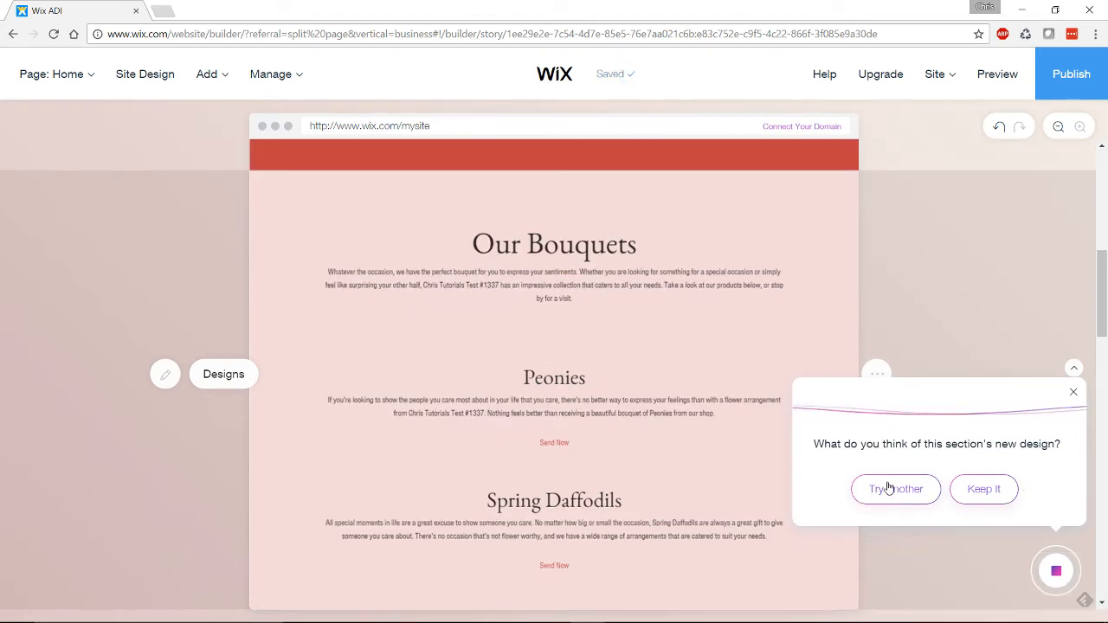
Step: Request another Our Bouquets design, producing three side-by-side product cards
click(896, 488)
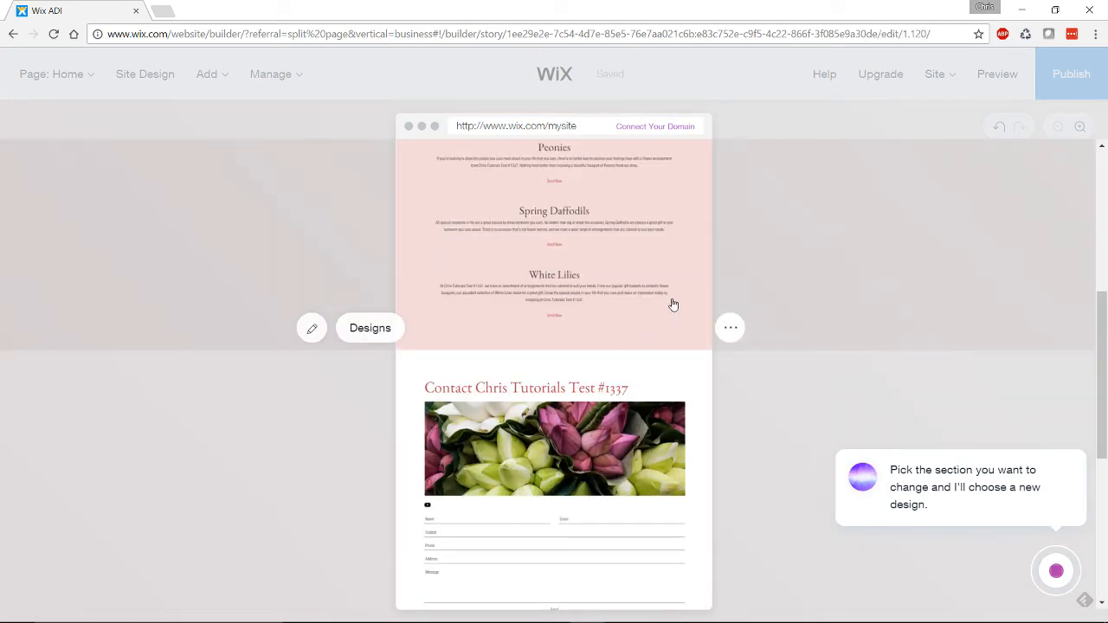
click(369, 327)
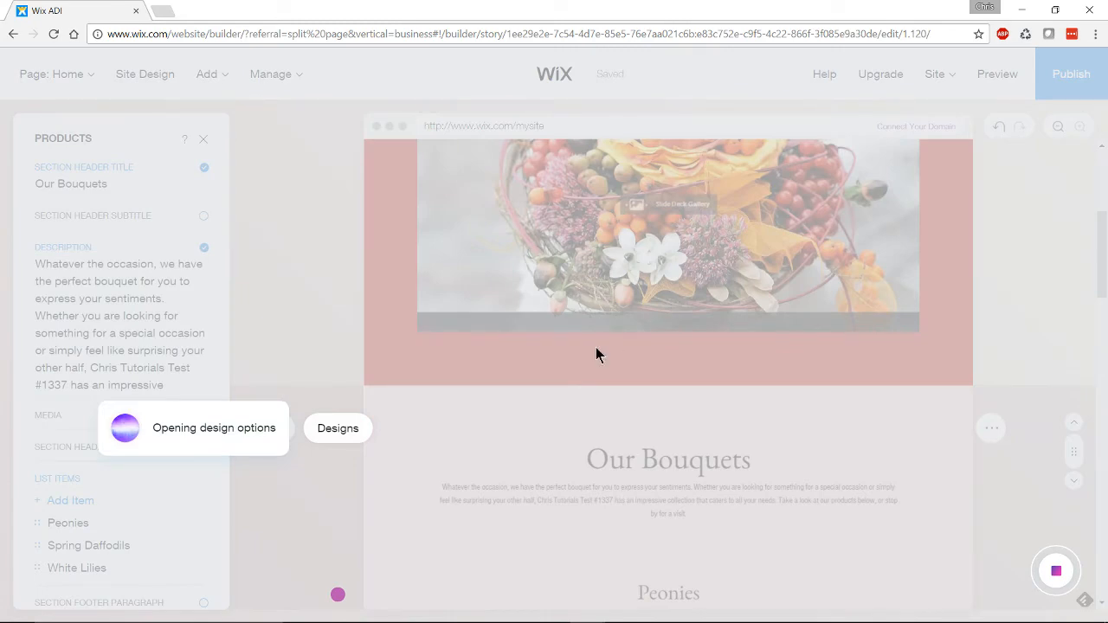
click(337, 427)
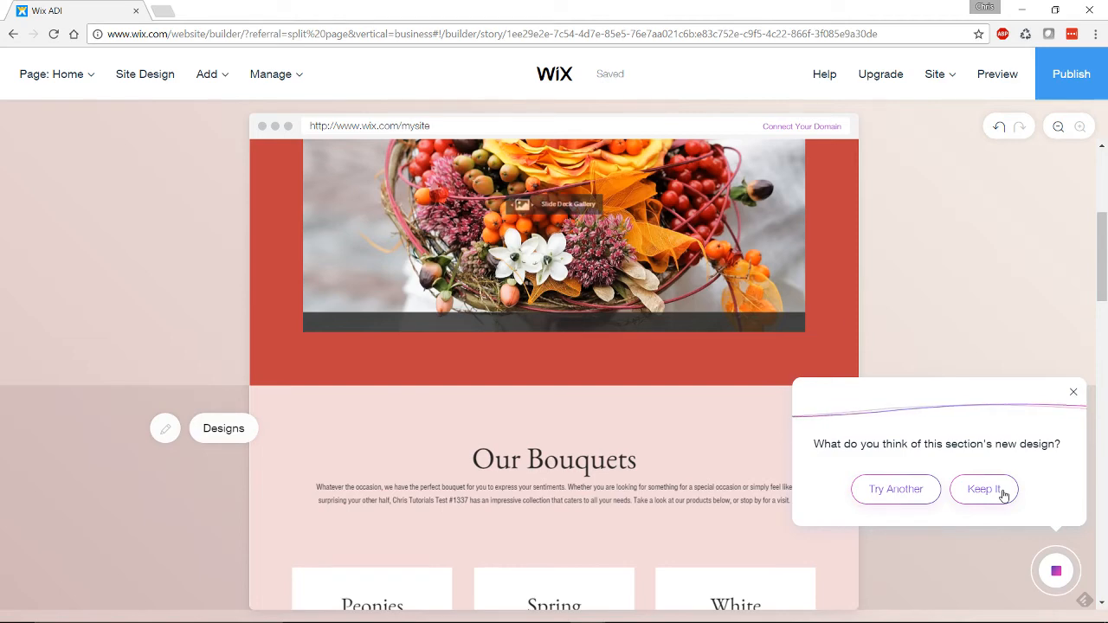
scroll(down, 3)
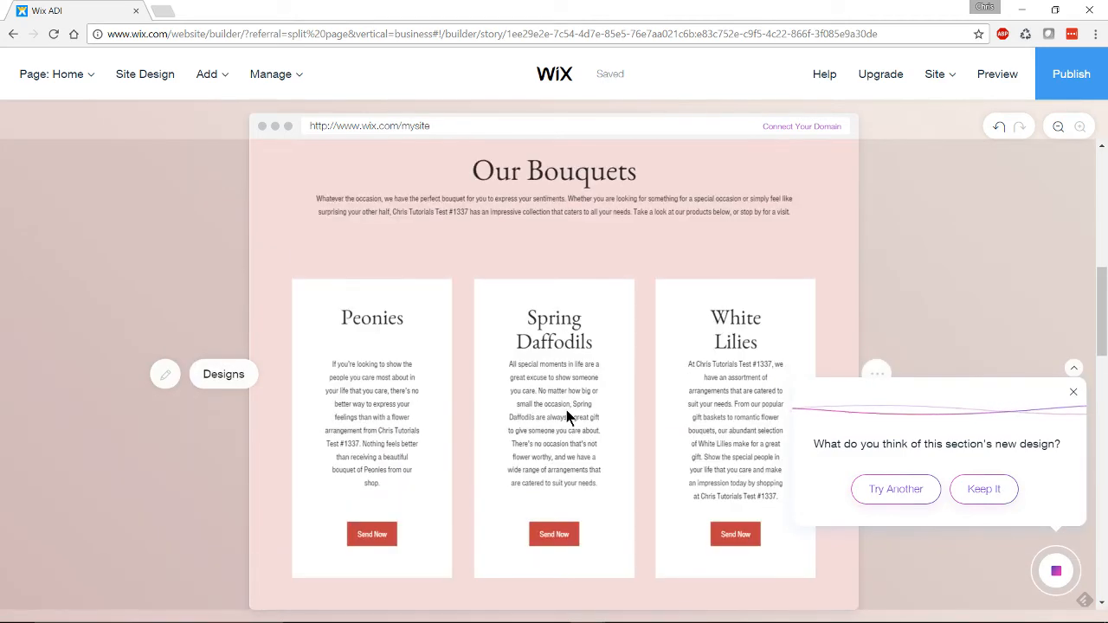
Step: Keep the card design and dismiss the content editing tip
click(983, 488)
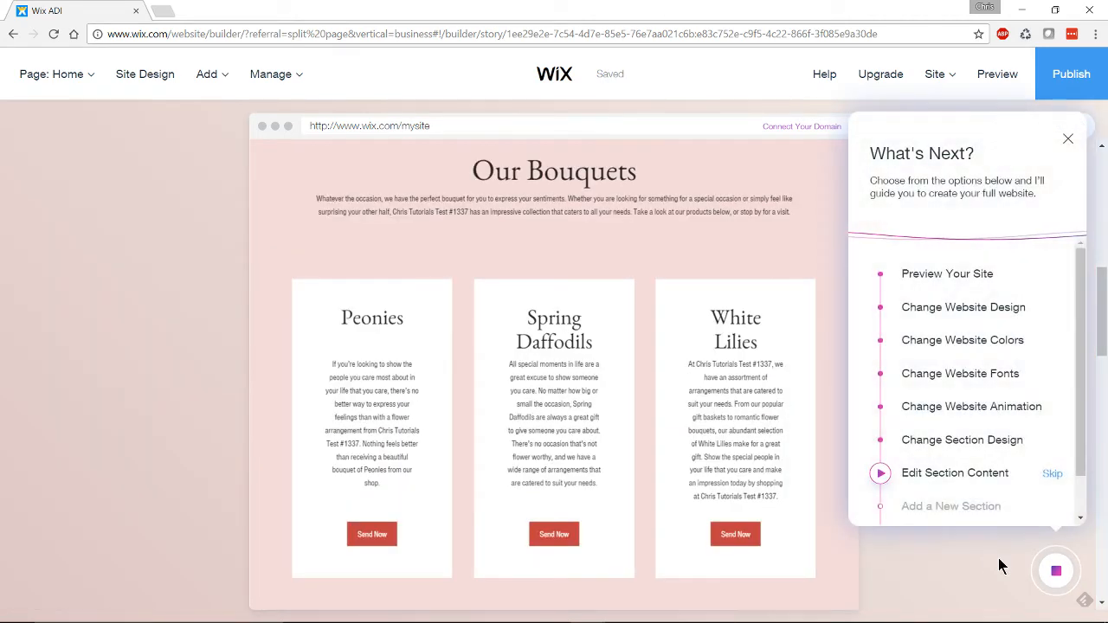
scroll(down, 3)
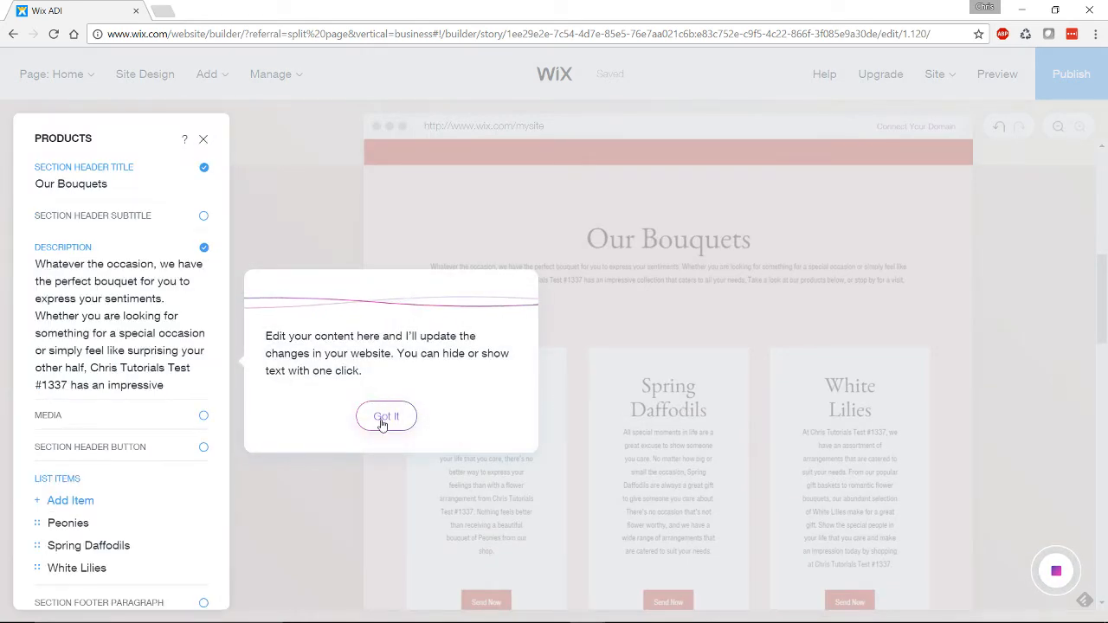
click(386, 417)
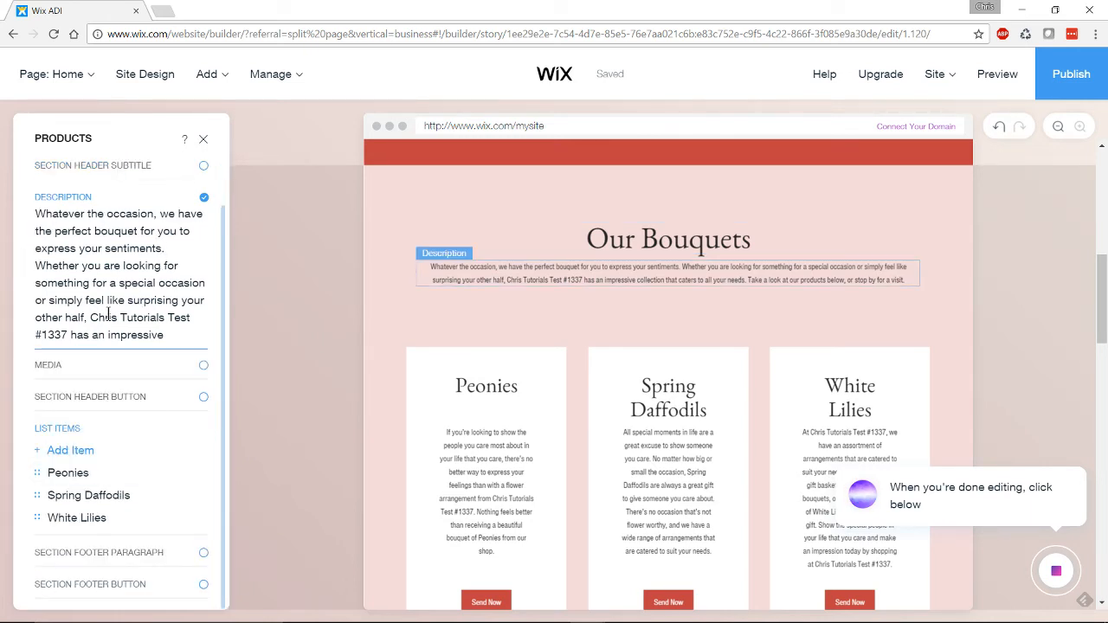
scroll(down, 3)
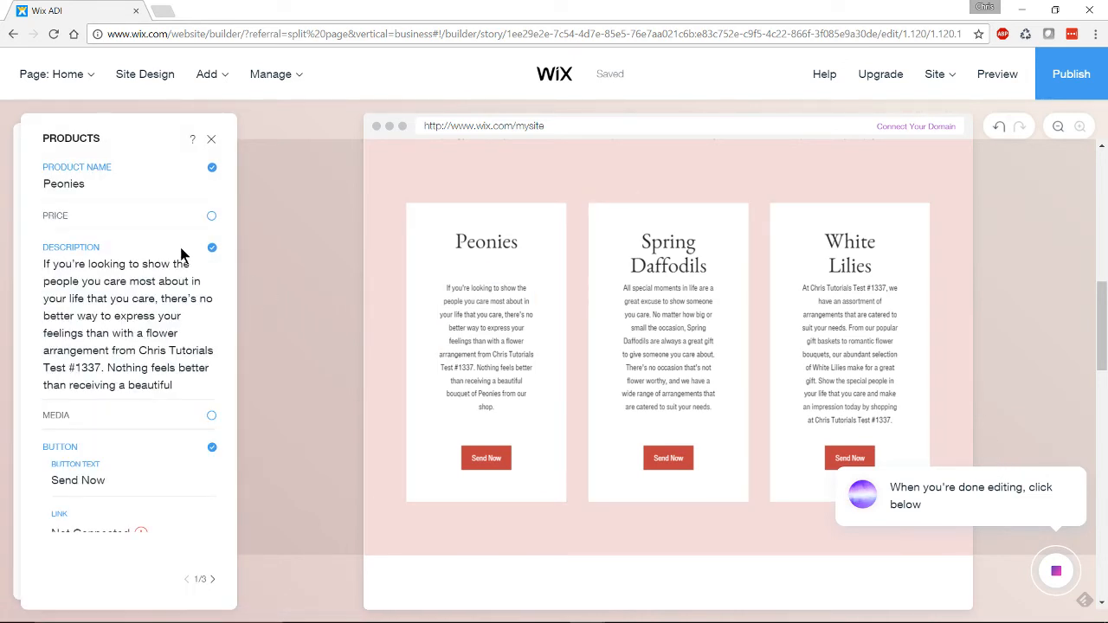
Step: Rename the first bouquet from Peonies to Purple Rose and move to the second item
click(76, 183)
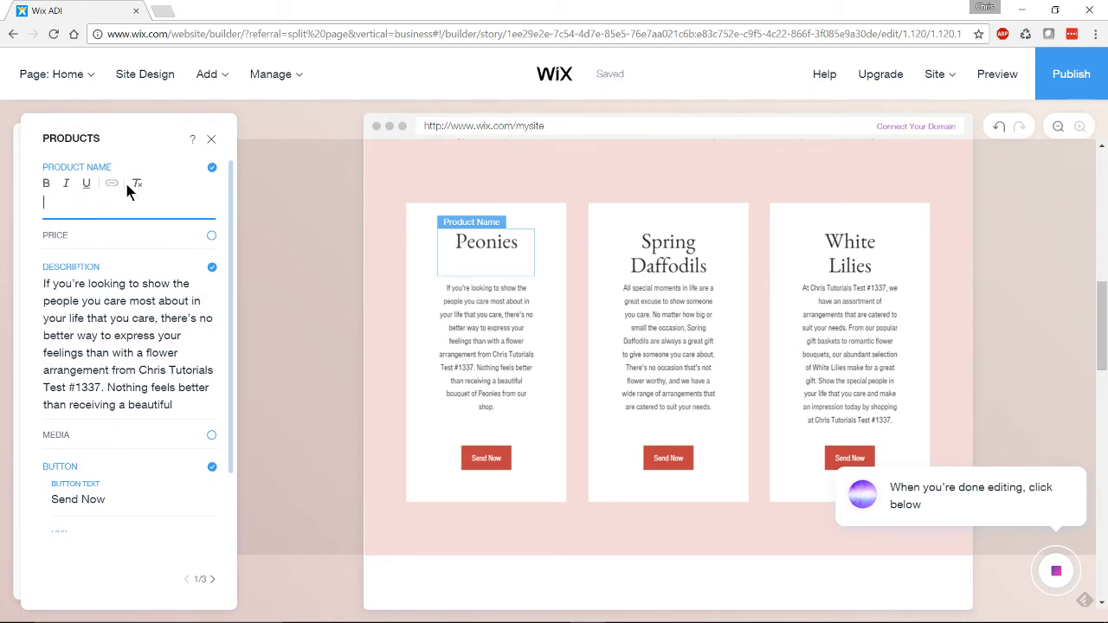
text(Purple Rose)
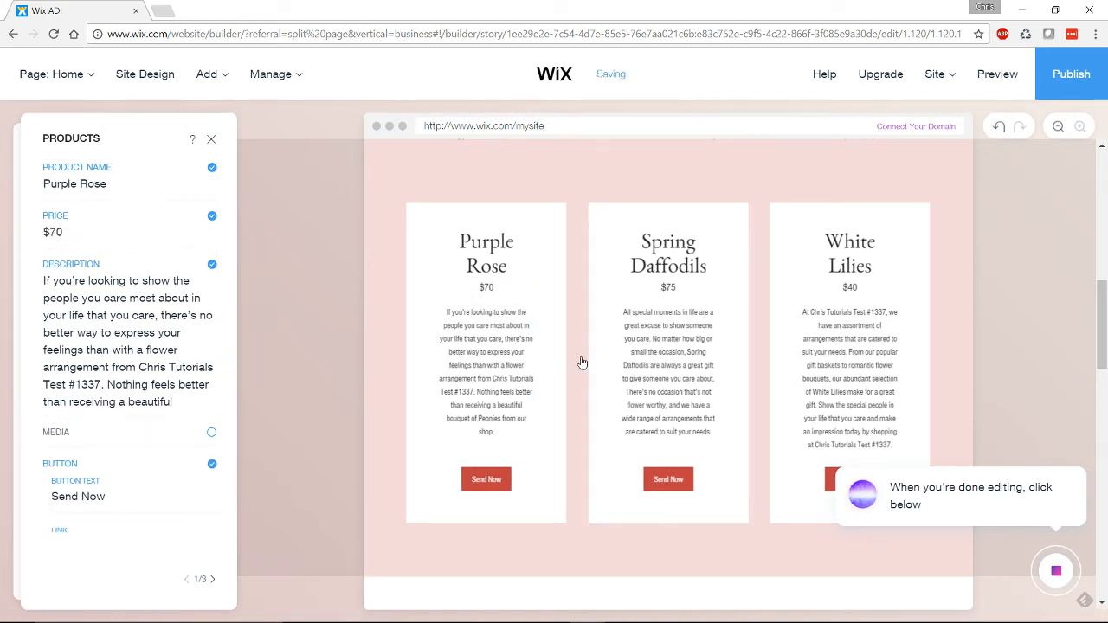
scroll(down, 3)
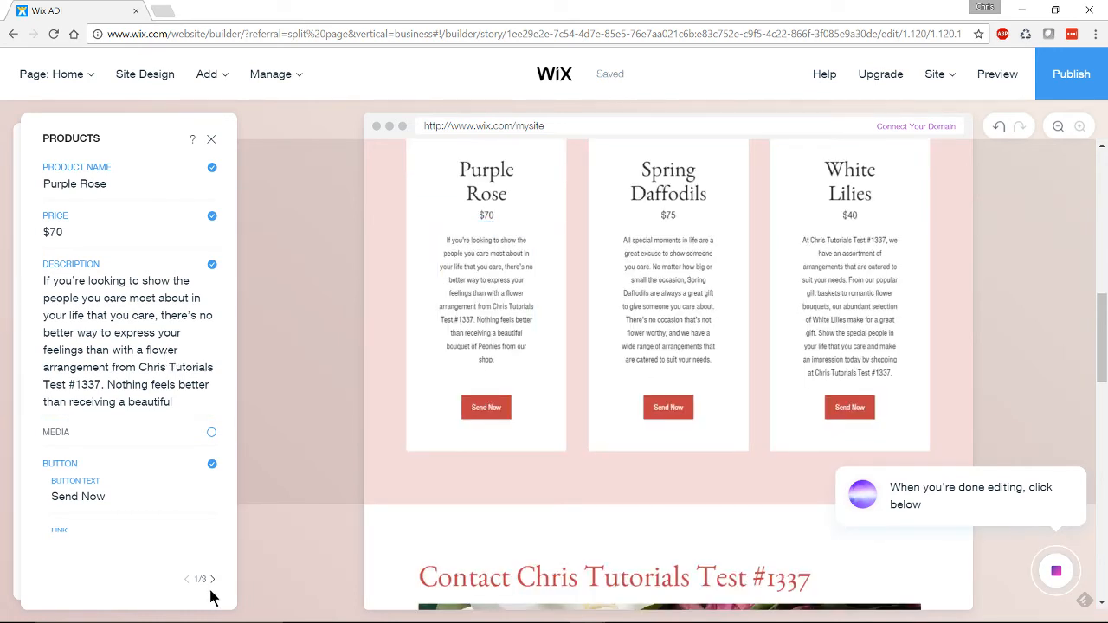
click(212, 578)
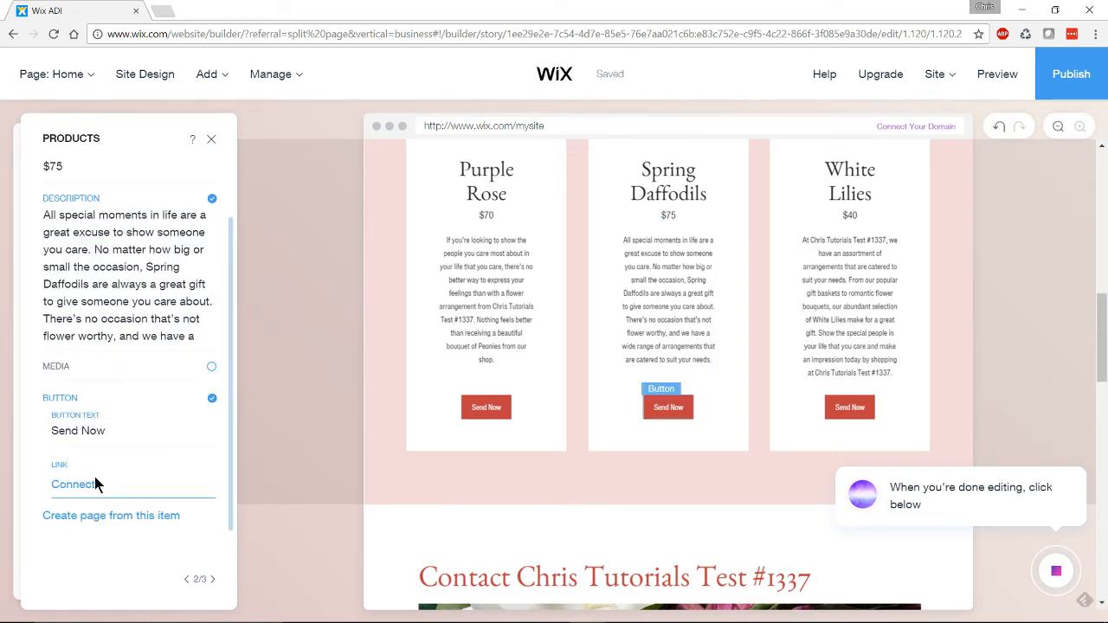
Step: Link the Spring Daffodils Send Now button to Product Page's Stores_Product_Widget
click(75, 483)
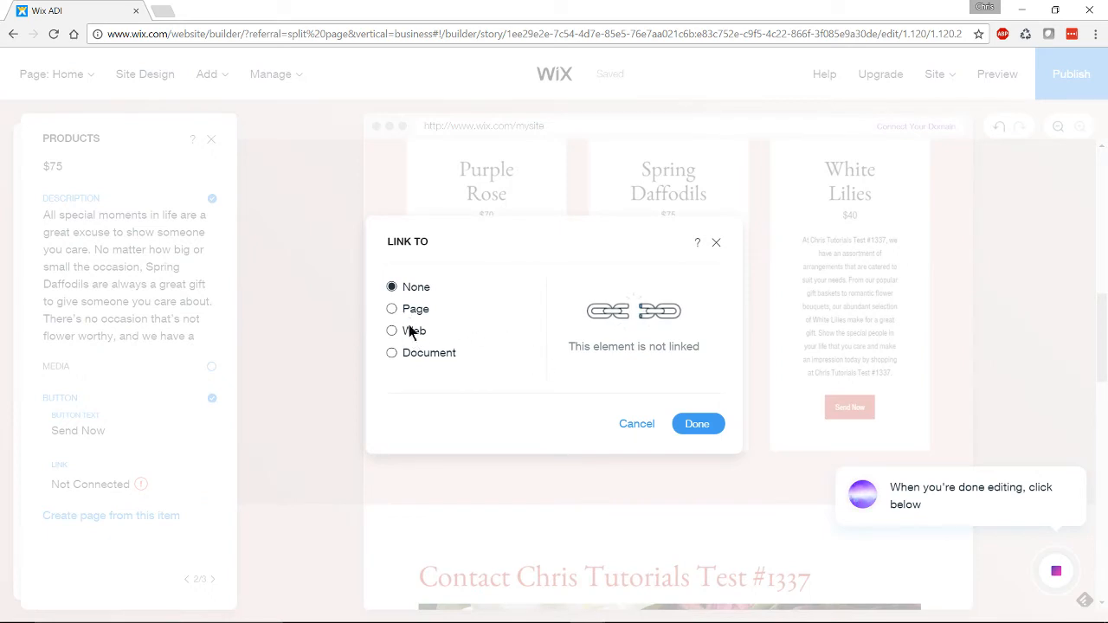
click(392, 308)
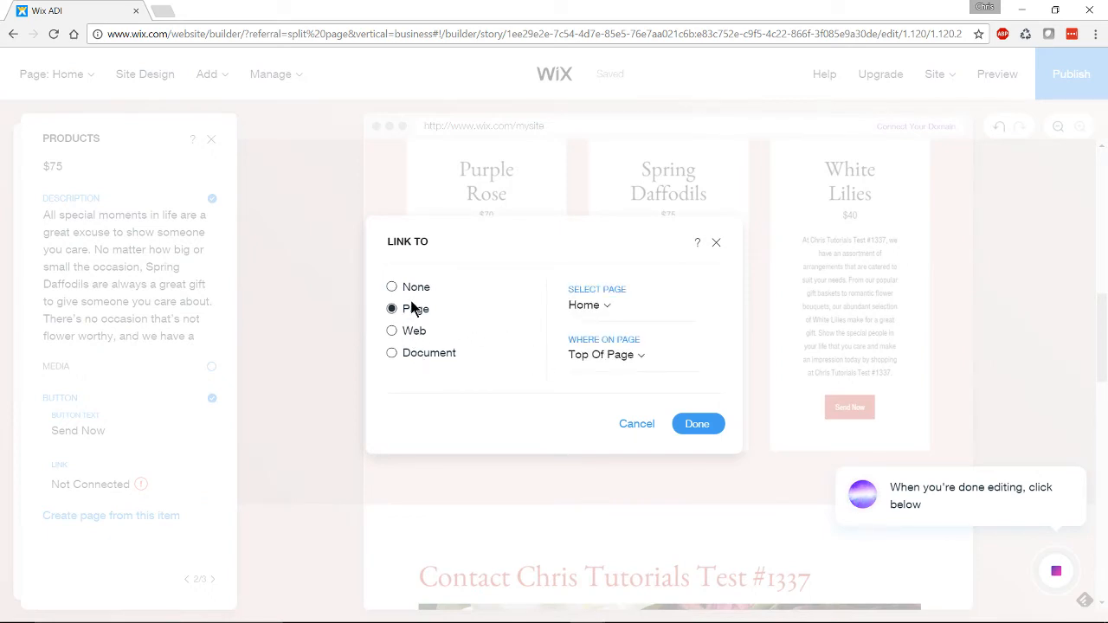
click(588, 305)
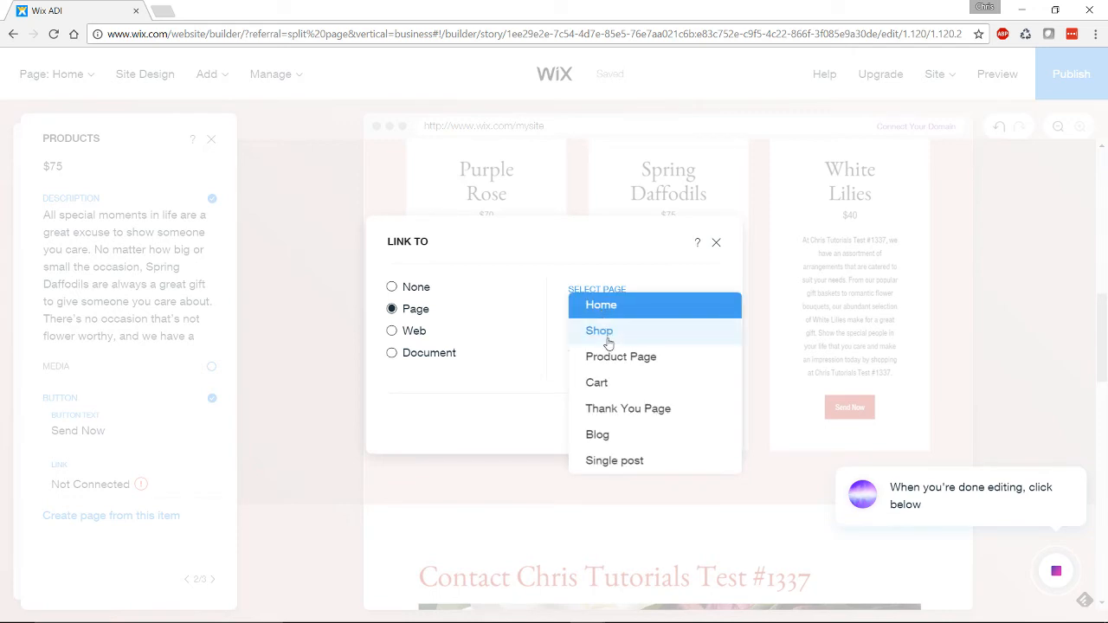
click(620, 355)
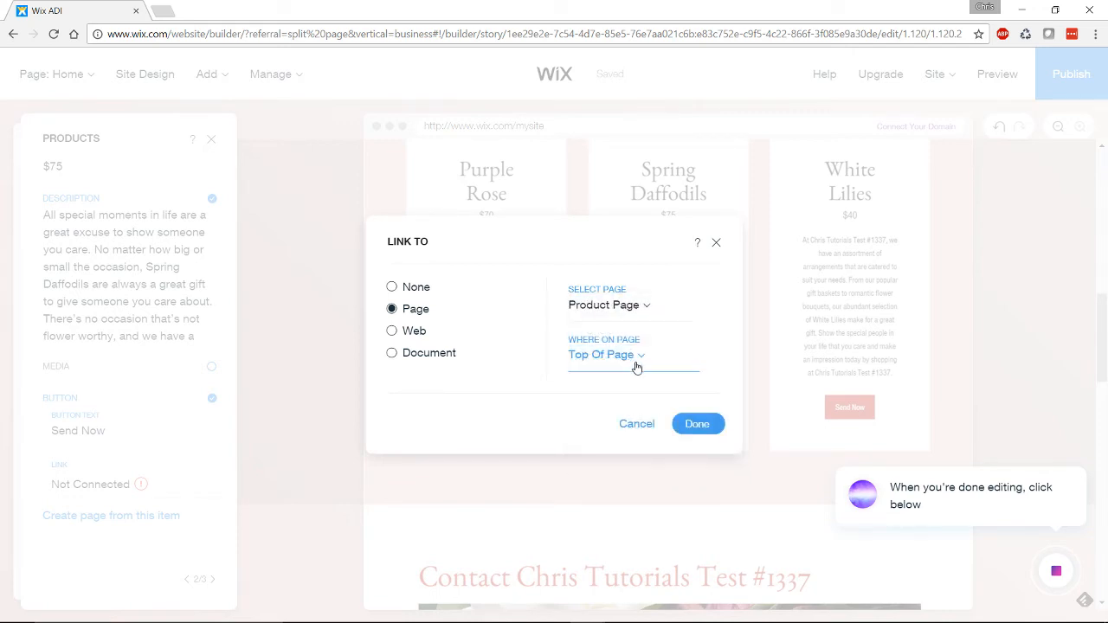
mouse_move(638, 366)
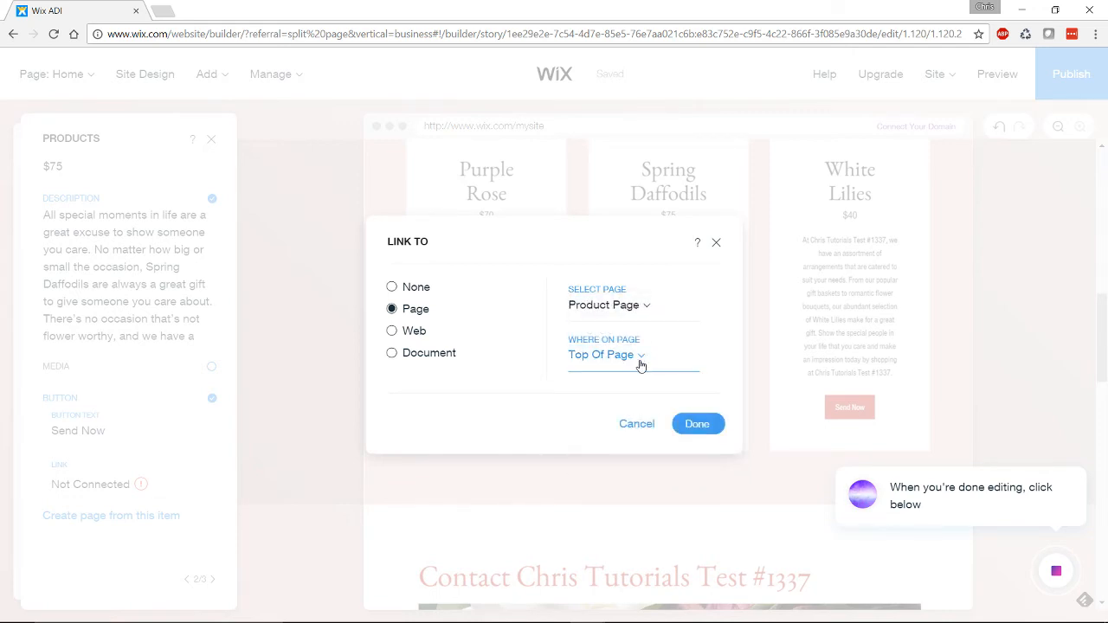
click(606, 354)
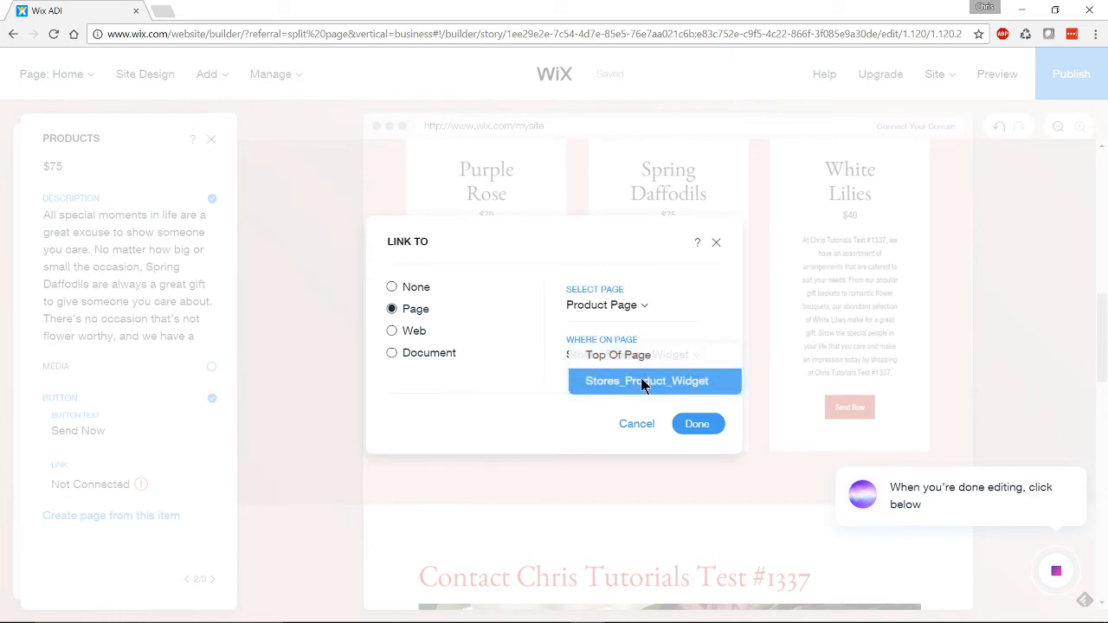
click(696, 423)
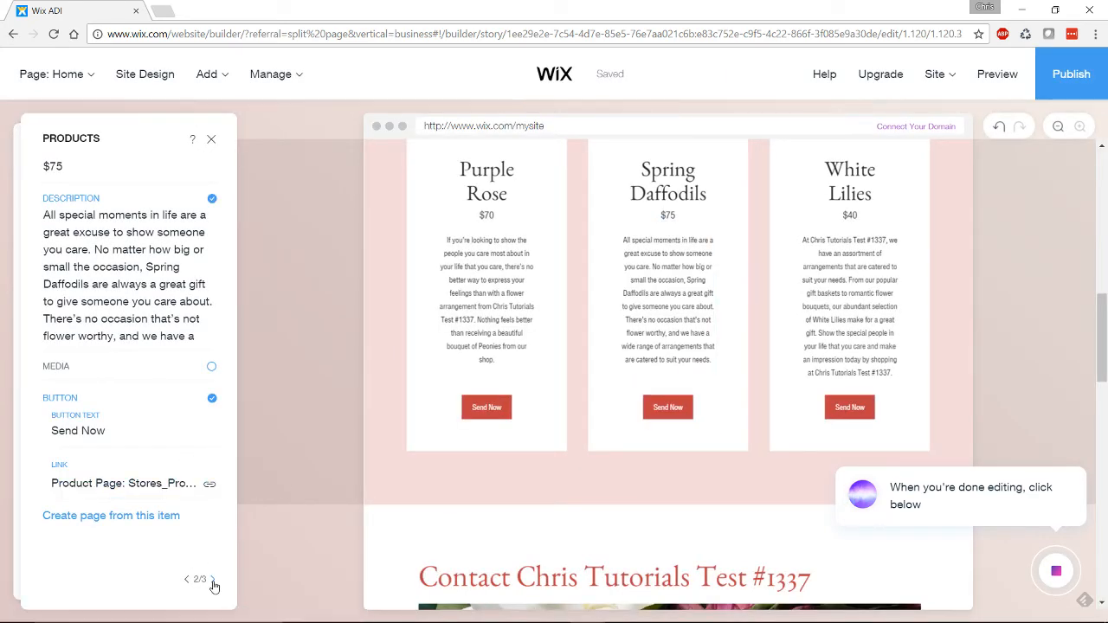
click(212, 579)
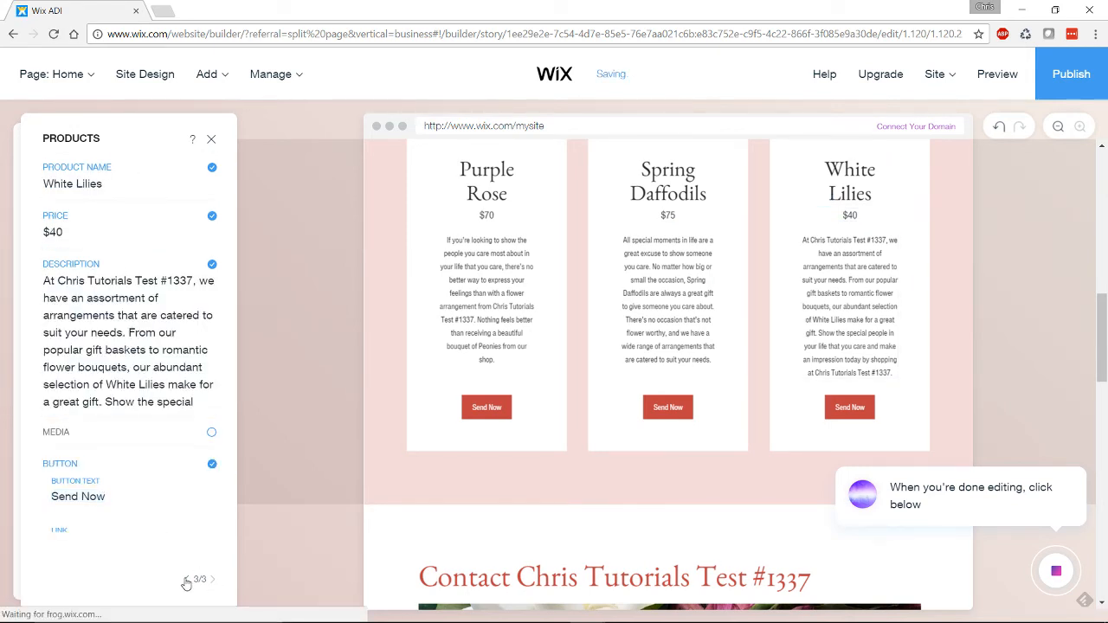
click(187, 579)
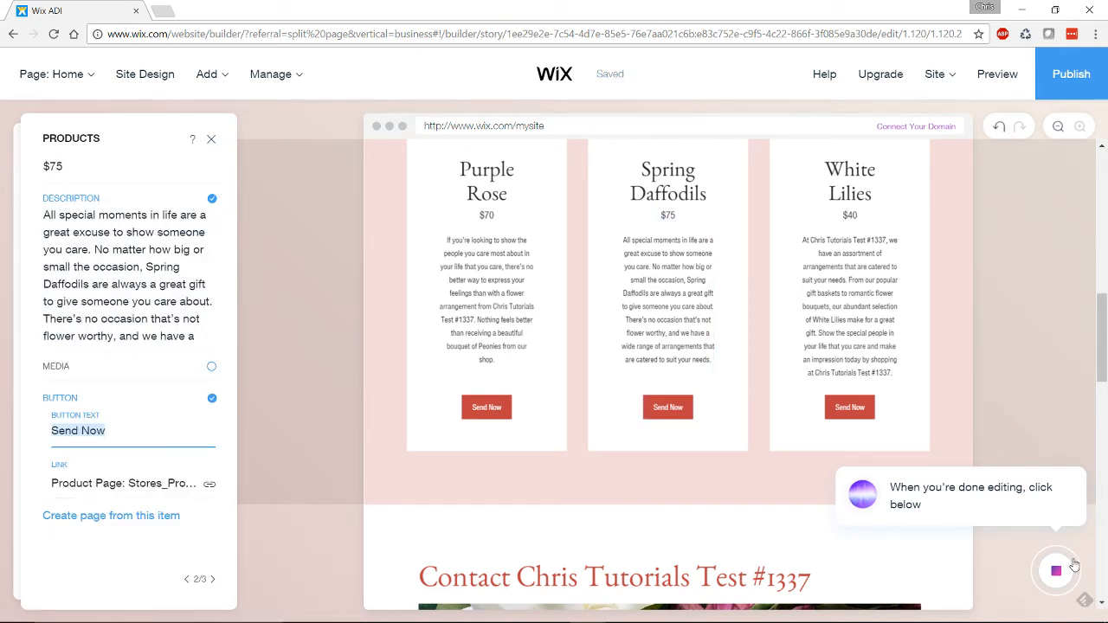
click(1056, 570)
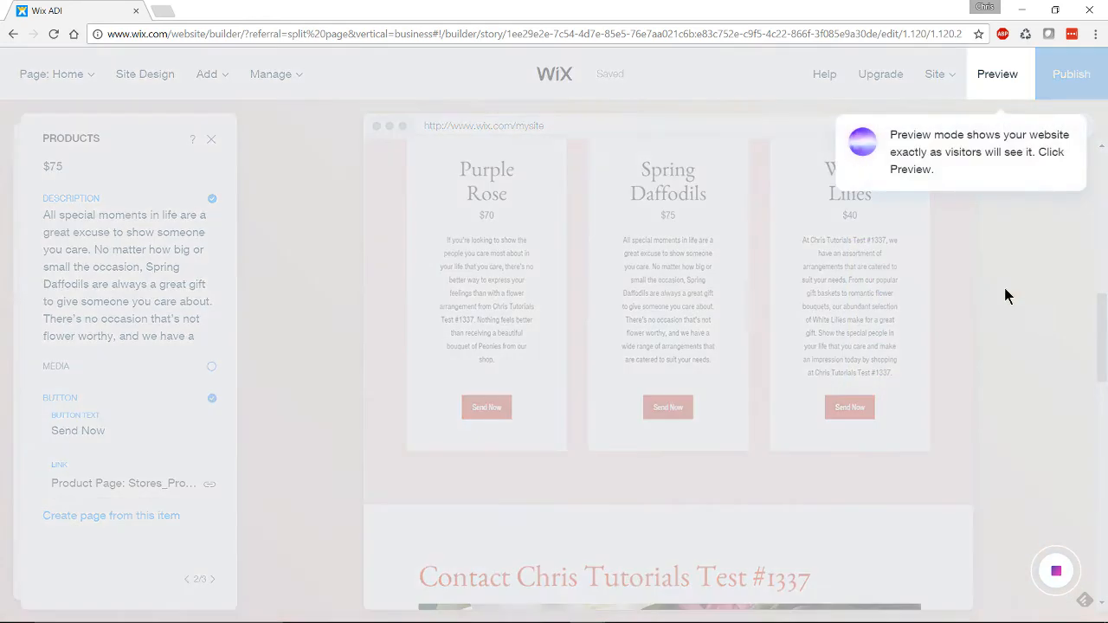
Step: Preview the site and test the Spring Daffodils Send Now link
click(997, 73)
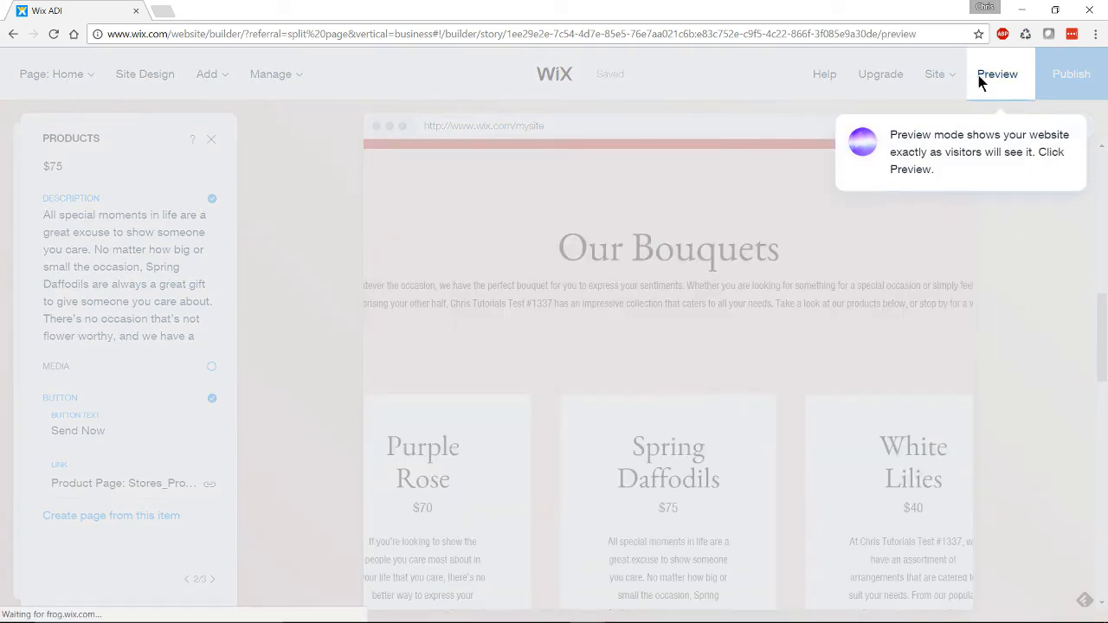
click(997, 74)
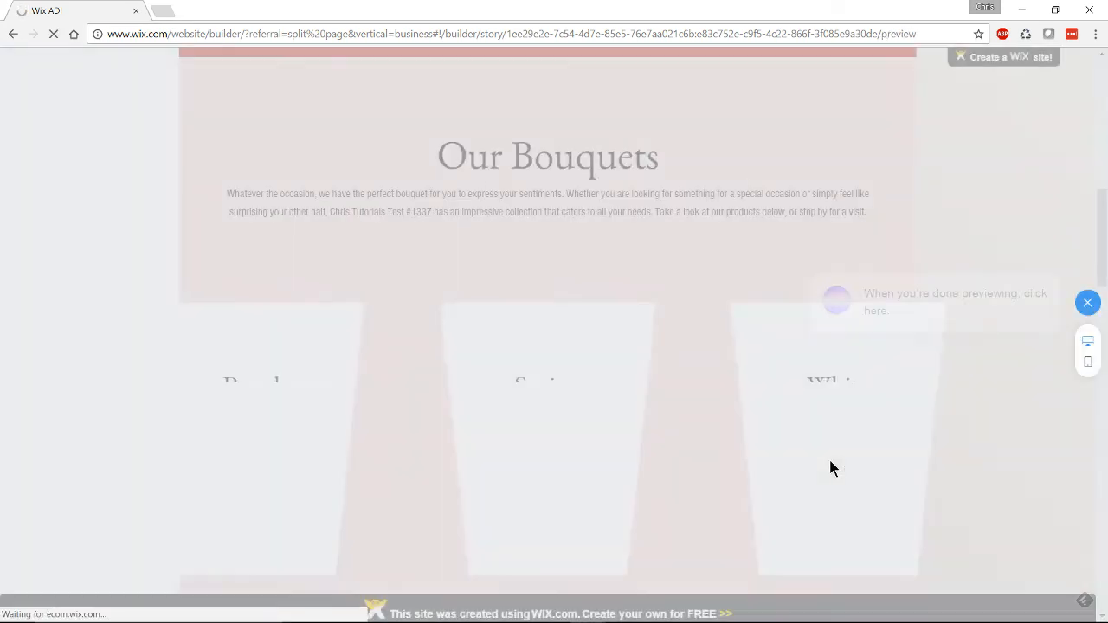
scroll(down, 3)
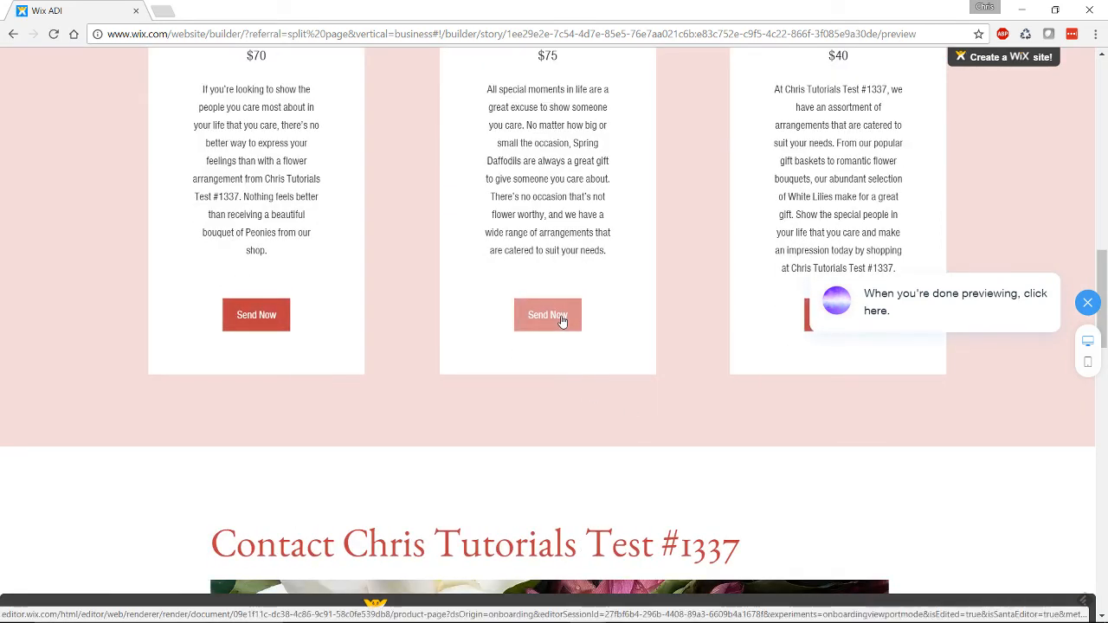
click(547, 314)
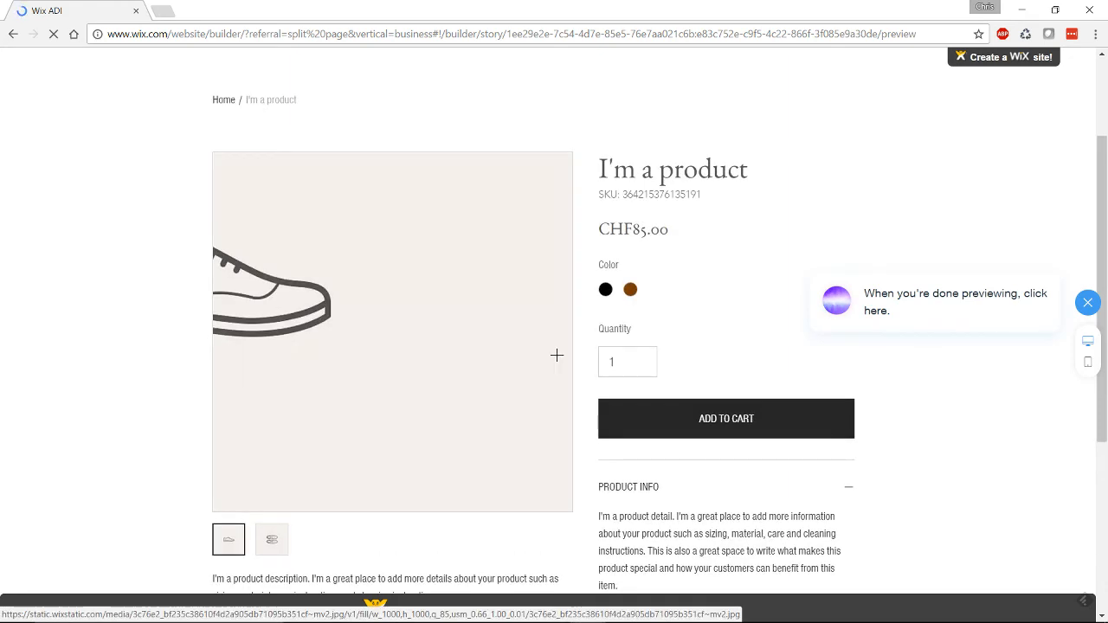
Step: Scroll the 'I'm a product' CHF85.00 page through its details down to the footer
scroll(down, 3)
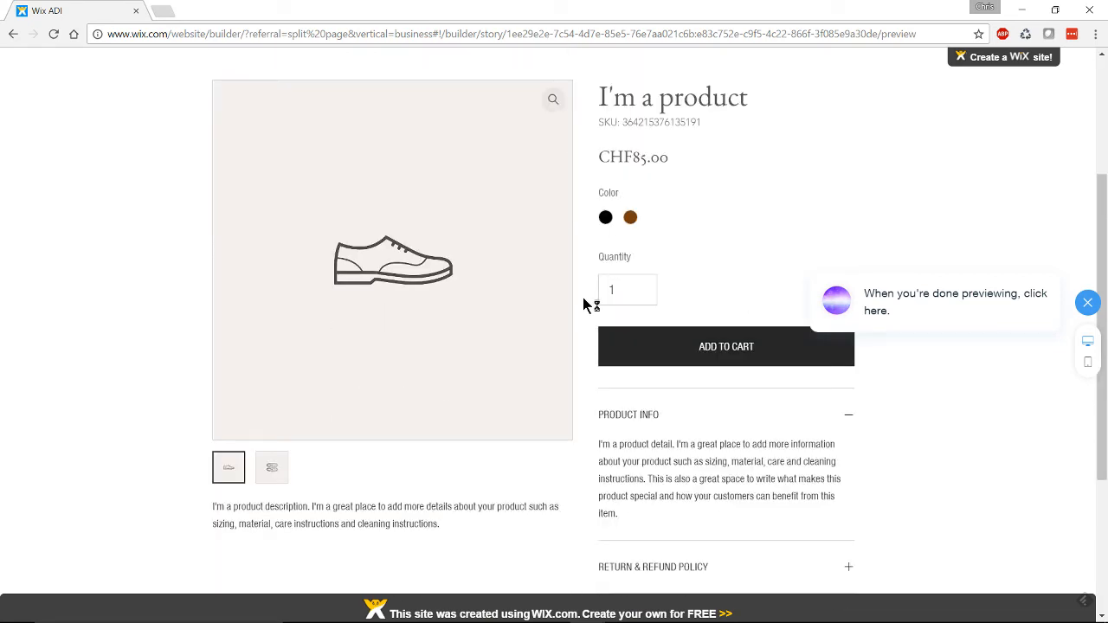
scroll(down, 3)
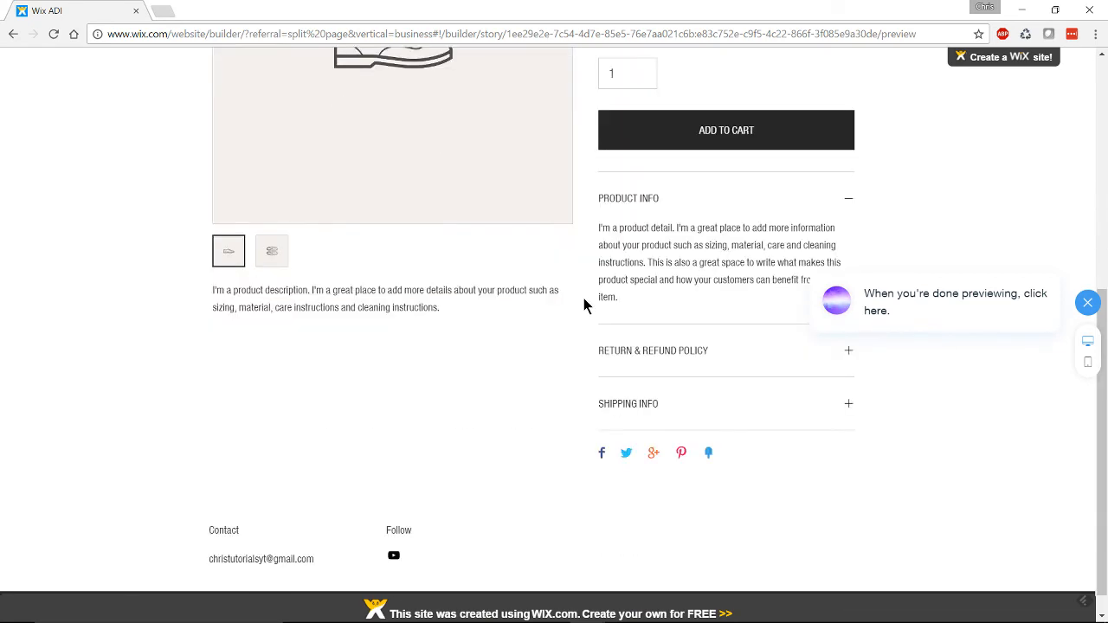
scroll(up, 3)
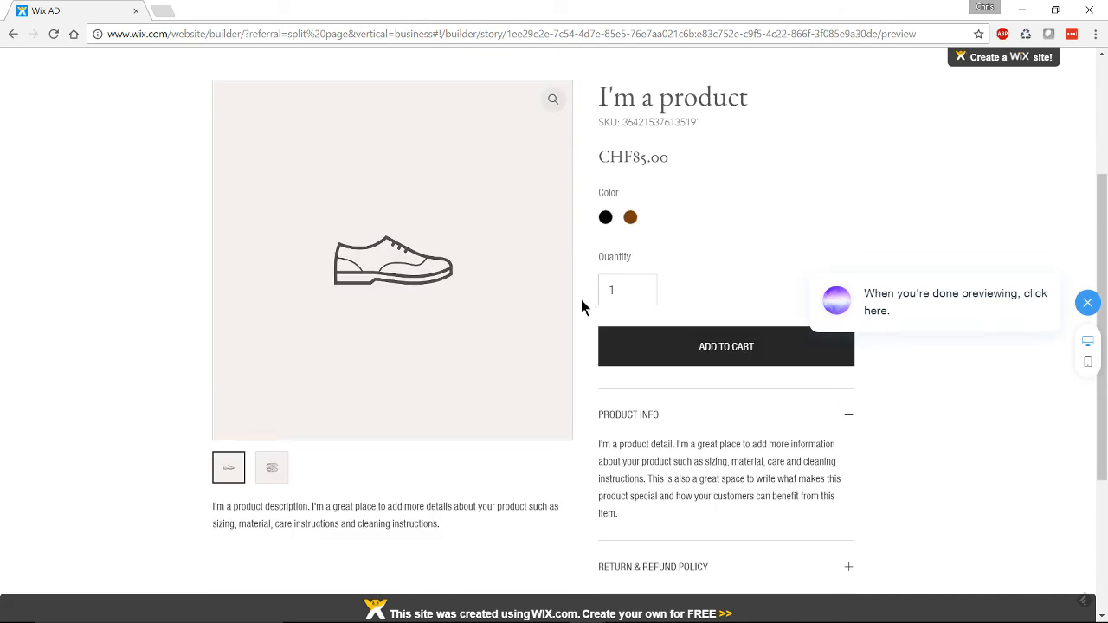
mouse_move(593, 308)
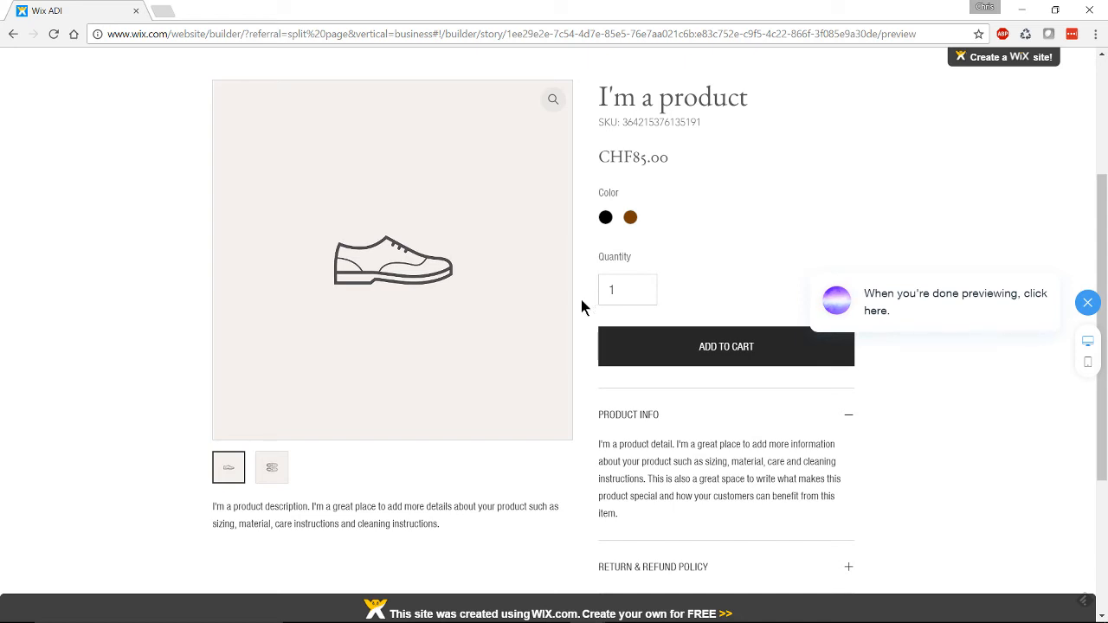
scroll(down, 3)
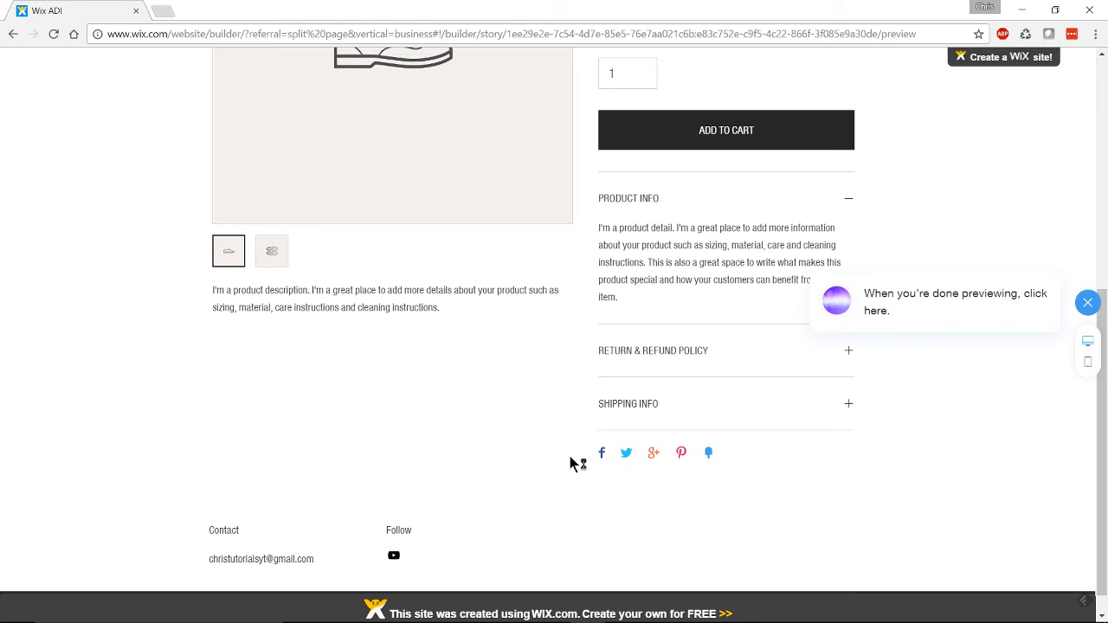
mouse_move(714, 454)
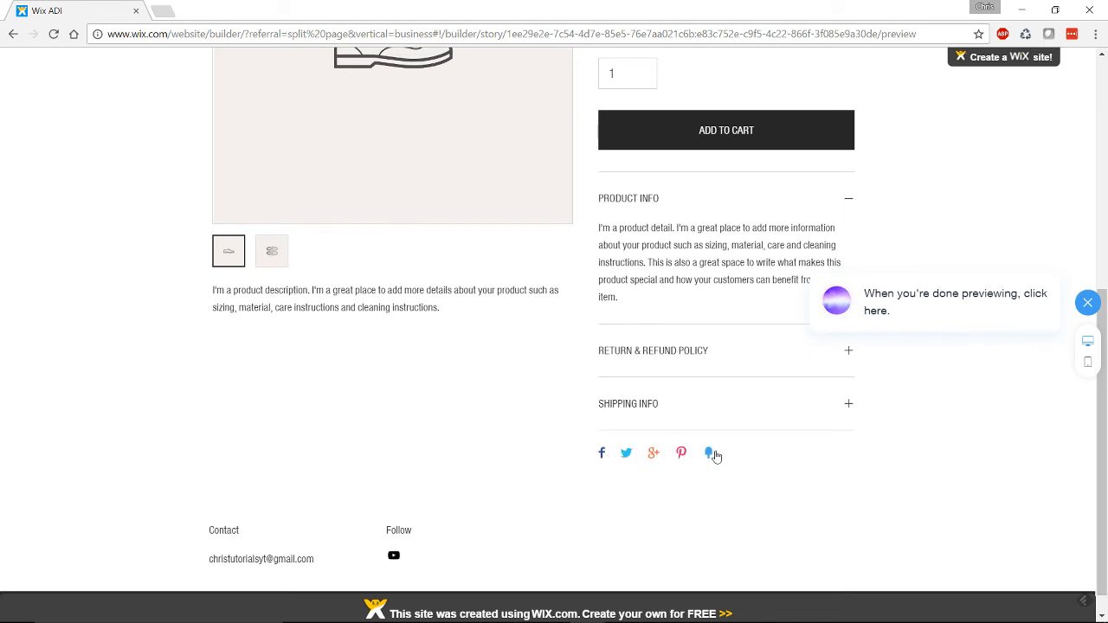
scroll(down, 3)
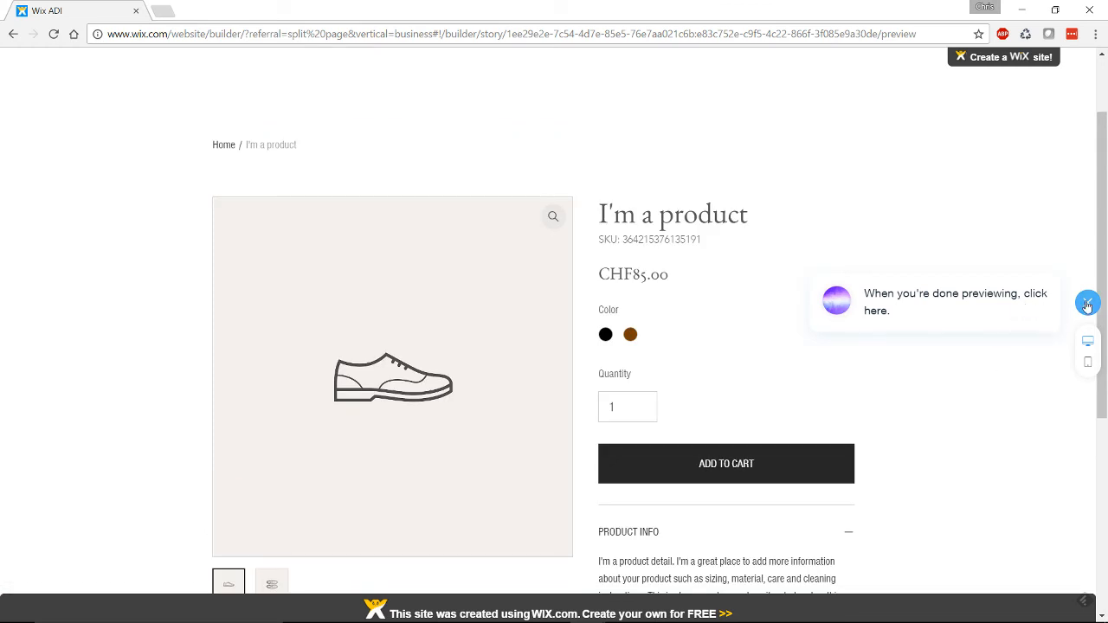
Step: Leave preview and add an About section to the homepage
click(1087, 304)
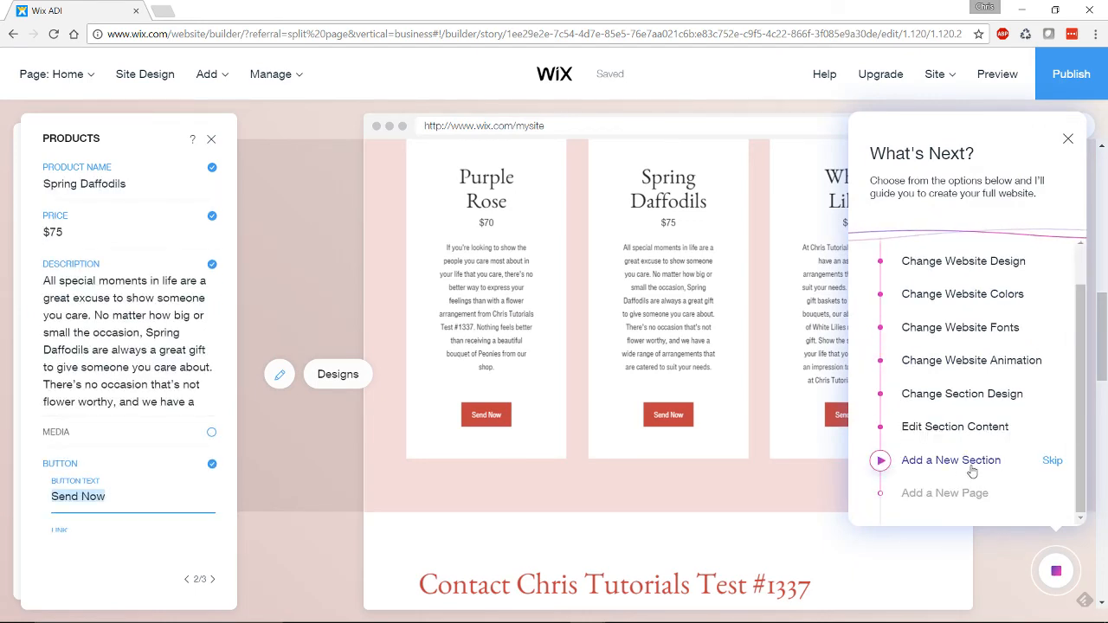
click(1067, 138)
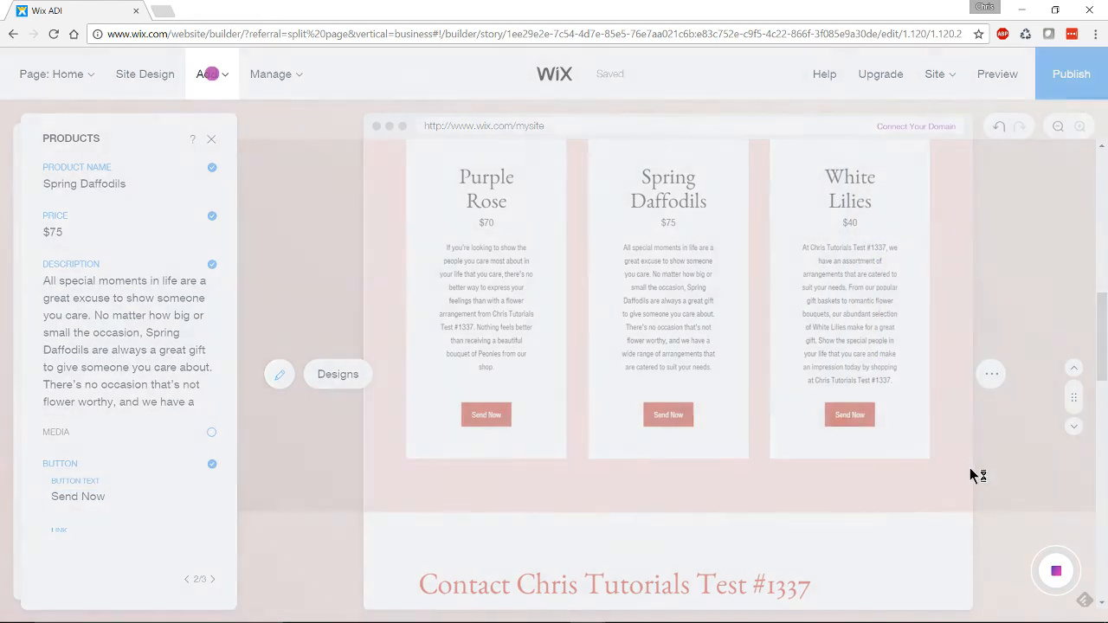
click(207, 74)
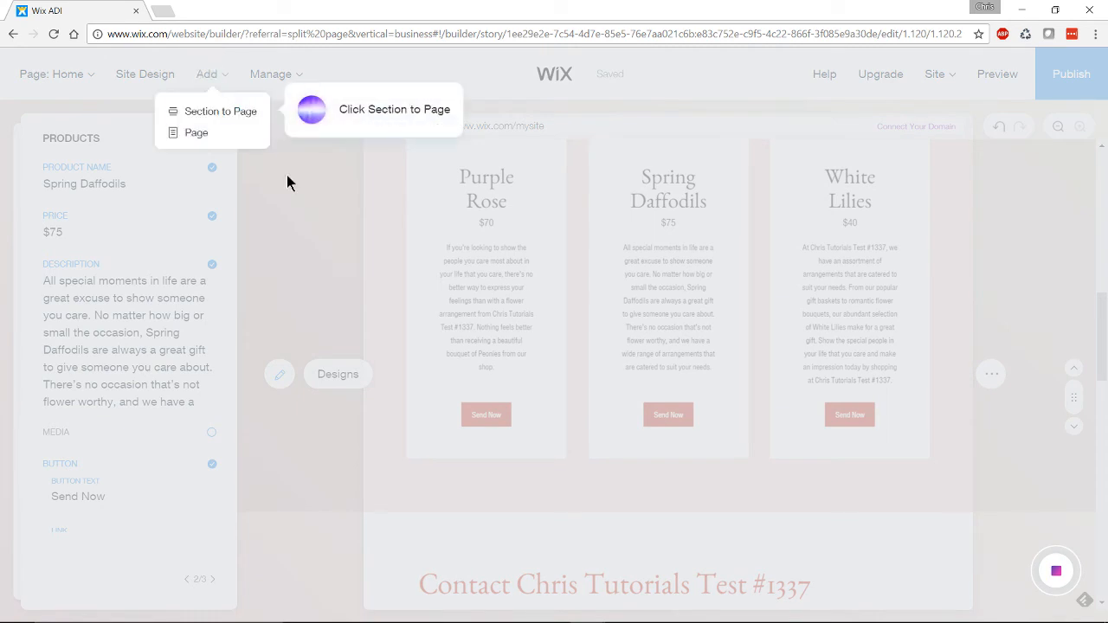
click(221, 111)
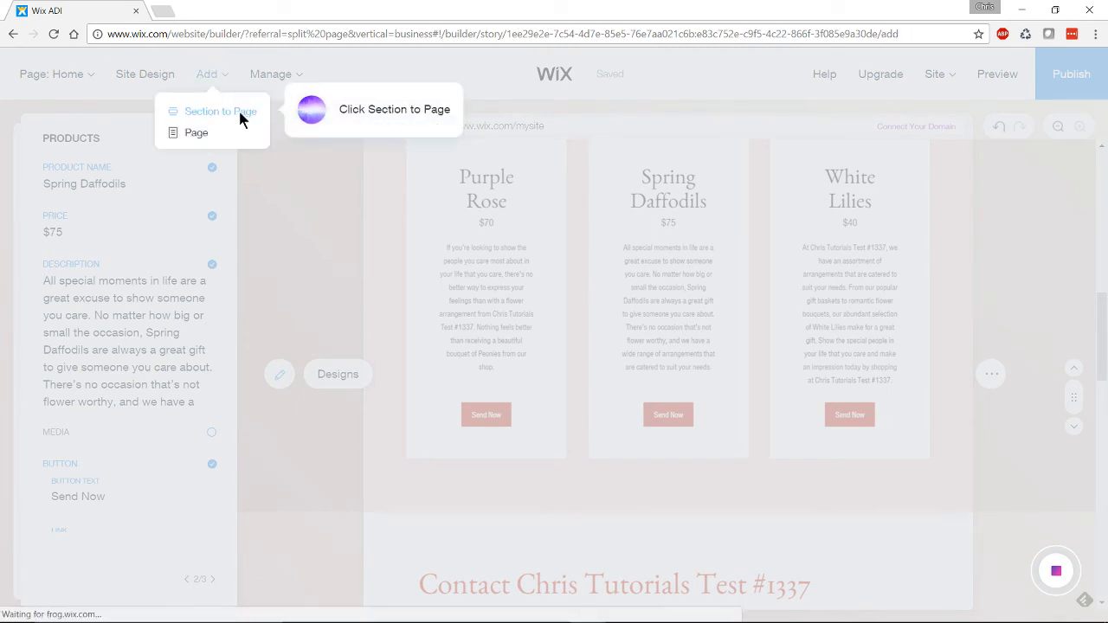
click(221, 112)
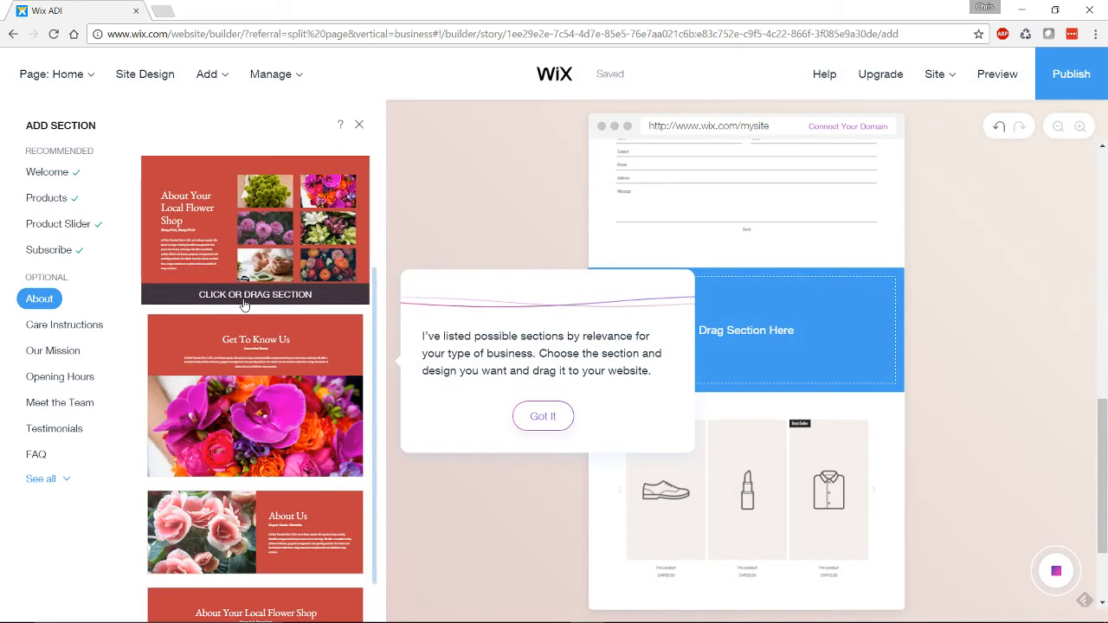
scroll(down, 3)
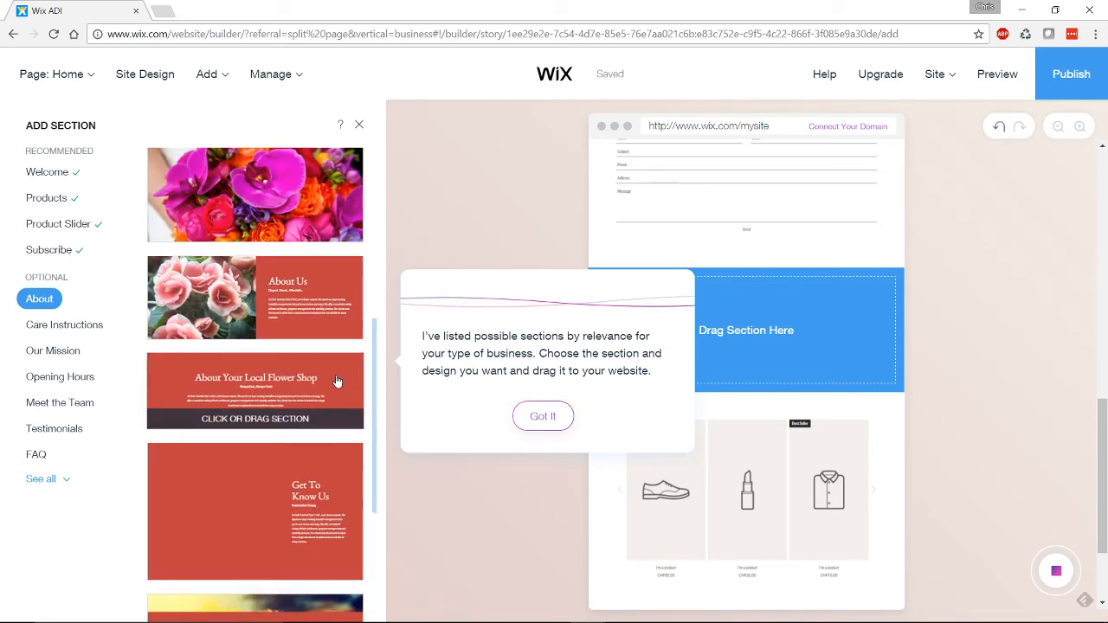
click(543, 416)
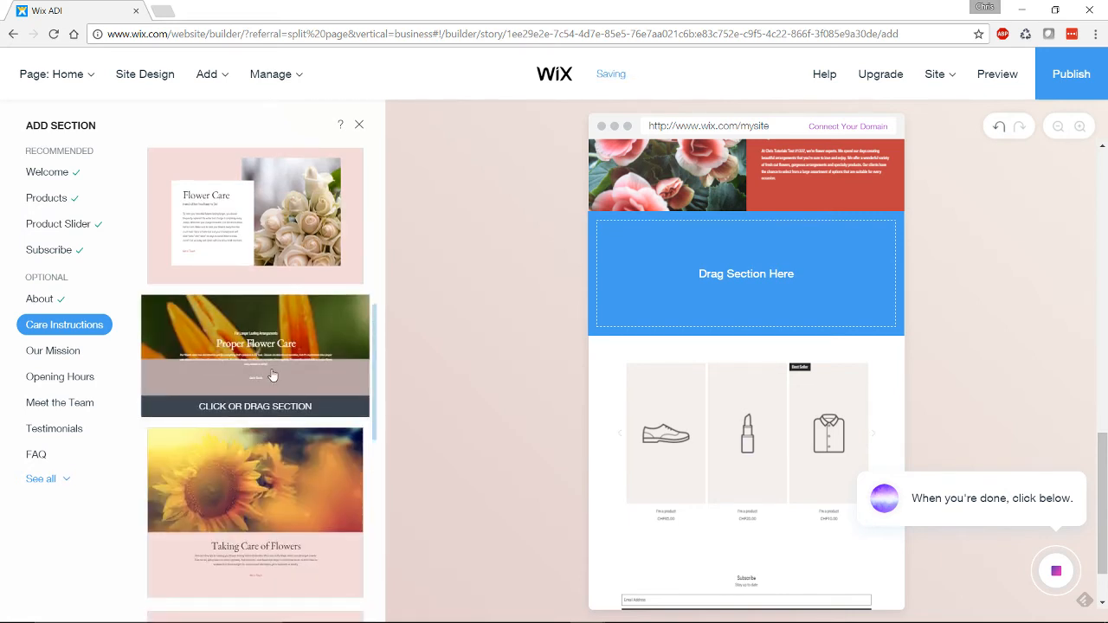
Step: Browse the Our Mission designs and add the Company Mission section above the gallery
scroll(down, 3)
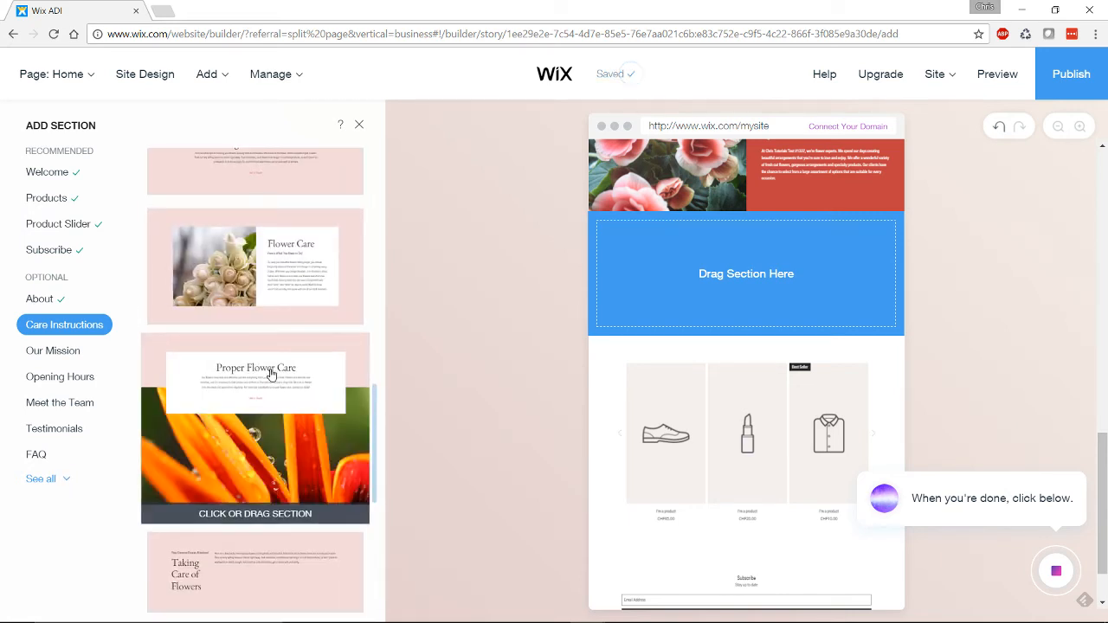
scroll(down, 3)
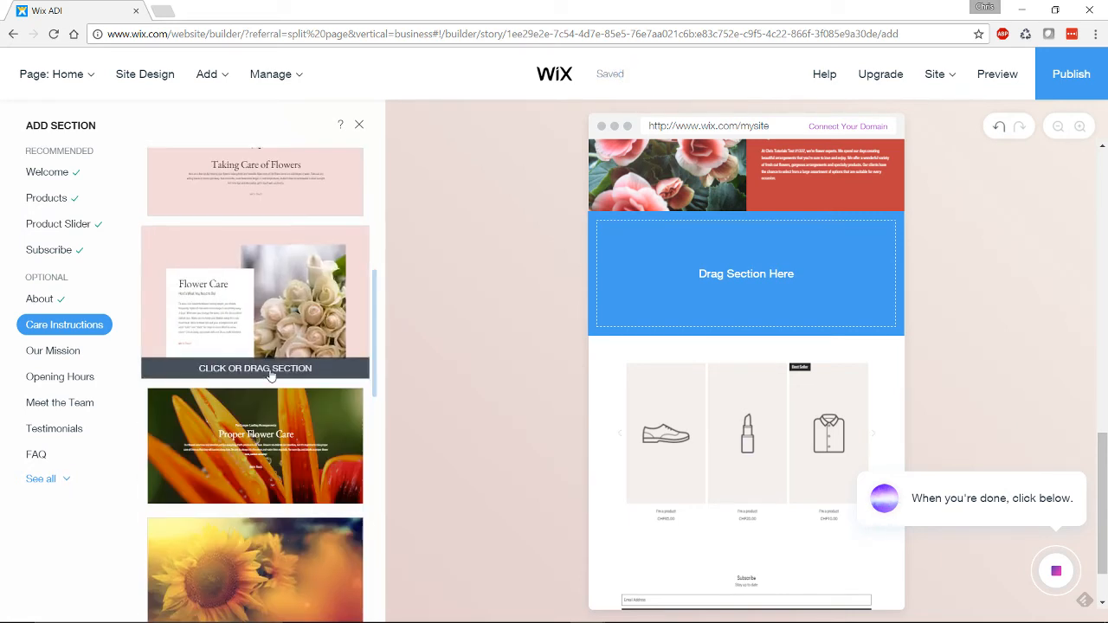
scroll(down, 3)
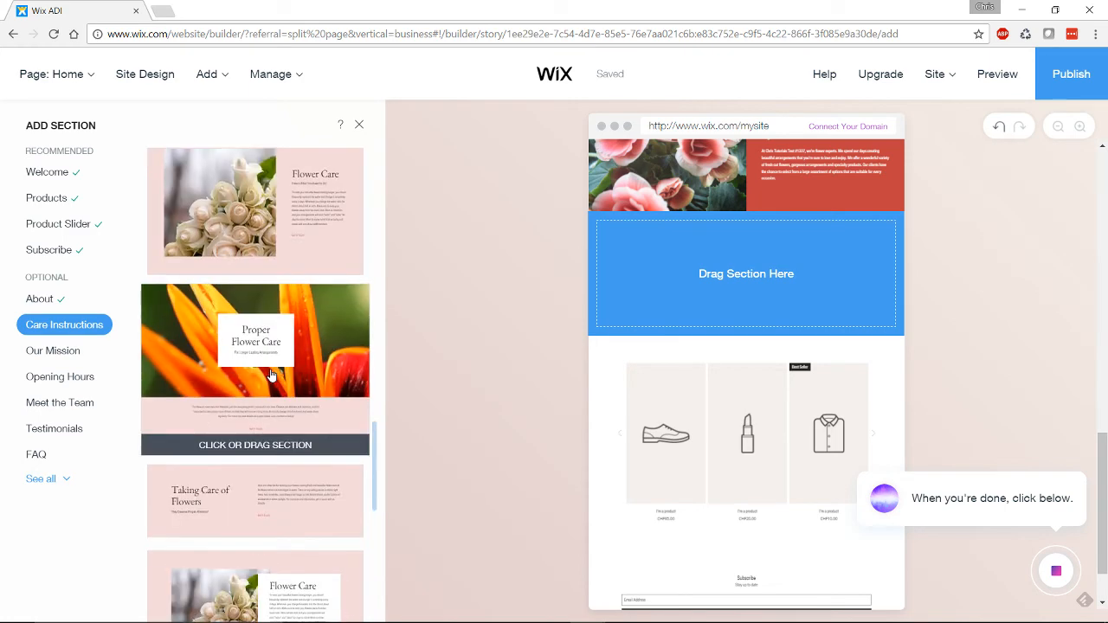
scroll(down, 3)
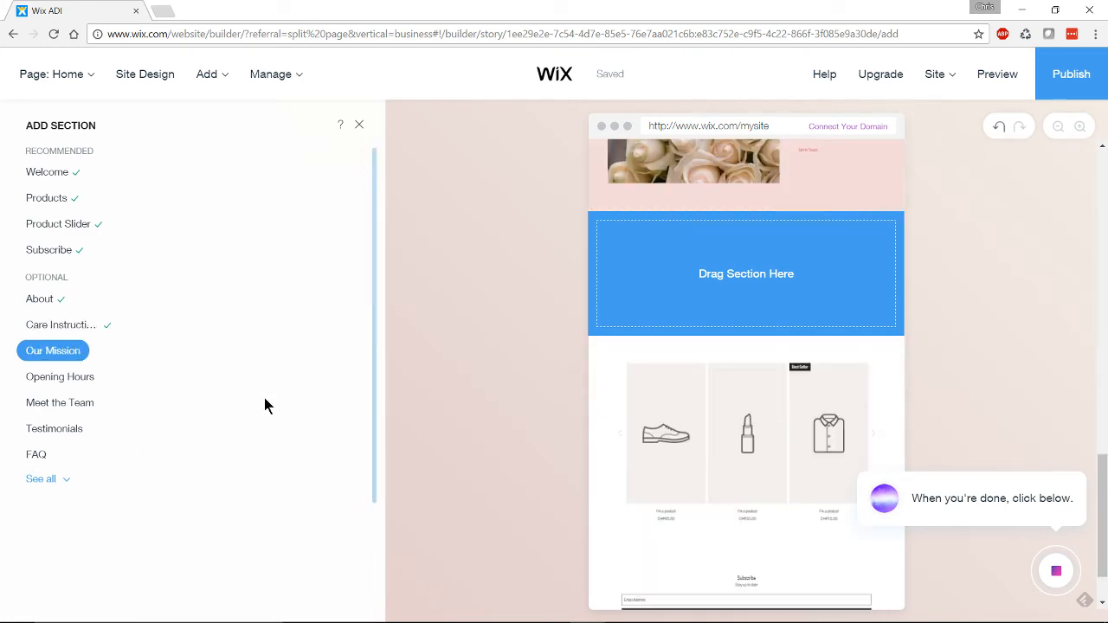
click(53, 351)
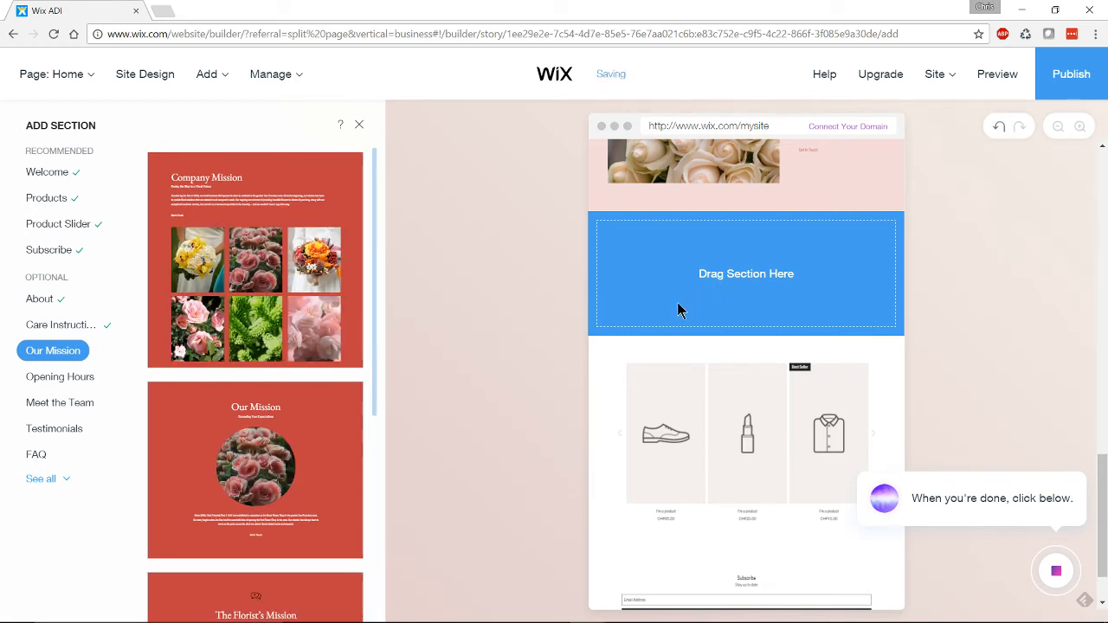
scroll(down, 3)
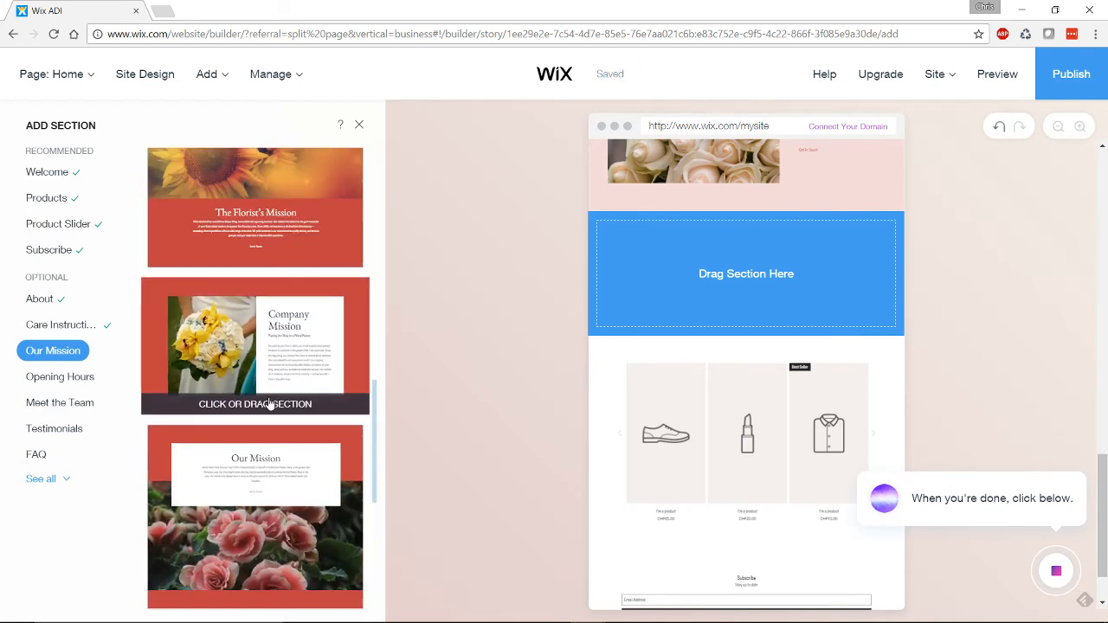
click(59, 376)
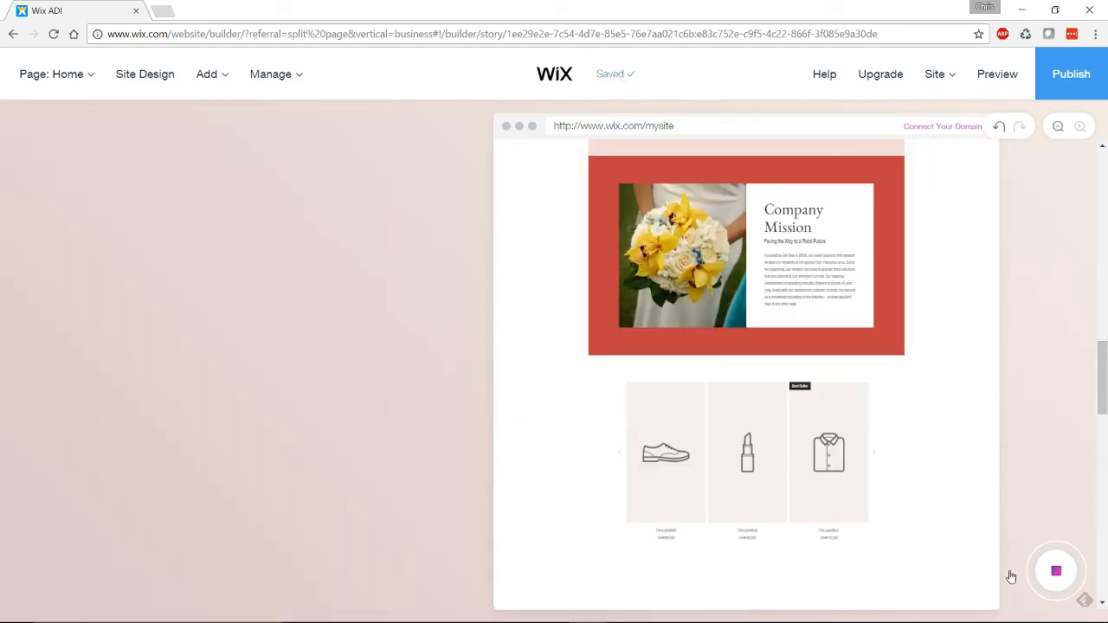
Step: Reopen the What's Next guide and scroll past the new About Us and Flower Care sections
click(1056, 570)
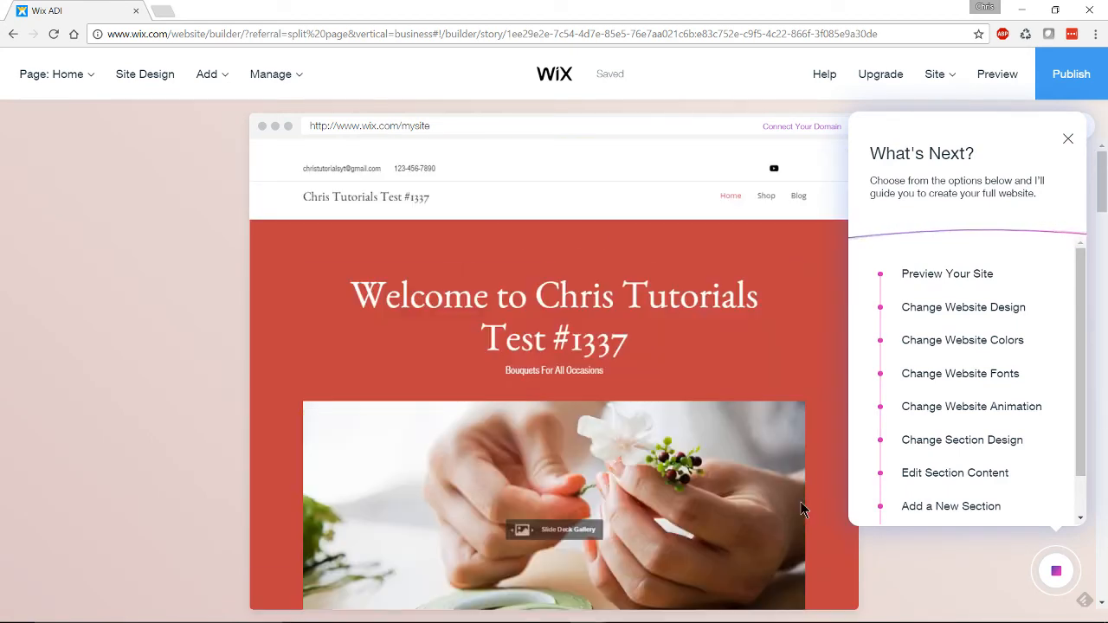
scroll(down, 3)
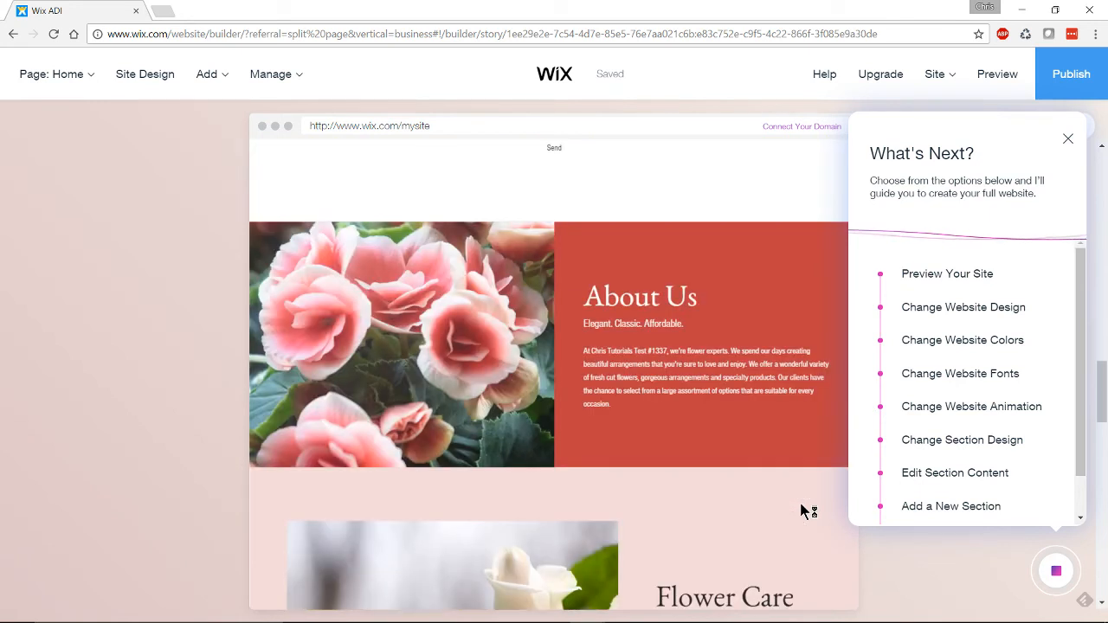
mouse_move(599, 312)
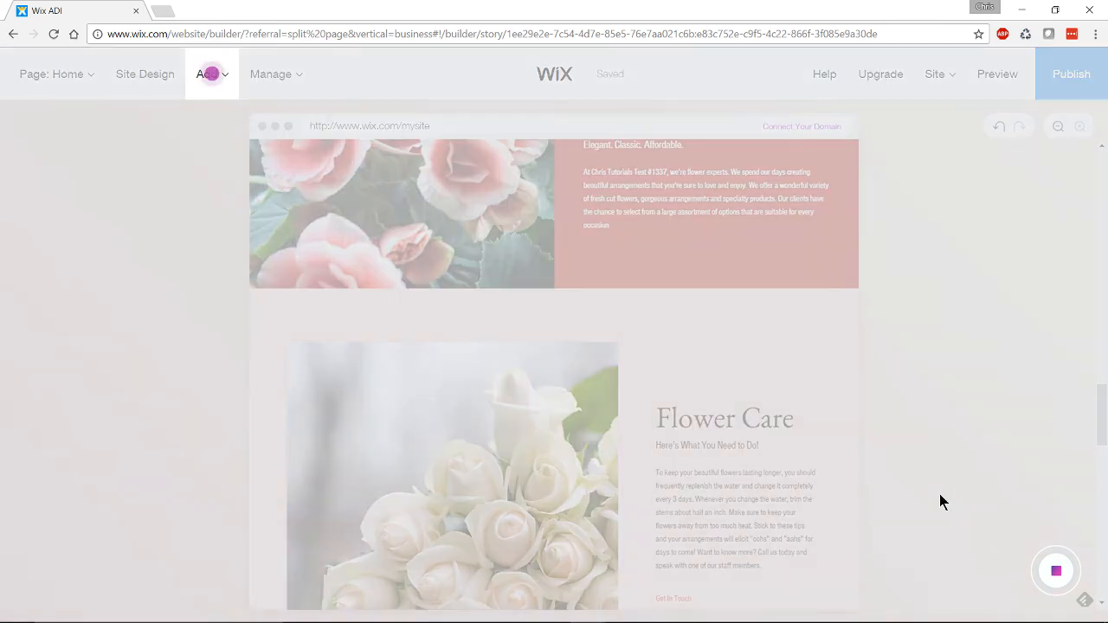
Step: Add a Testimonials-type page whose Our Reviews section shows three customer quotes
click(206, 74)
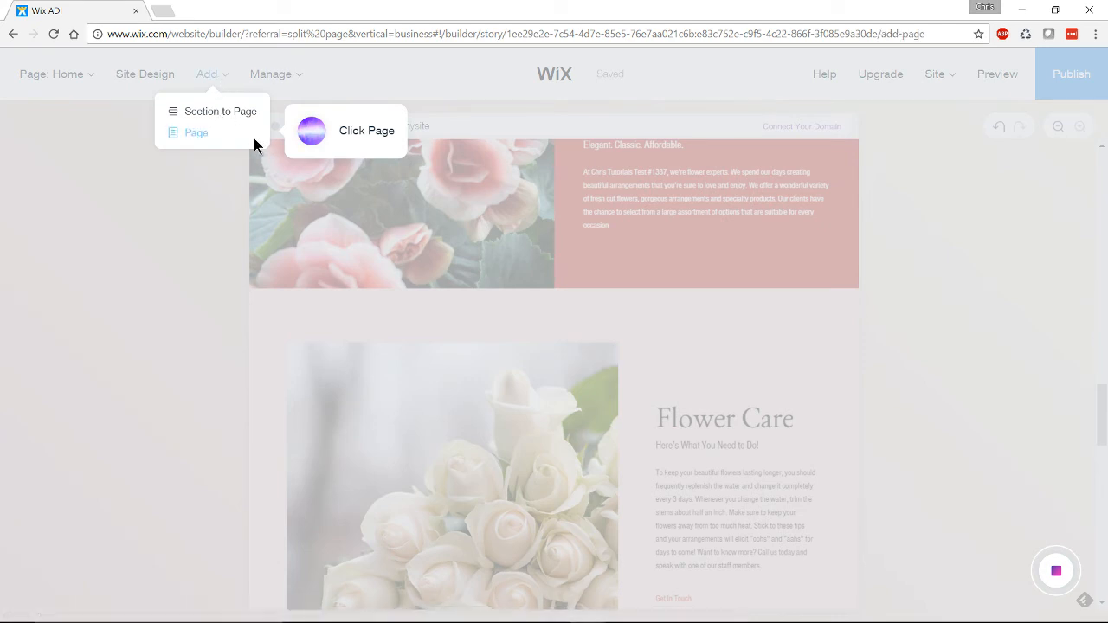
click(196, 132)
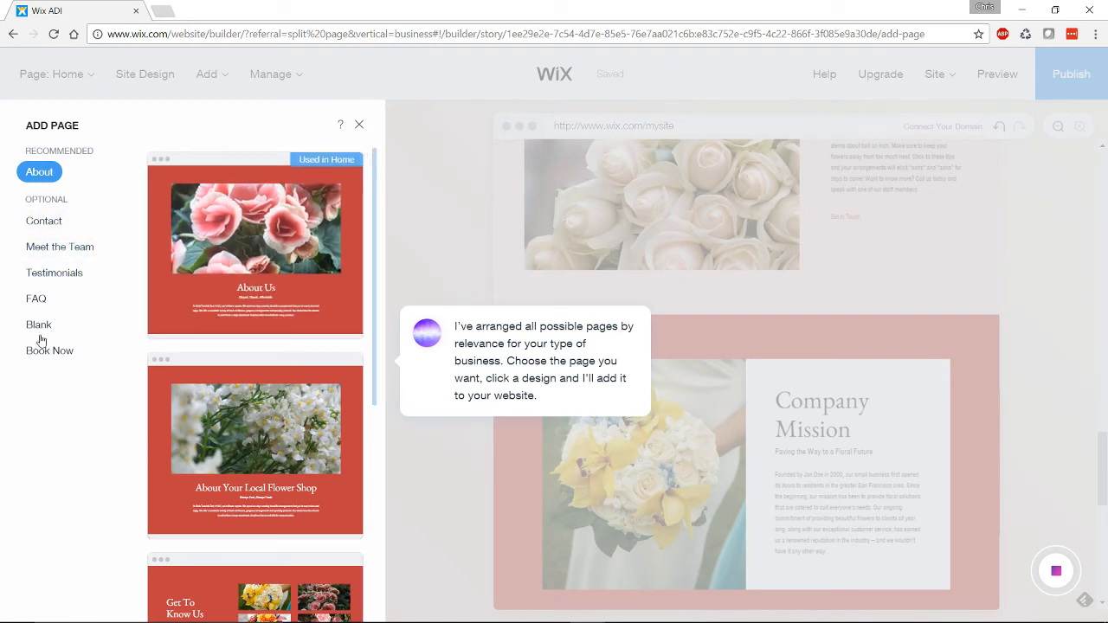
mouse_move(68, 298)
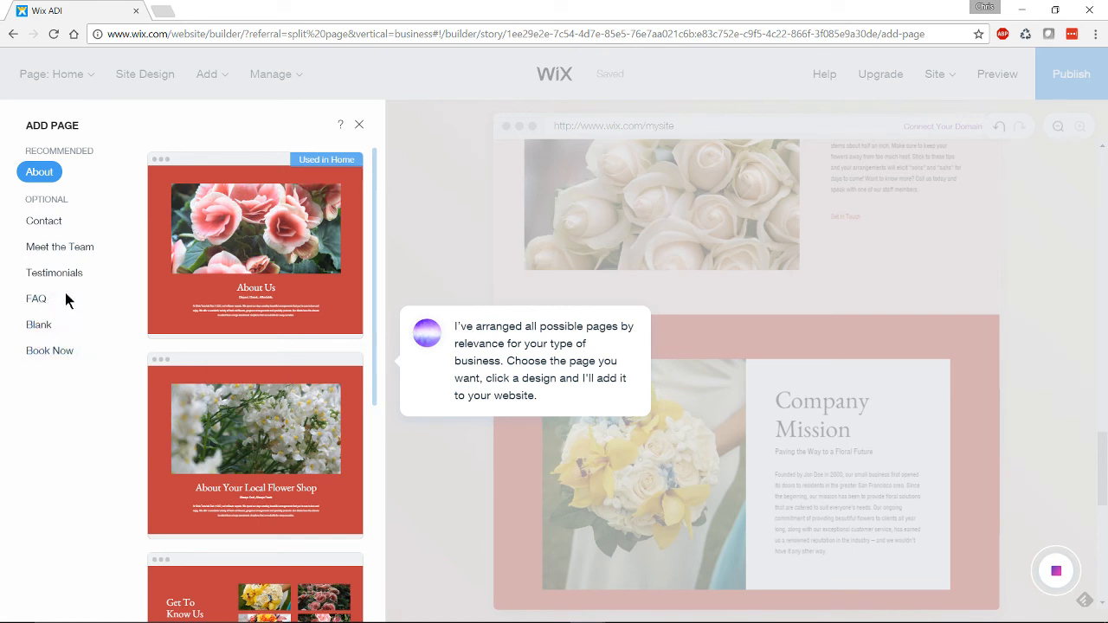
click(54, 272)
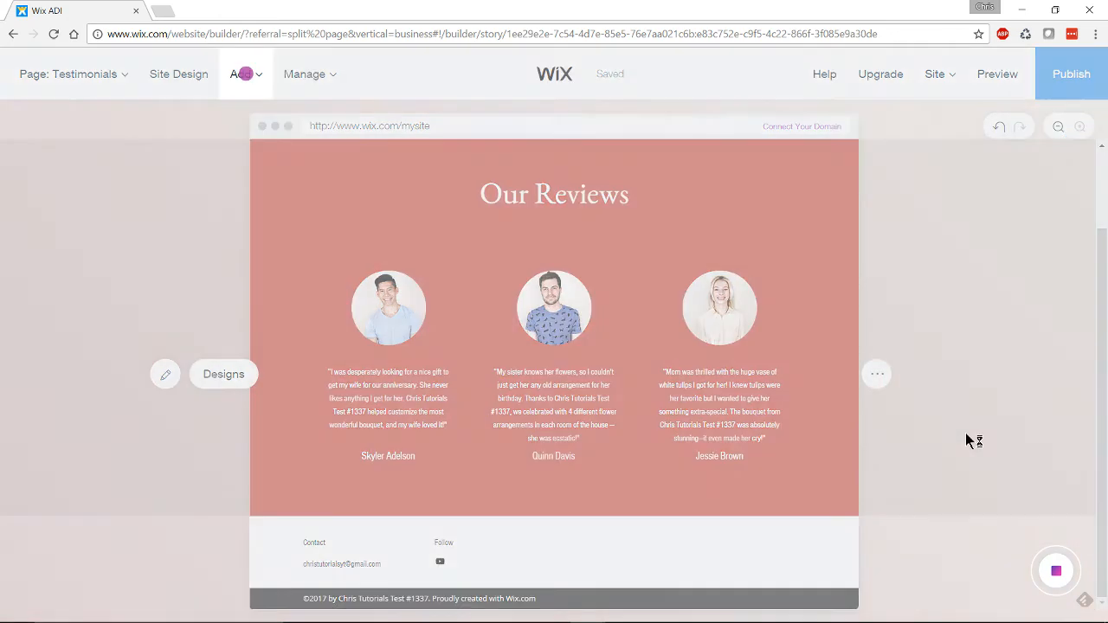
Step: Add a 'Welcome to Chris Tutorials Test #1337' section with flower-arranging photo below Our Reviews
click(242, 73)
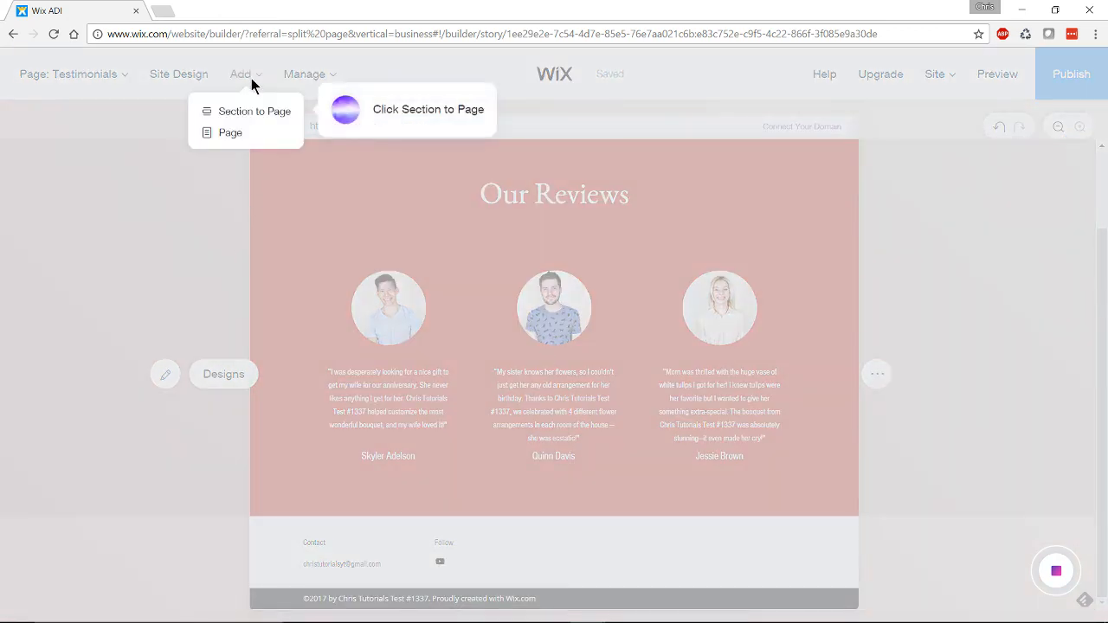
mouse_move(242, 123)
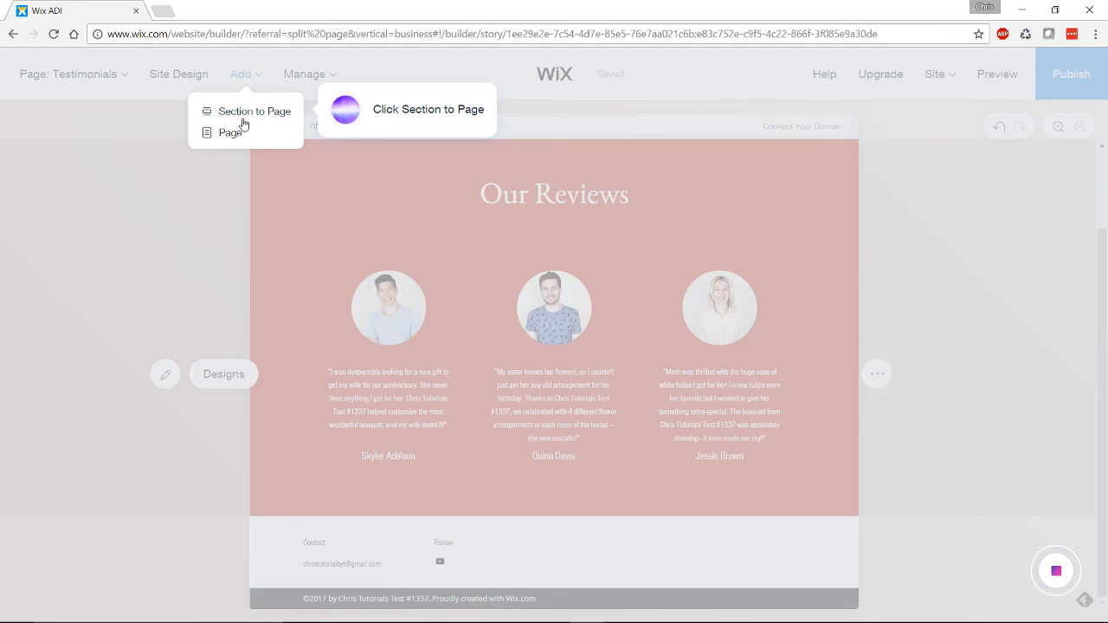
click(256, 110)
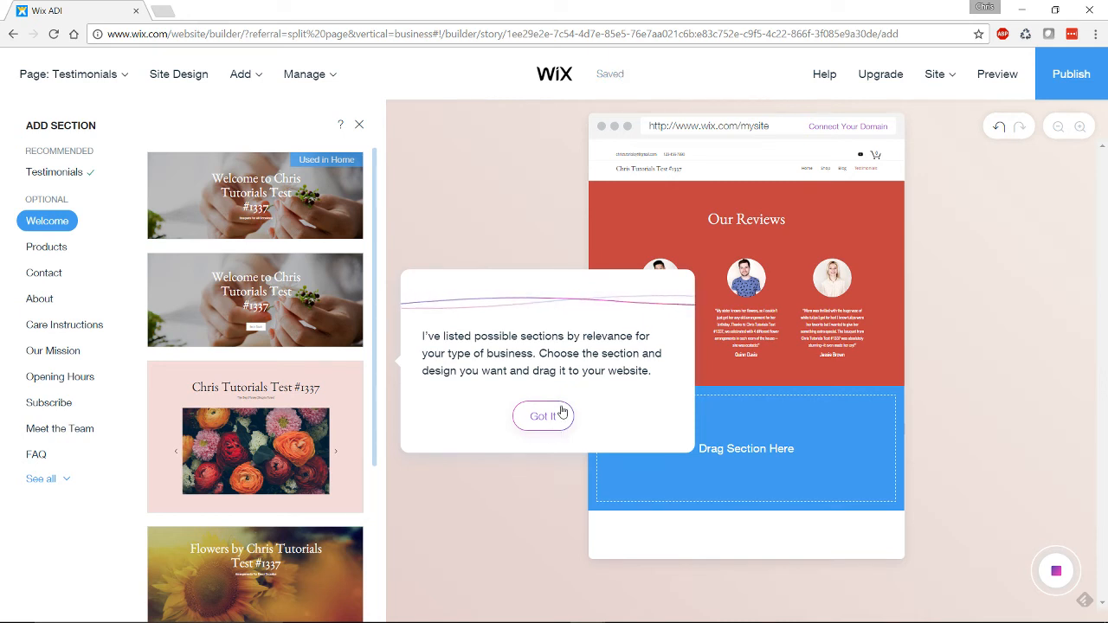
click(542, 416)
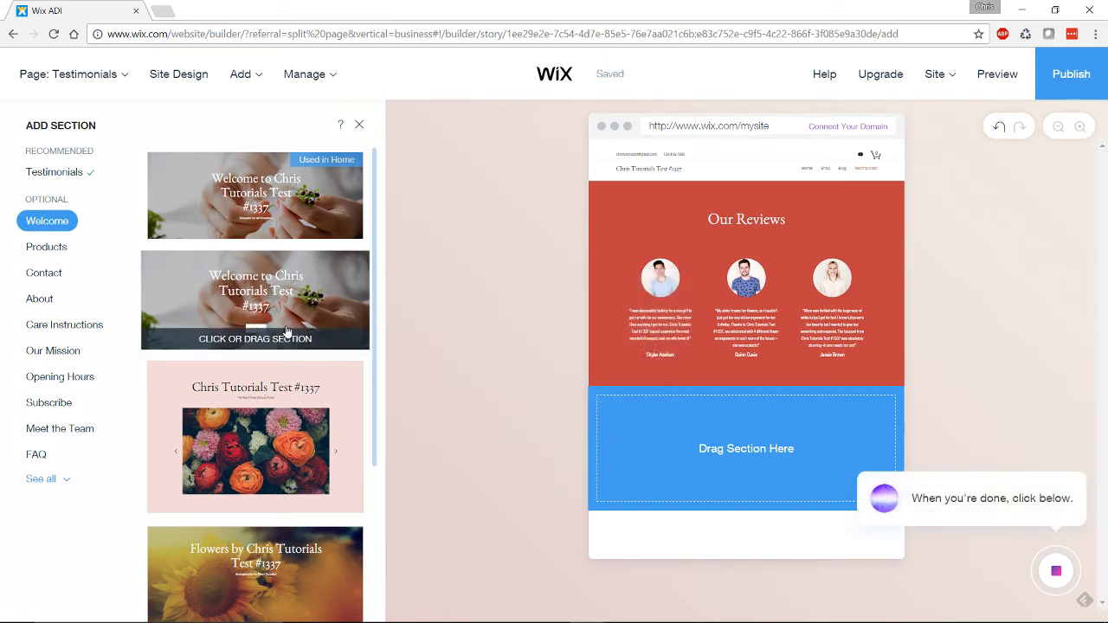
scroll(down, 3)
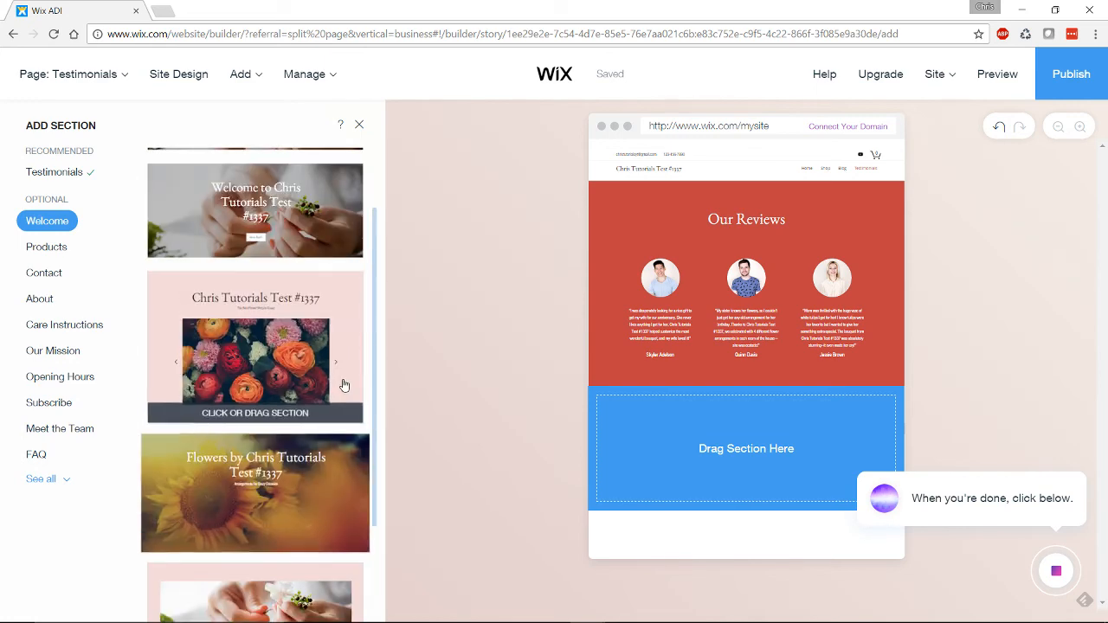
scroll(down, 3)
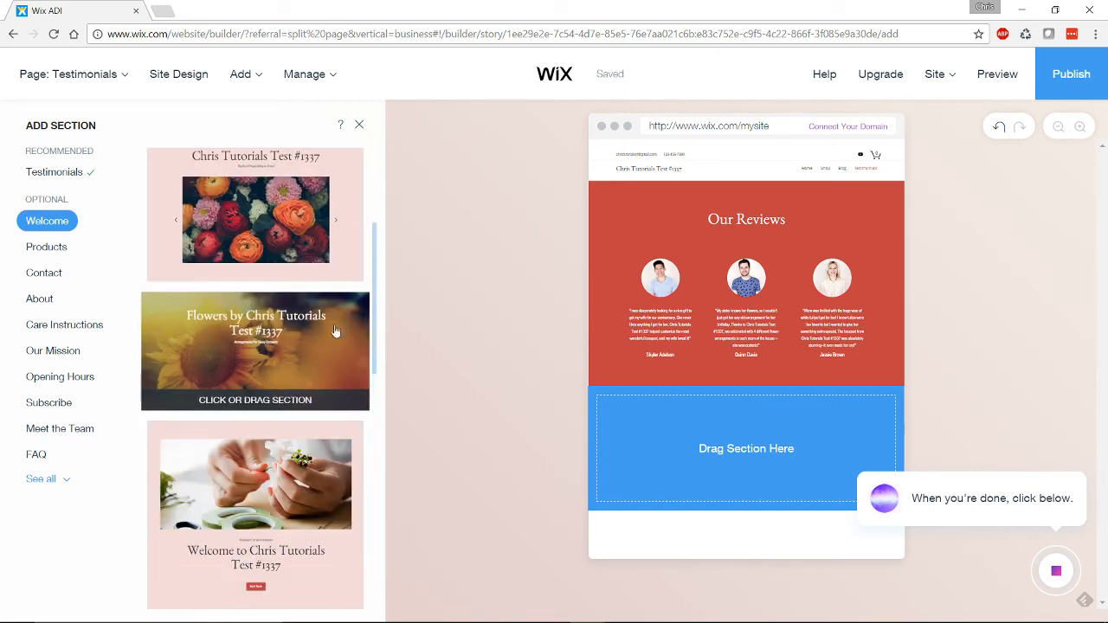
scroll(down, 3)
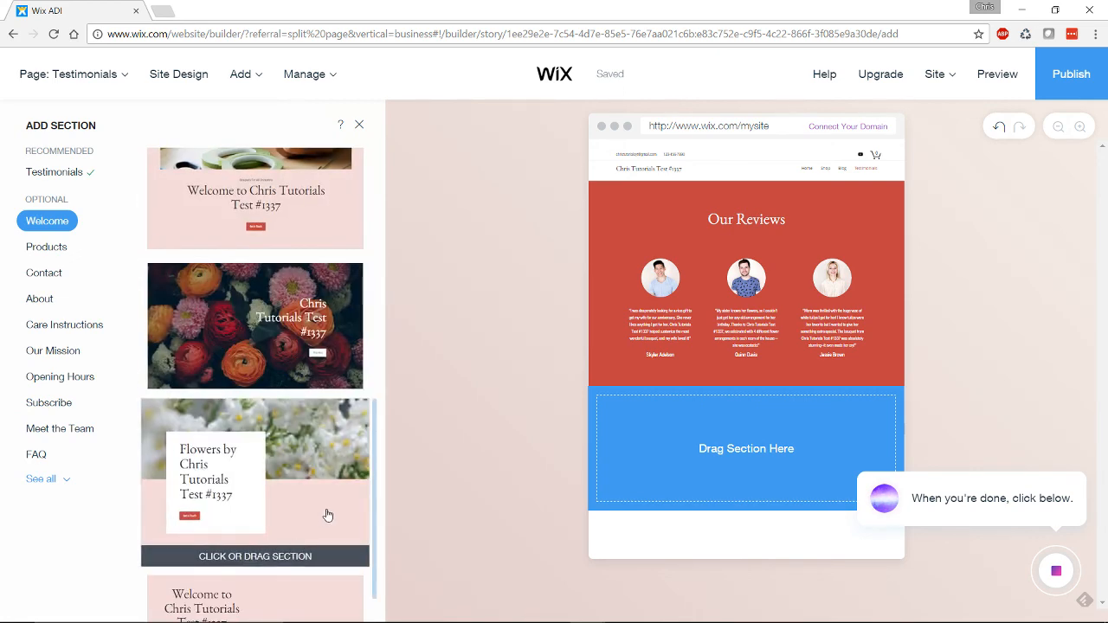
scroll(down, 3)
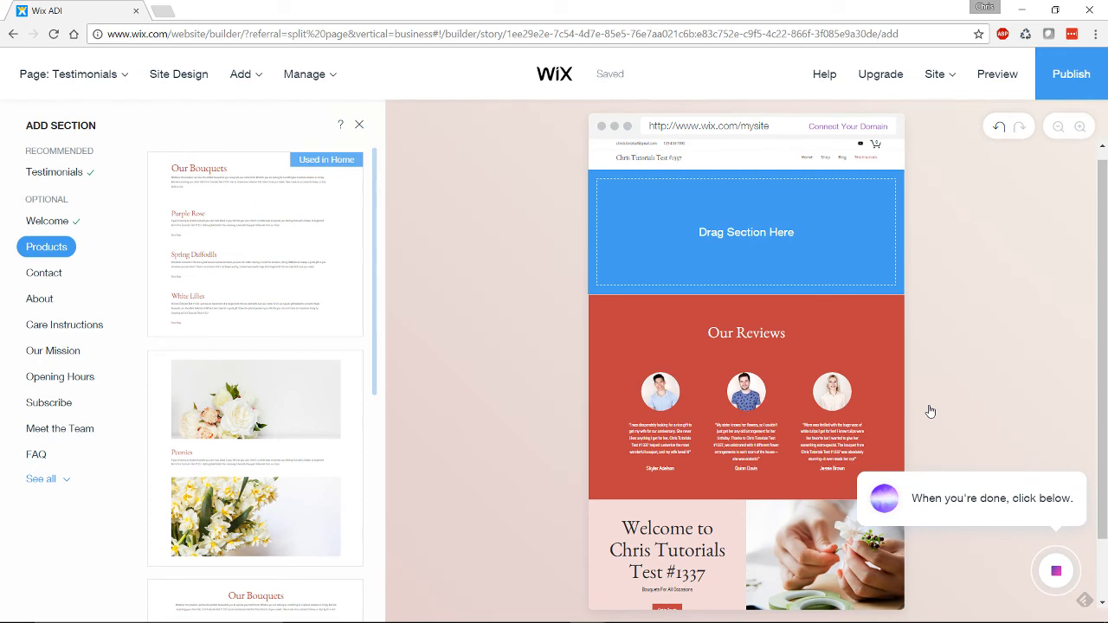
Step: Scroll down through the finished flower shop homepage to review it before publishing
scroll(down, 3)
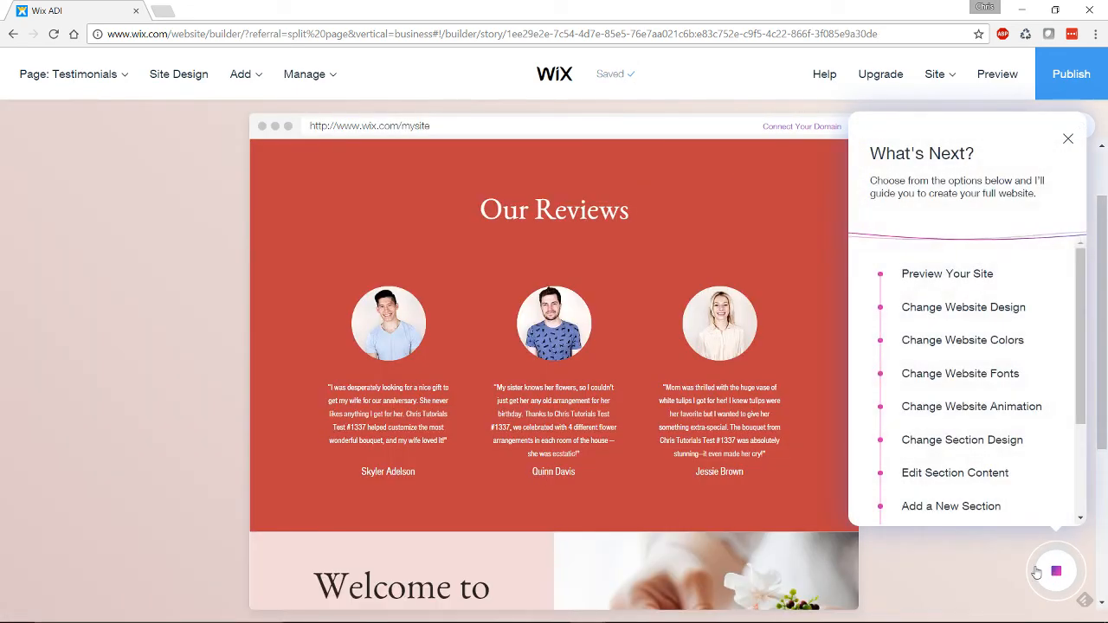
scroll(down, 3)
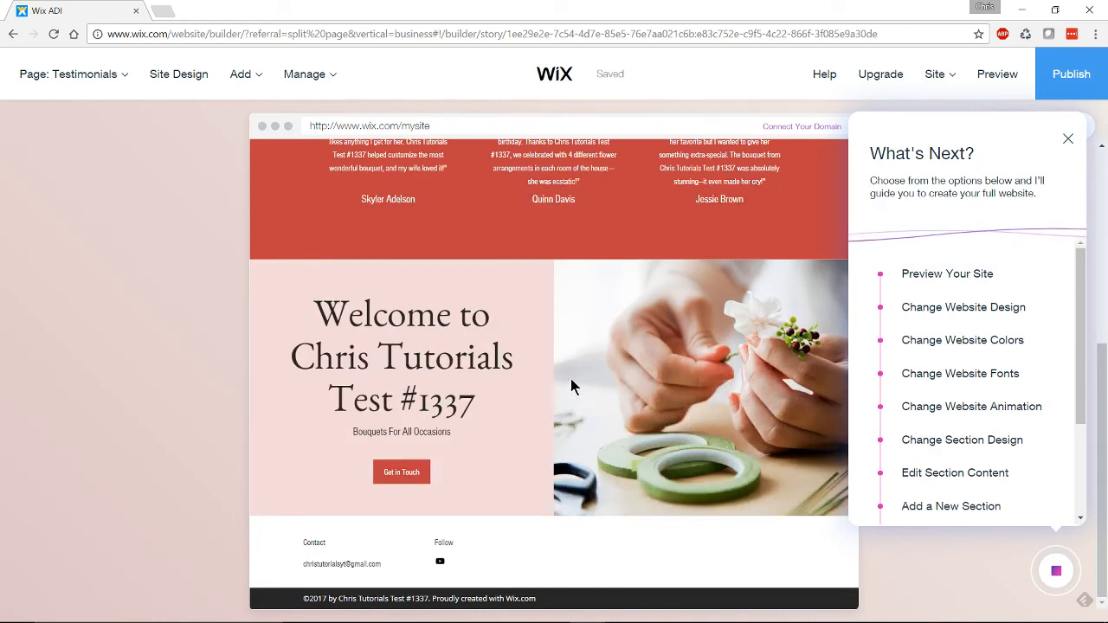
scroll(down, 3)
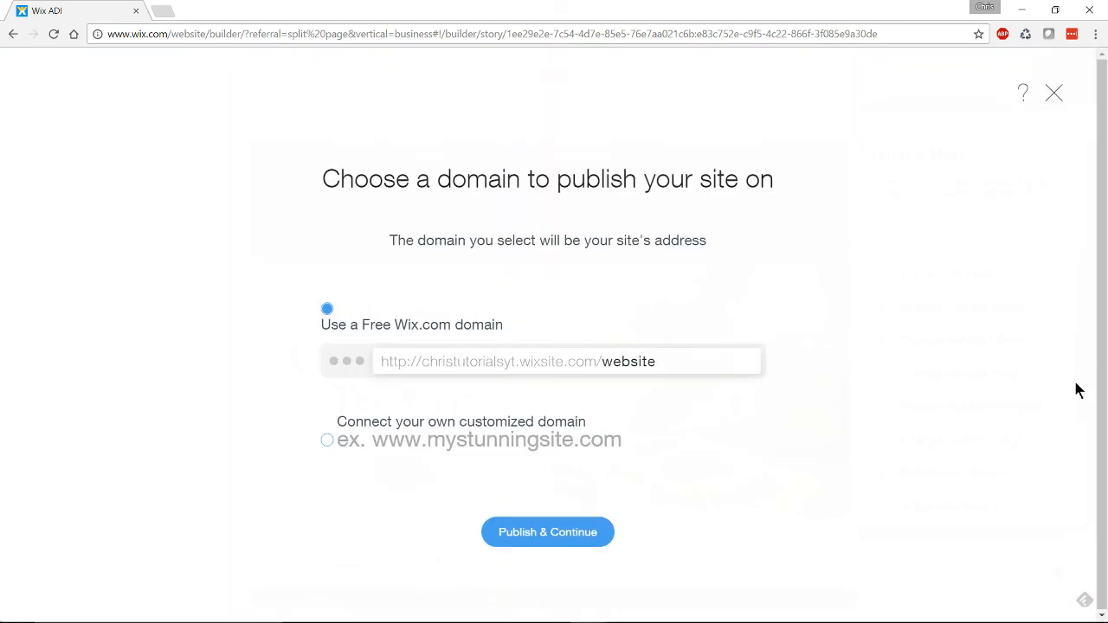
Step: Rename the free Wix address to 'test1337', publish, and dismiss the confirmation
double_click(626, 361)
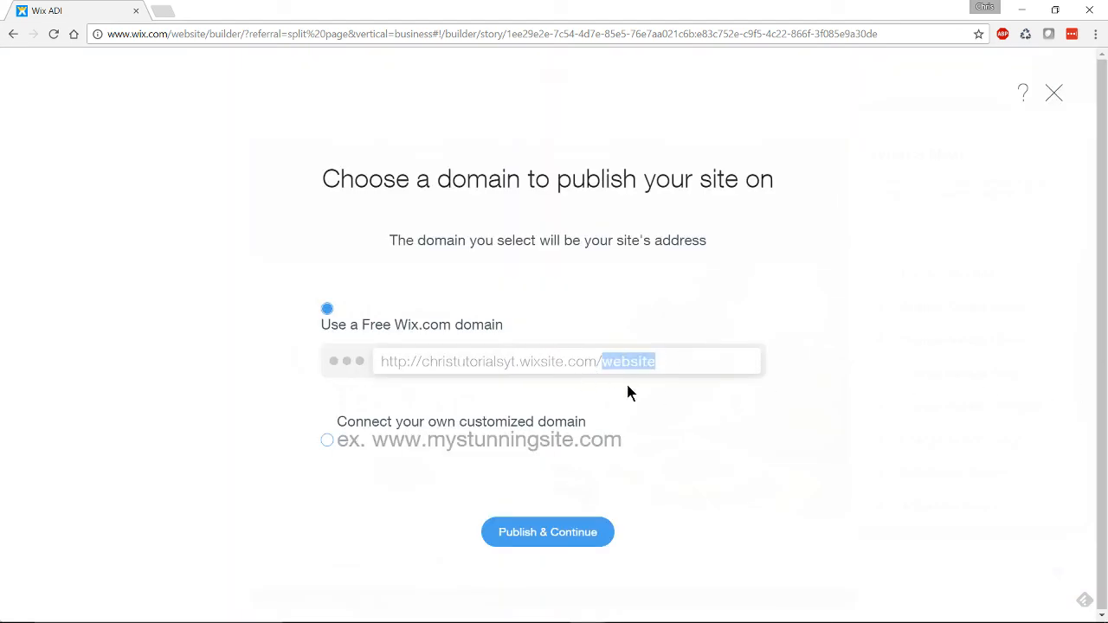
text(test1337)
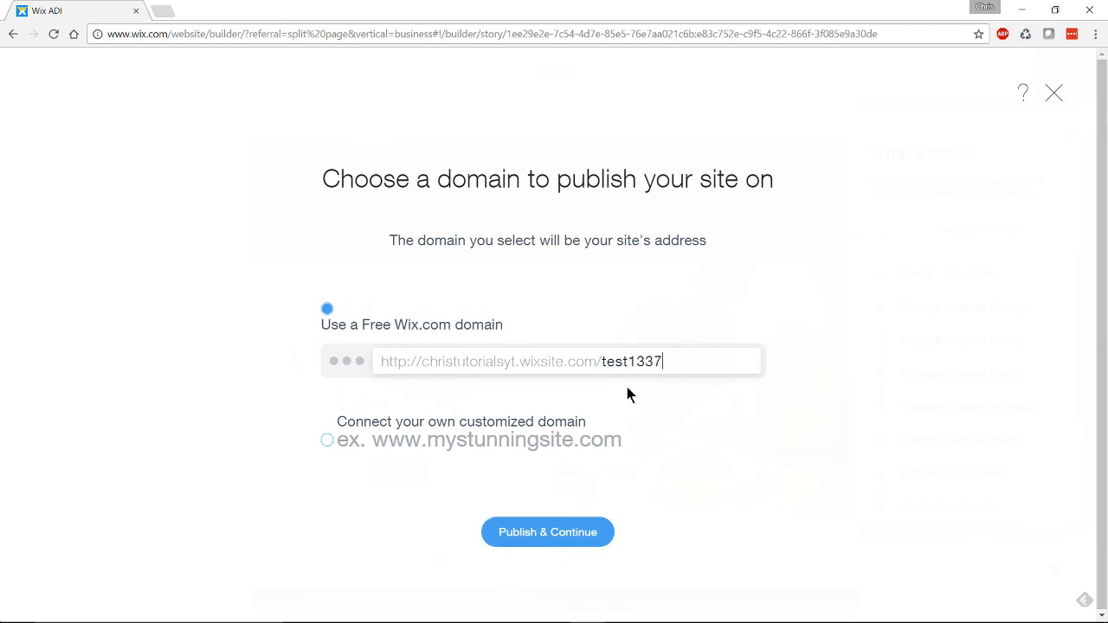
click(546, 532)
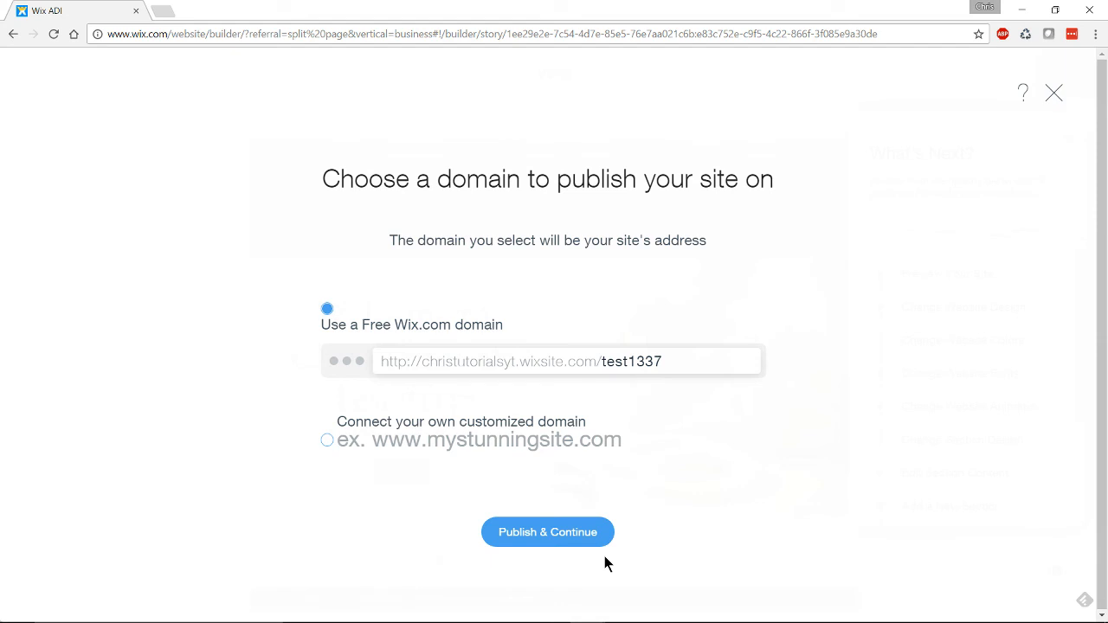
click(547, 531)
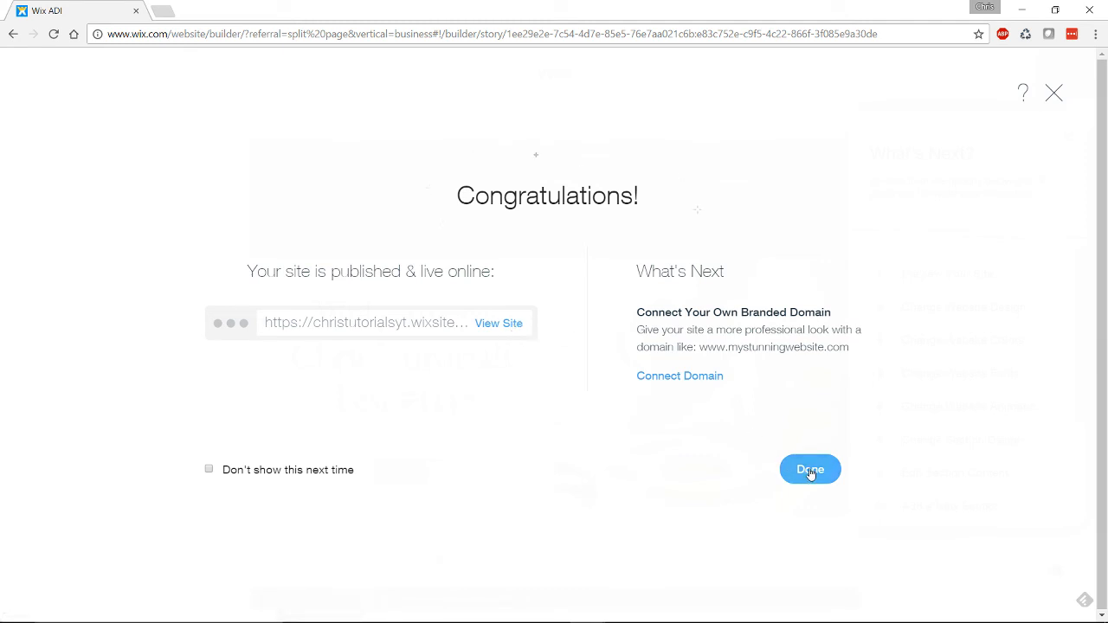
click(809, 469)
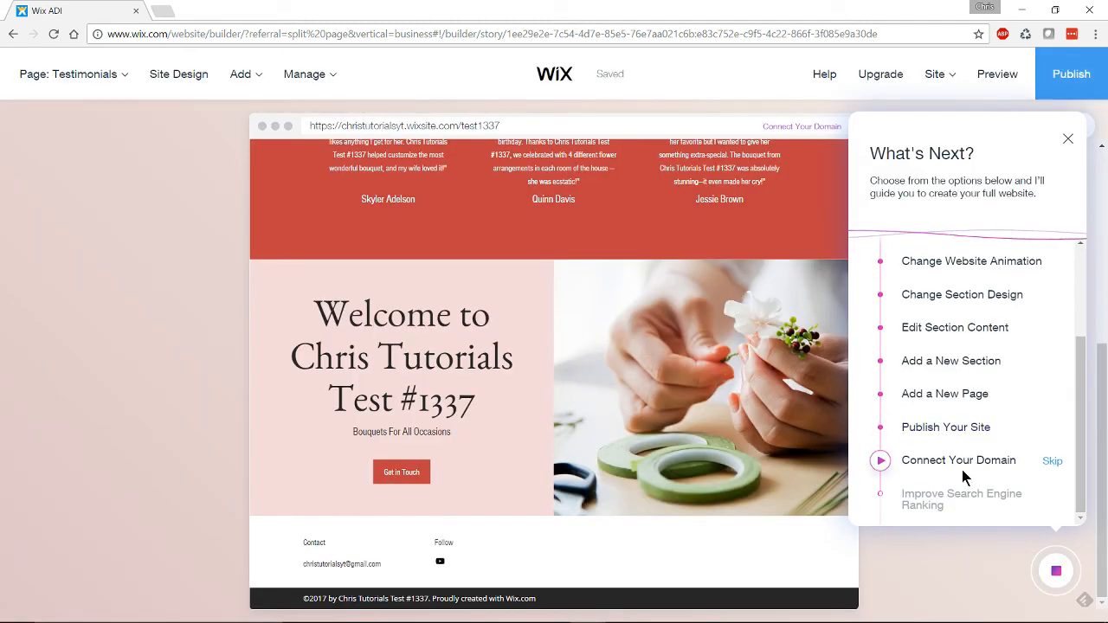
mouse_move(1030, 489)
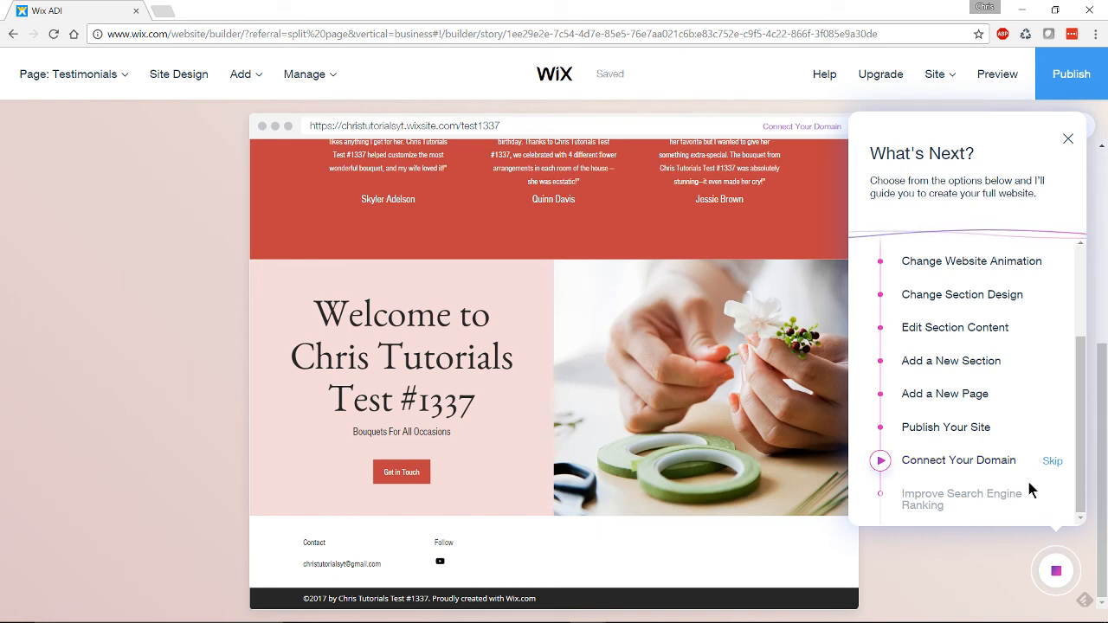
Step: Open Page SEO settings for the Testimonials page and launch the SEO plan
click(1051, 460)
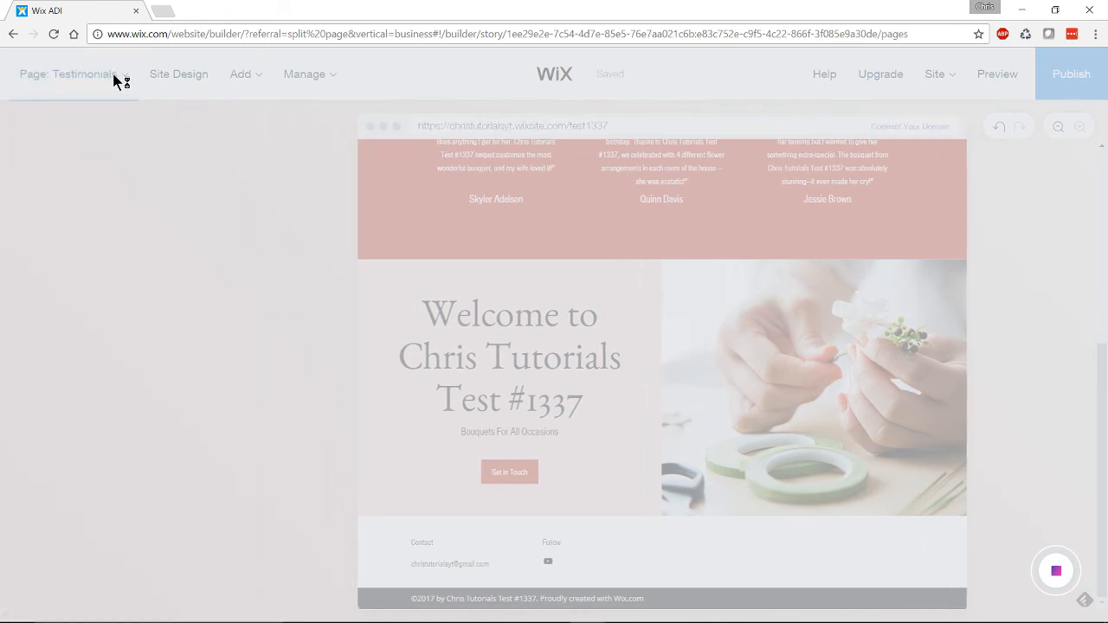
click(67, 73)
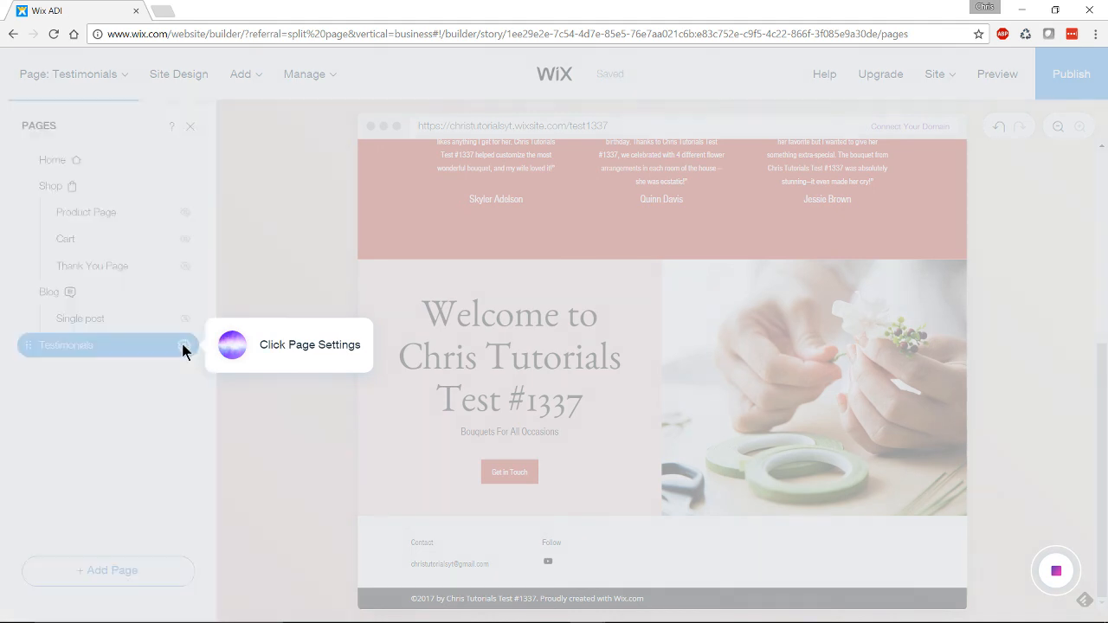
click(184, 344)
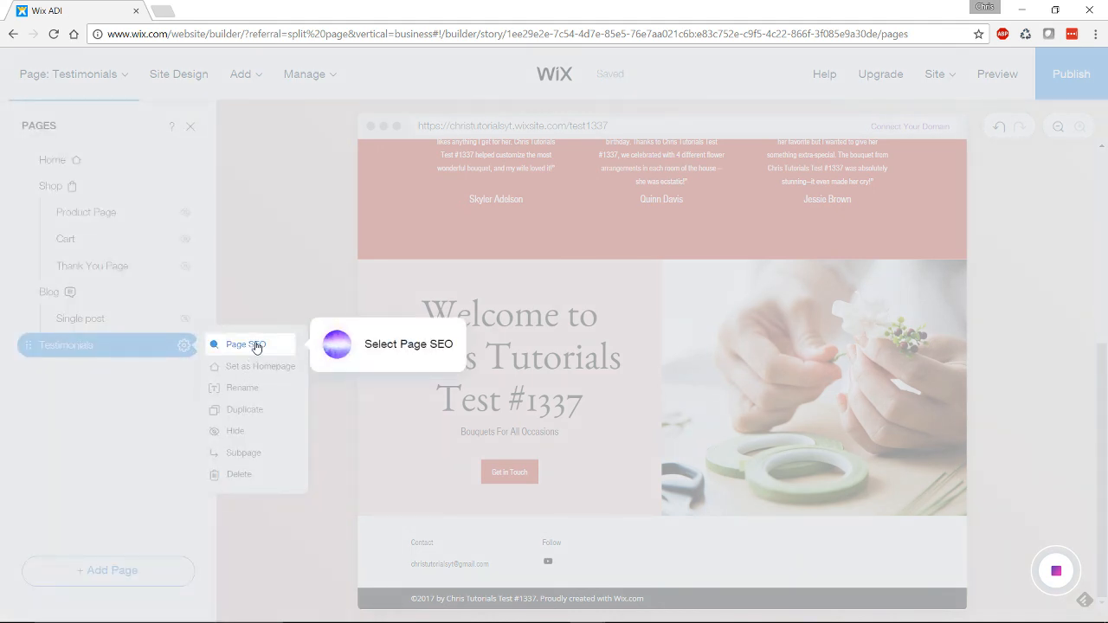
click(245, 343)
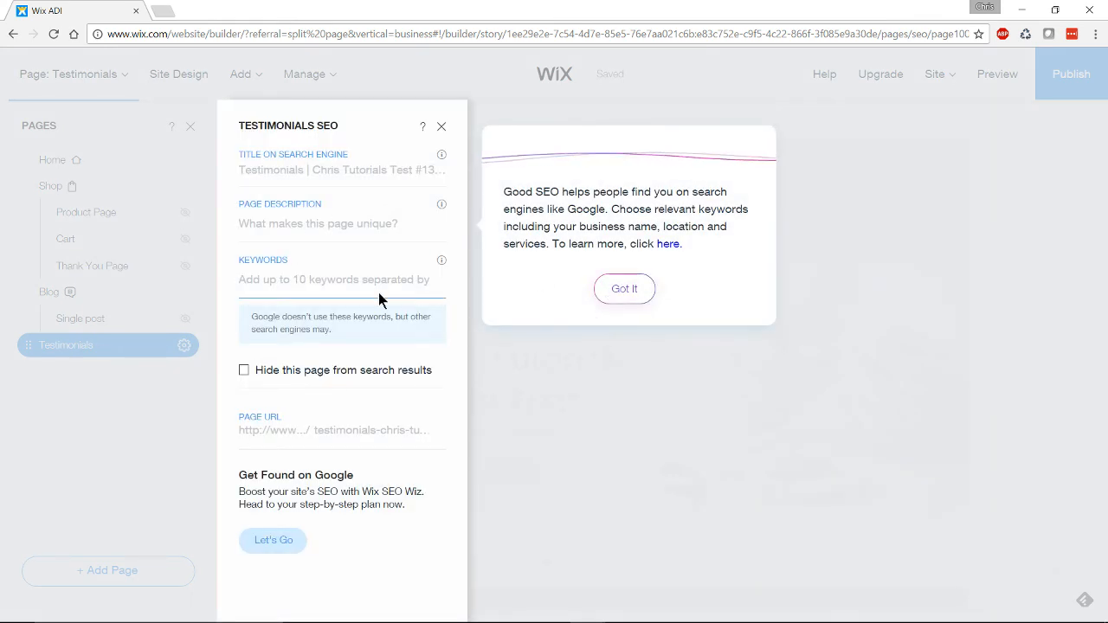
mouse_move(278, 104)
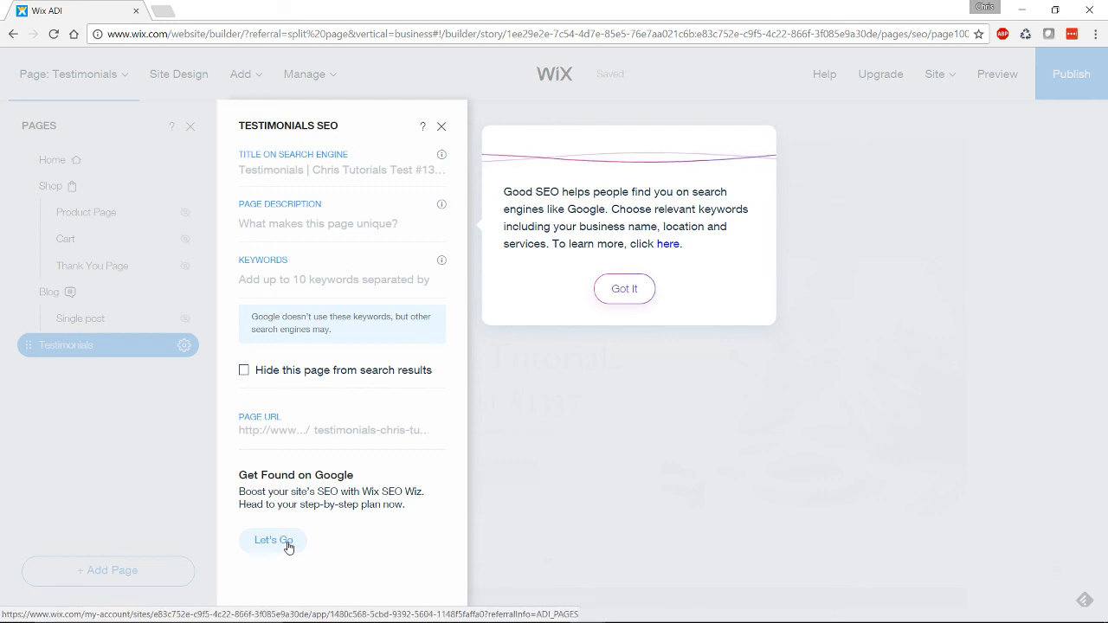
click(272, 540)
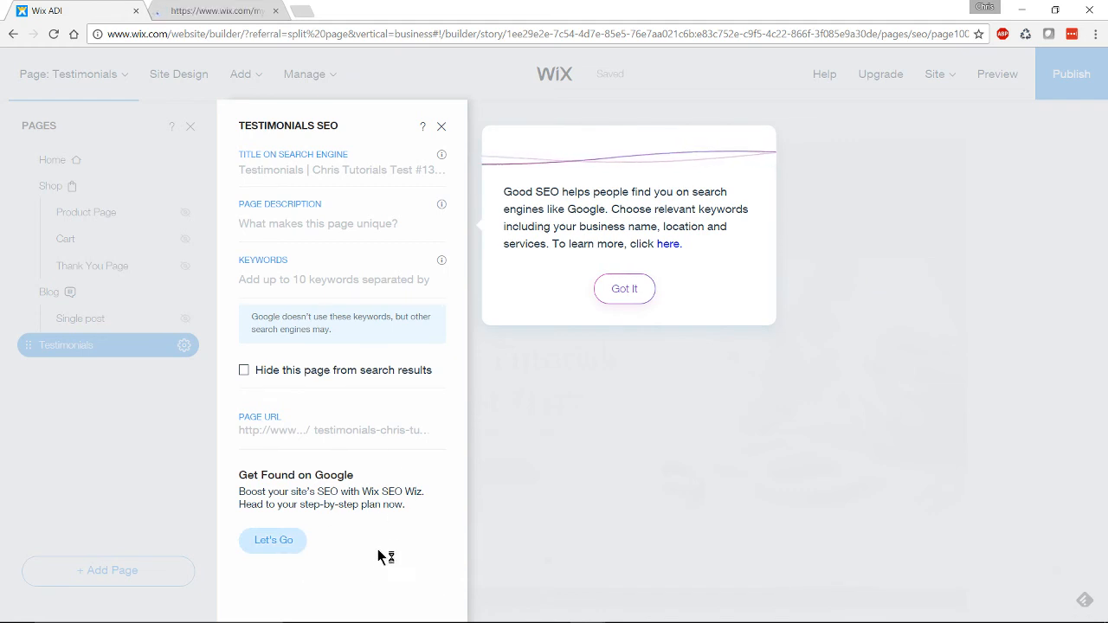
Step: View the SEO Wiz Start Now page in its new tab, then return to the editor
click(216, 10)
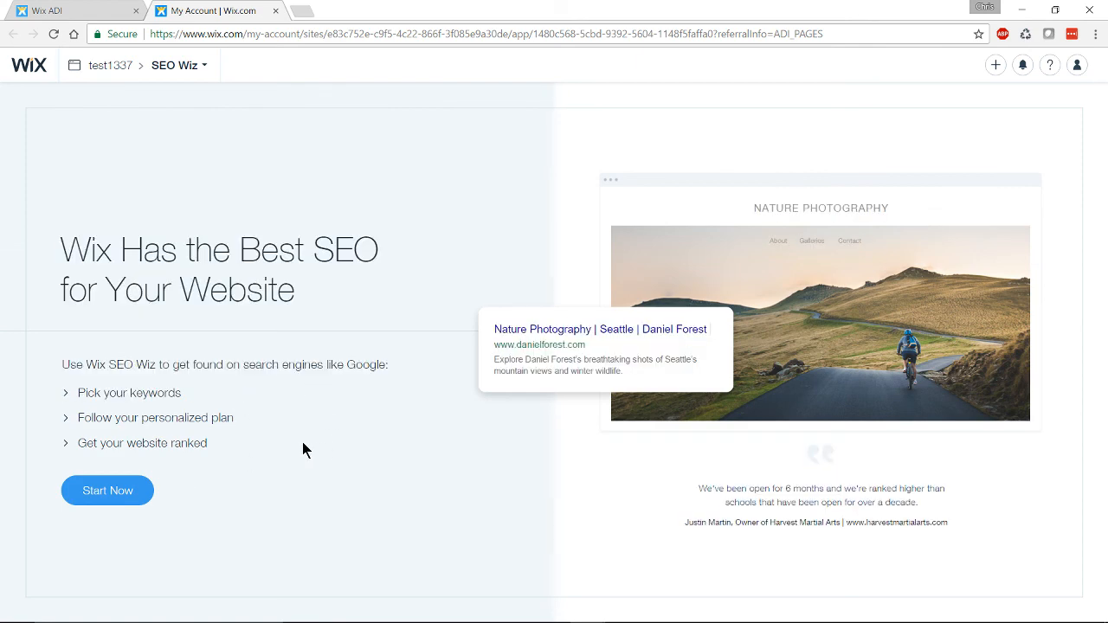
drag(66, 365, 203, 442)
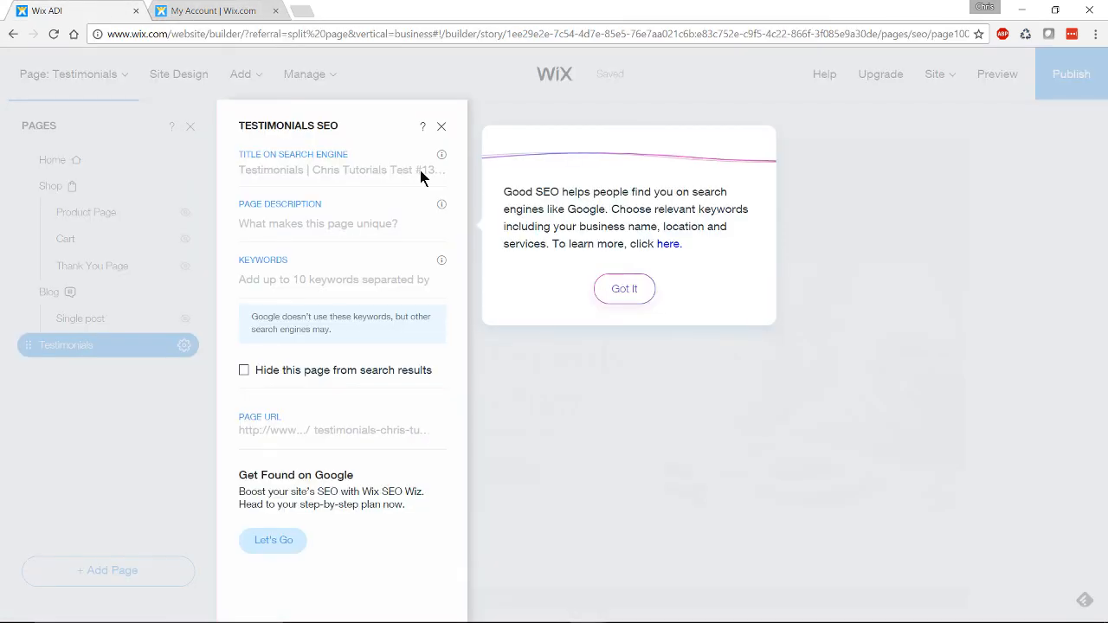
click(624, 288)
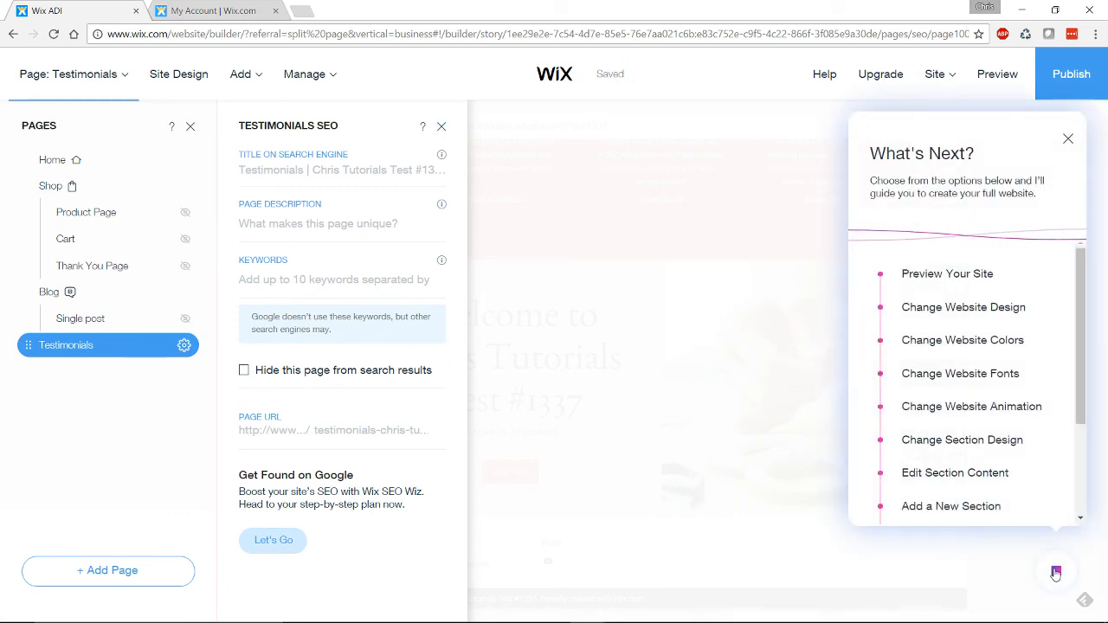
scroll(down, 3)
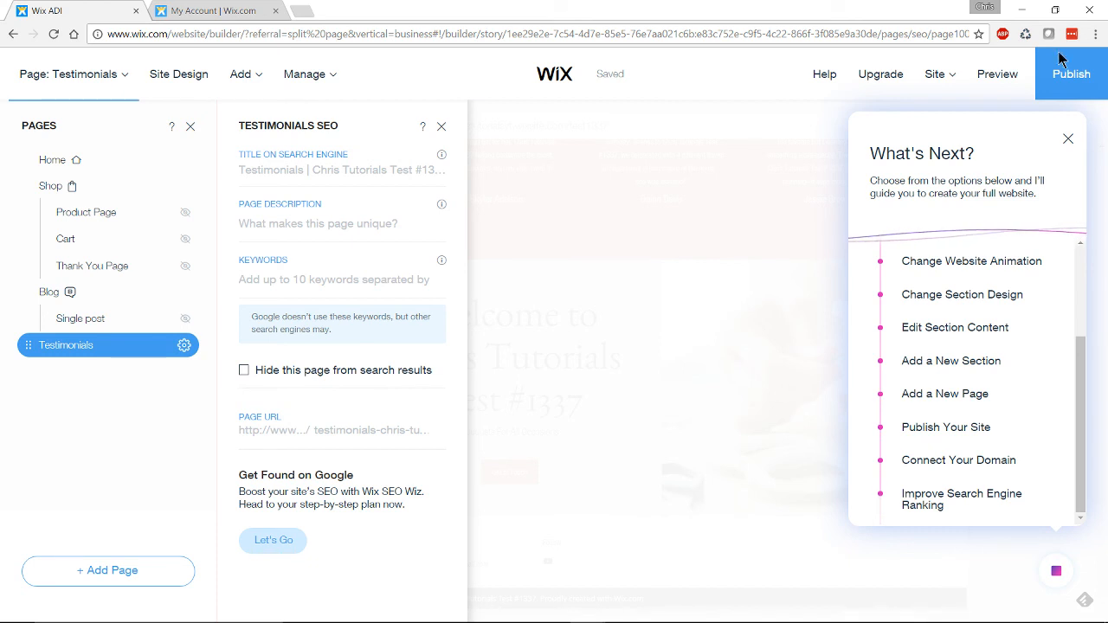
click(1067, 139)
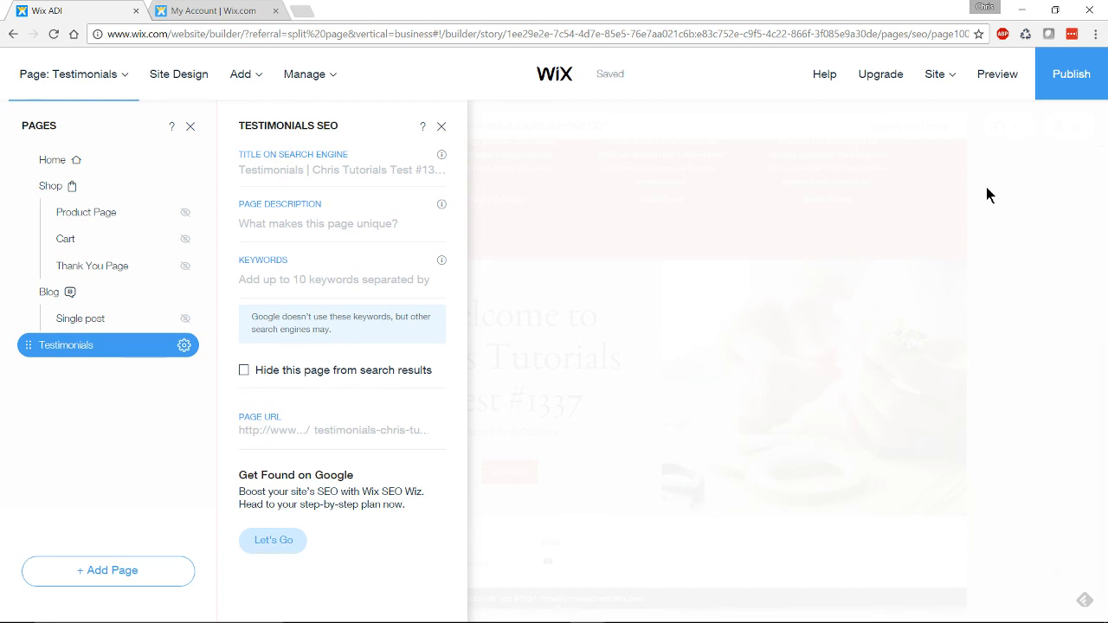
mouse_move(994, 194)
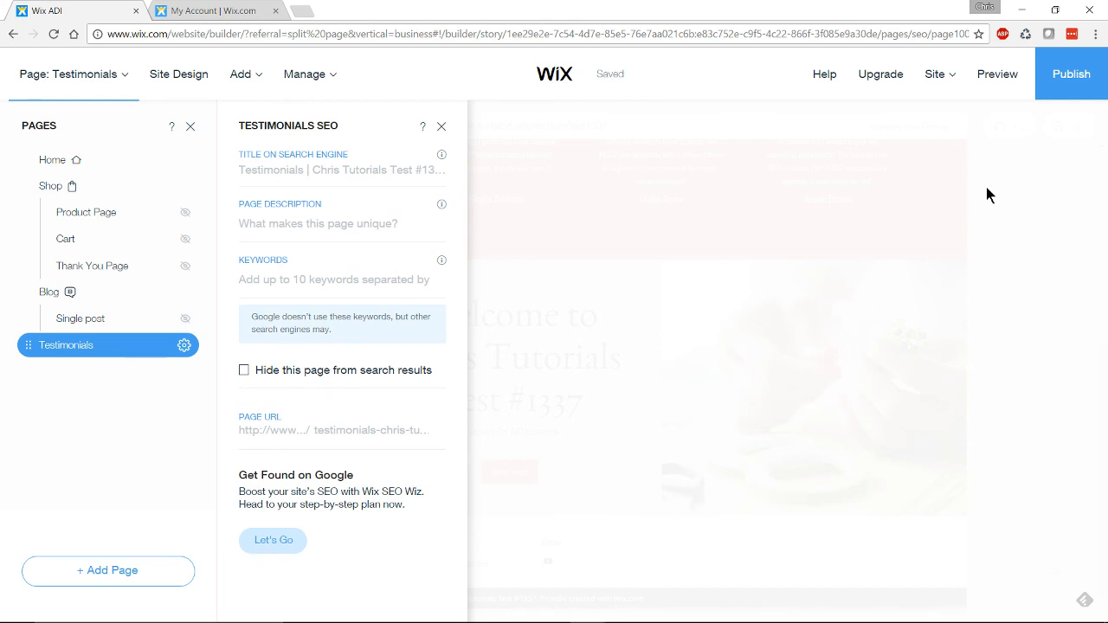
mouse_move(980, 364)
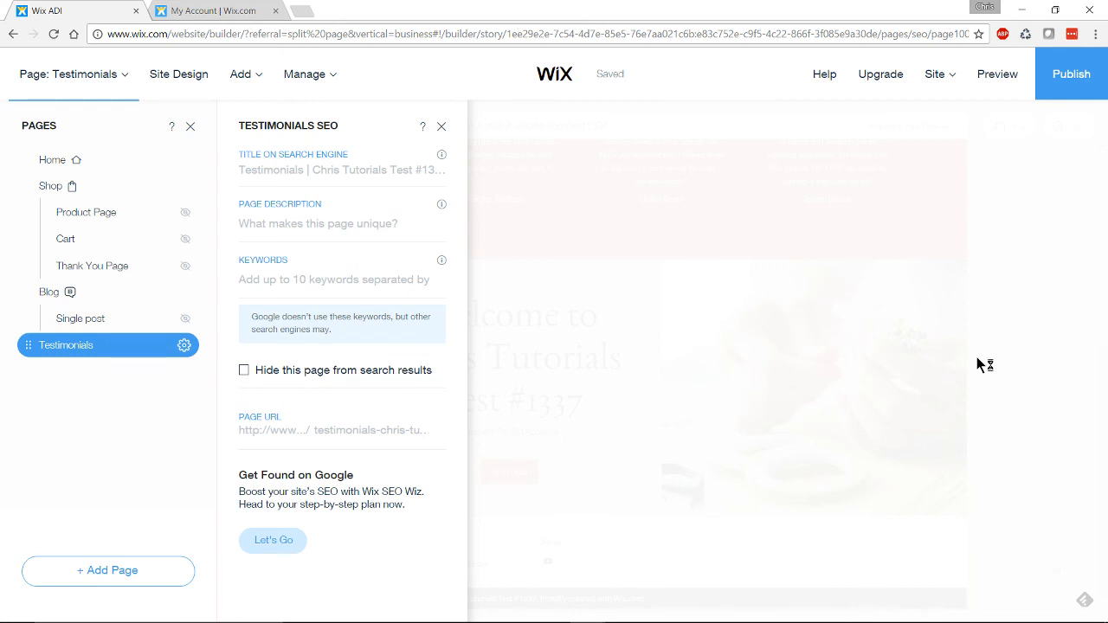
click(920, 609)
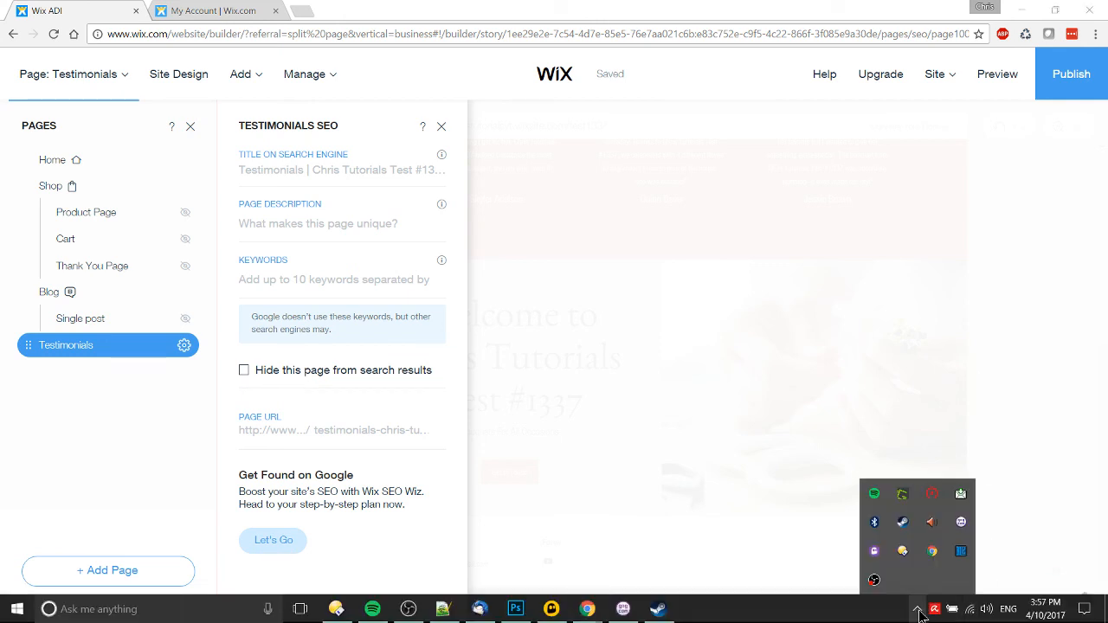